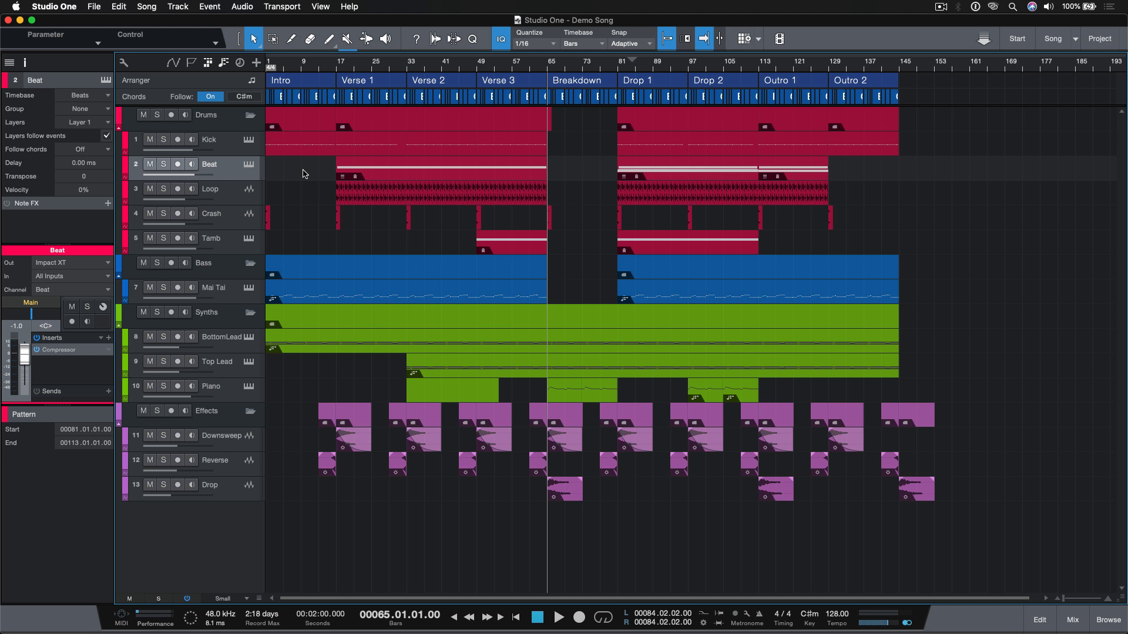
Step: Try the Range and Mute tools, return to the Arrow tool, and select the Drop 2 event
click(272, 38)
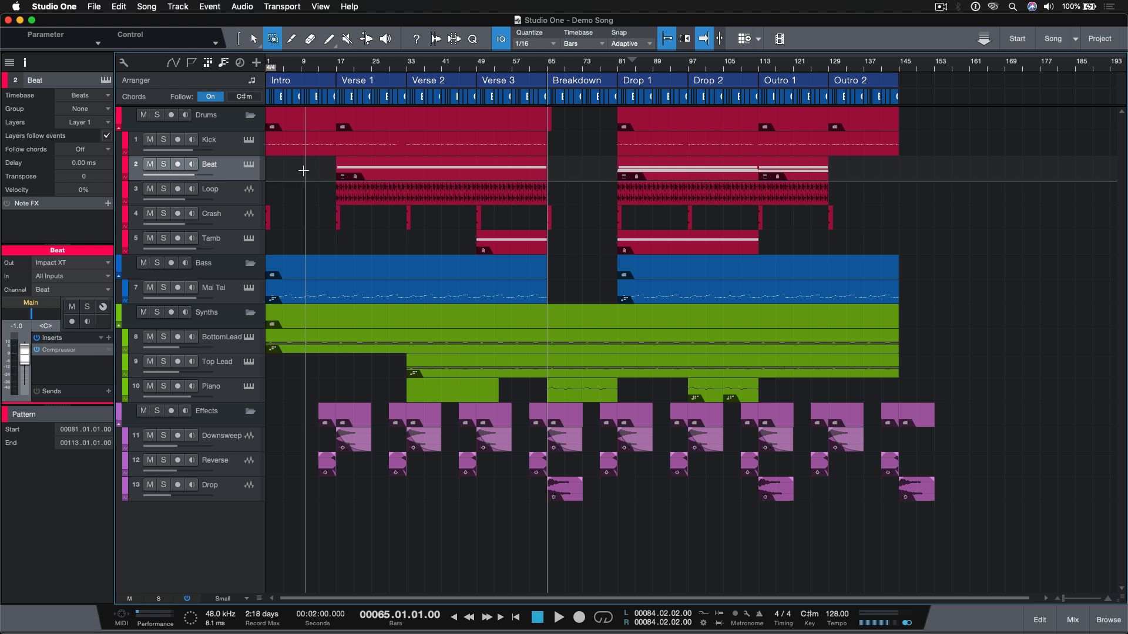
click(346, 39)
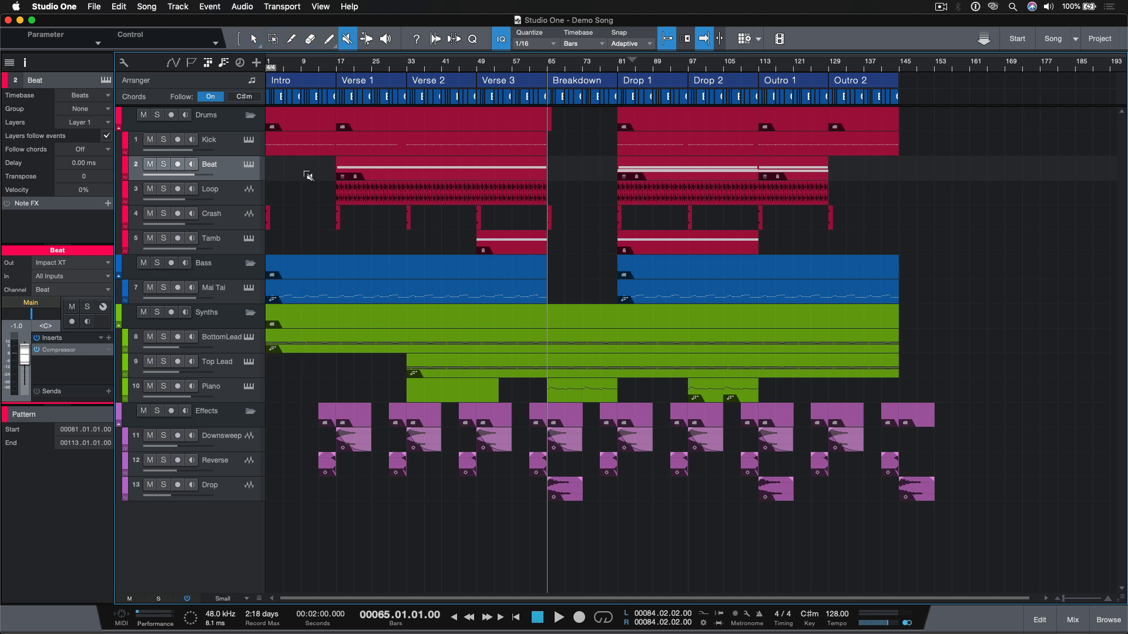
click(252, 39)
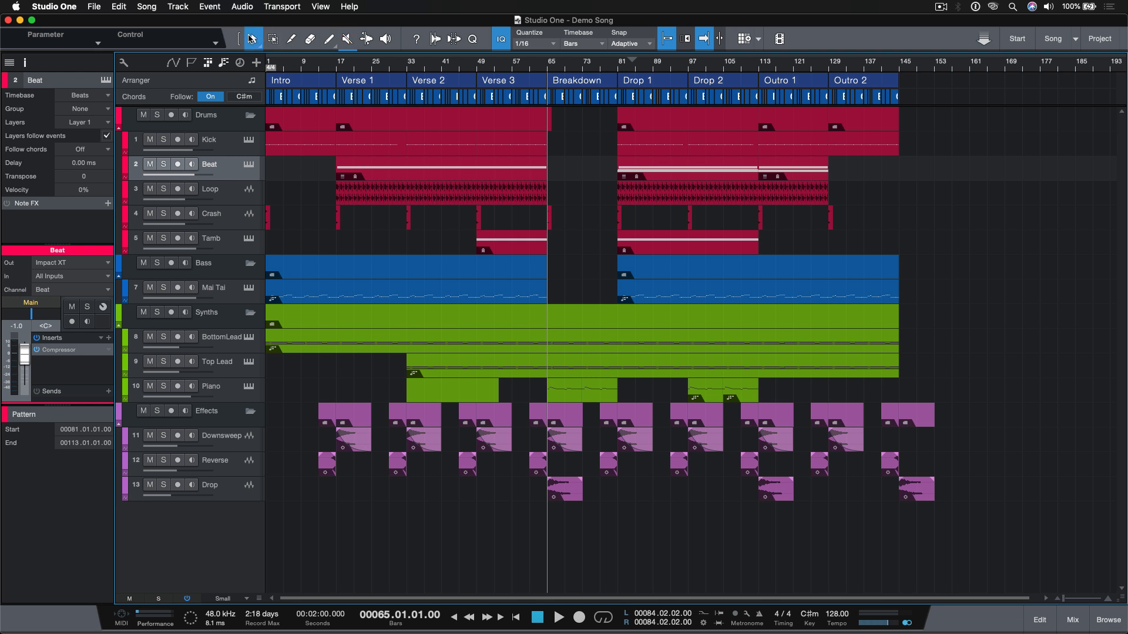
mouse_move(393, 294)
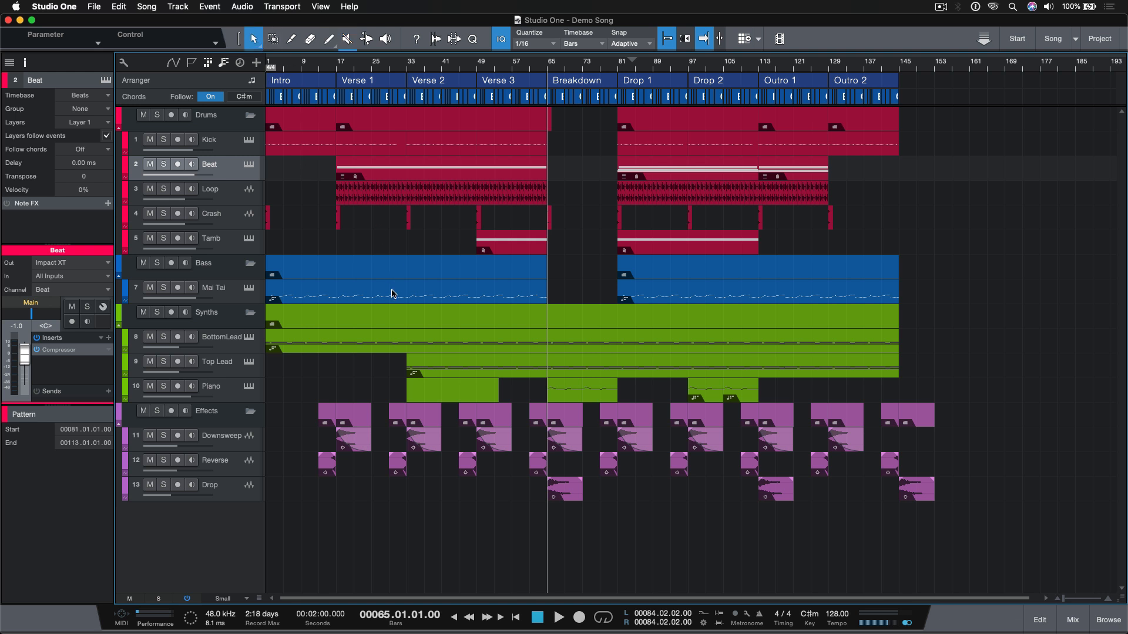
click(216, 288)
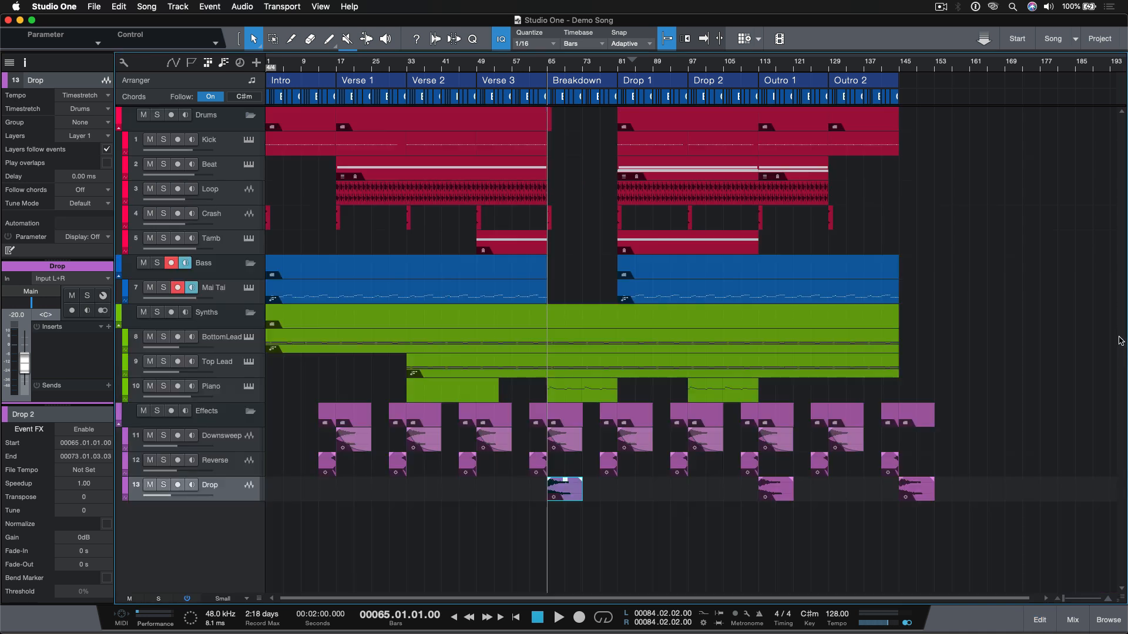
right_click(564, 490)
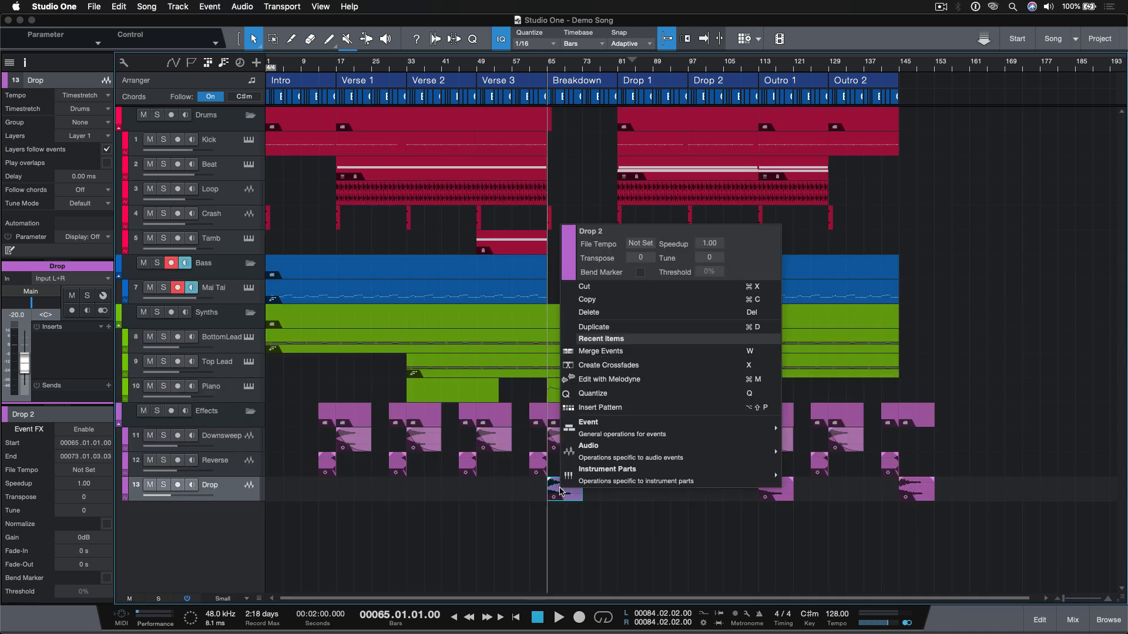
mouse_move(644, 298)
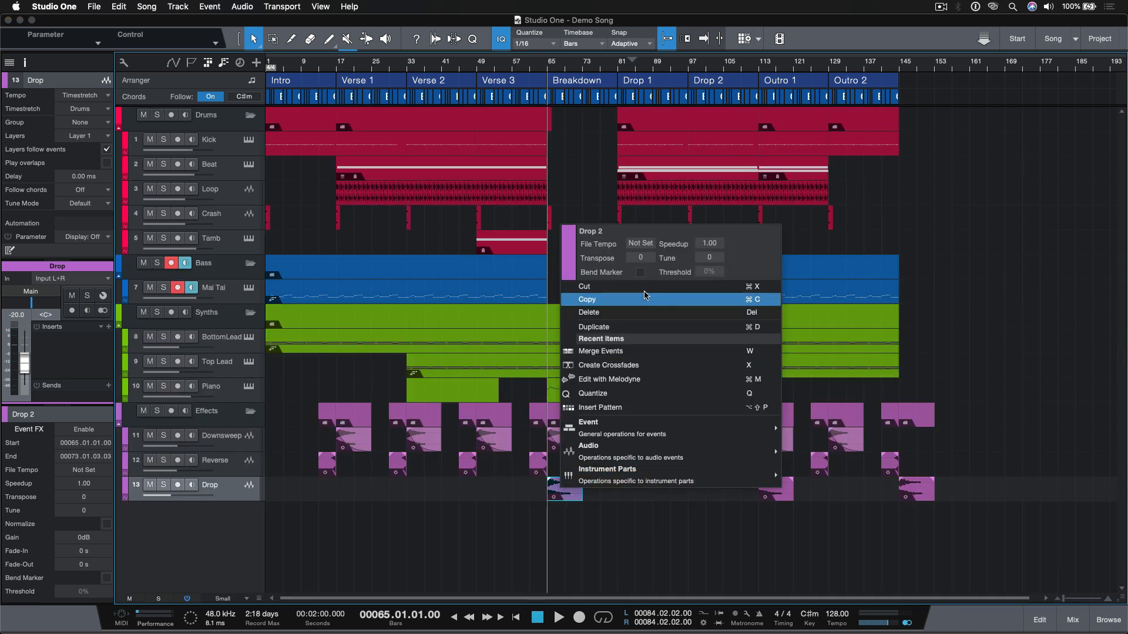
mouse_move(740, 243)
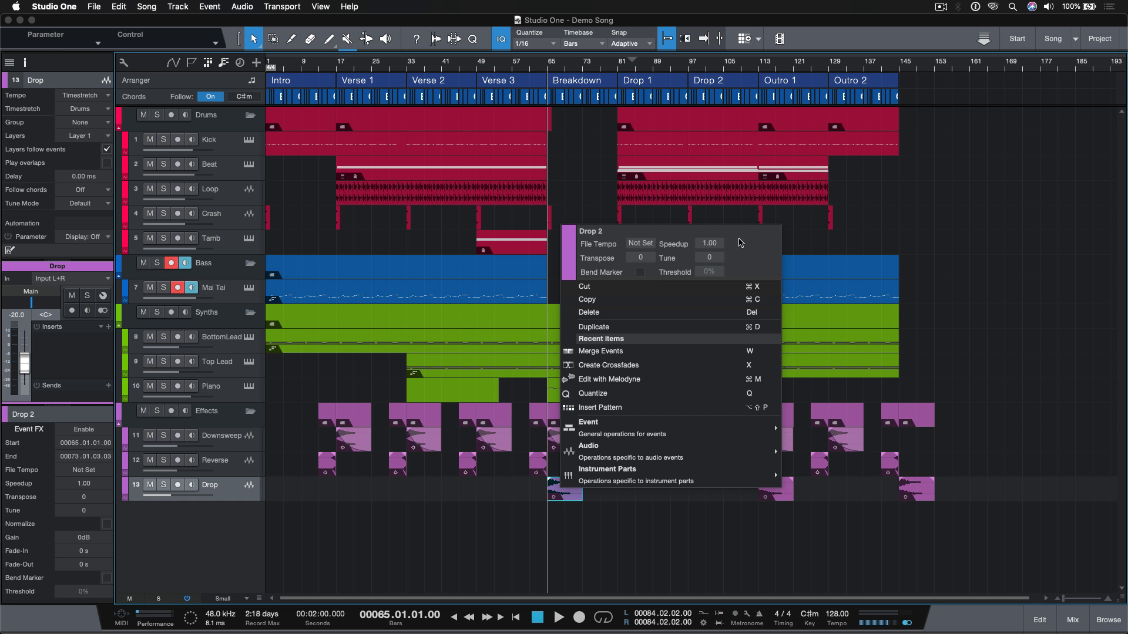
mouse_move(664, 254)
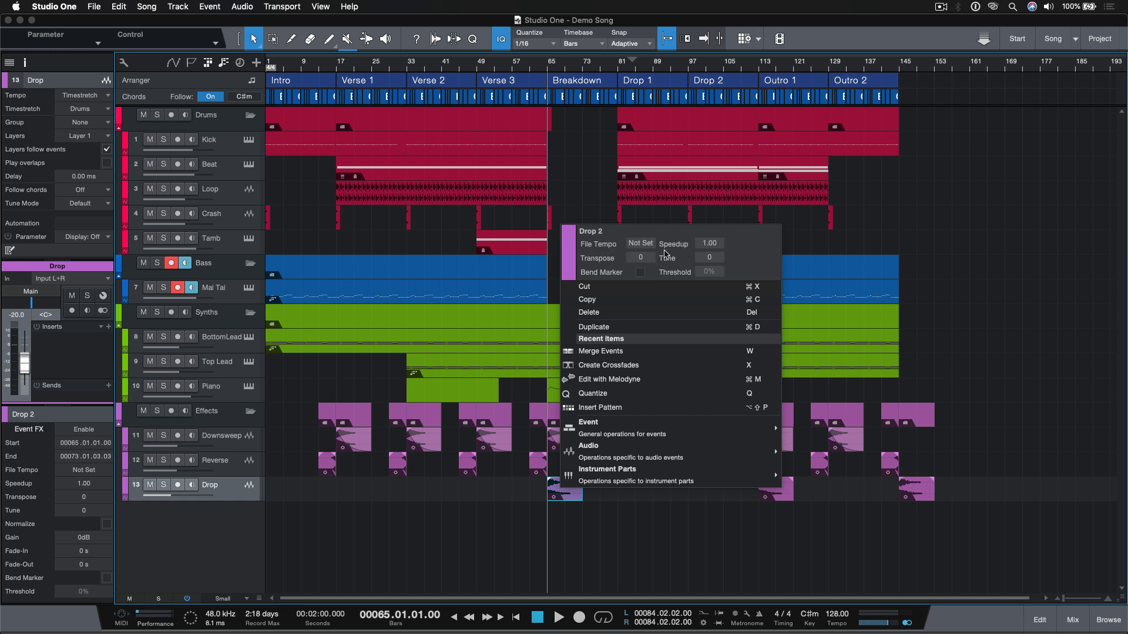
mouse_move(643, 247)
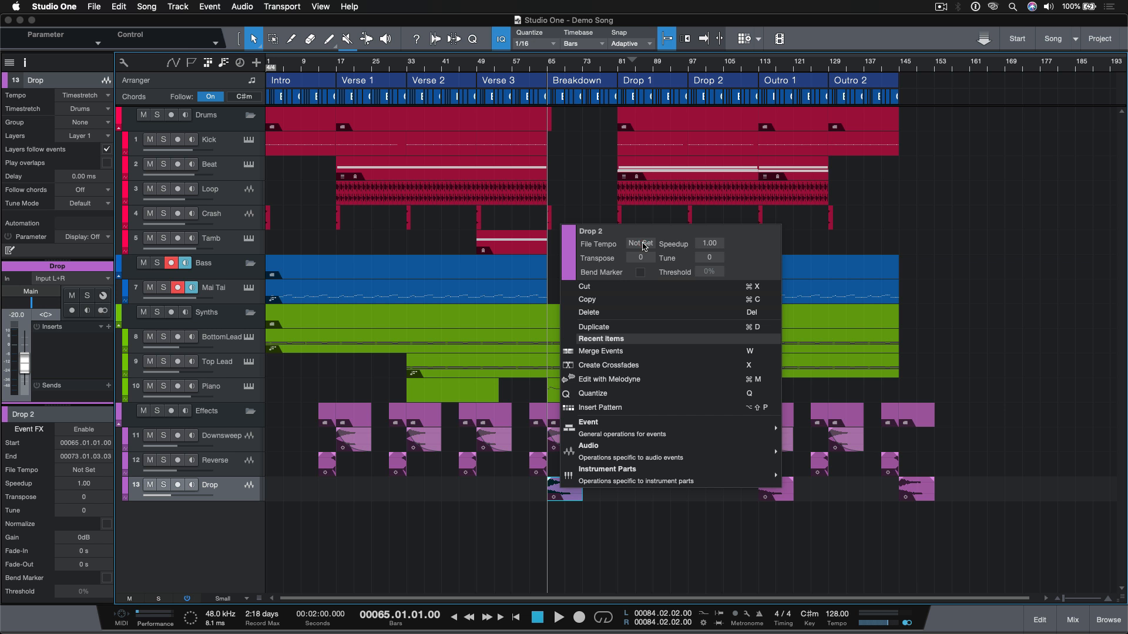
mouse_move(658, 234)
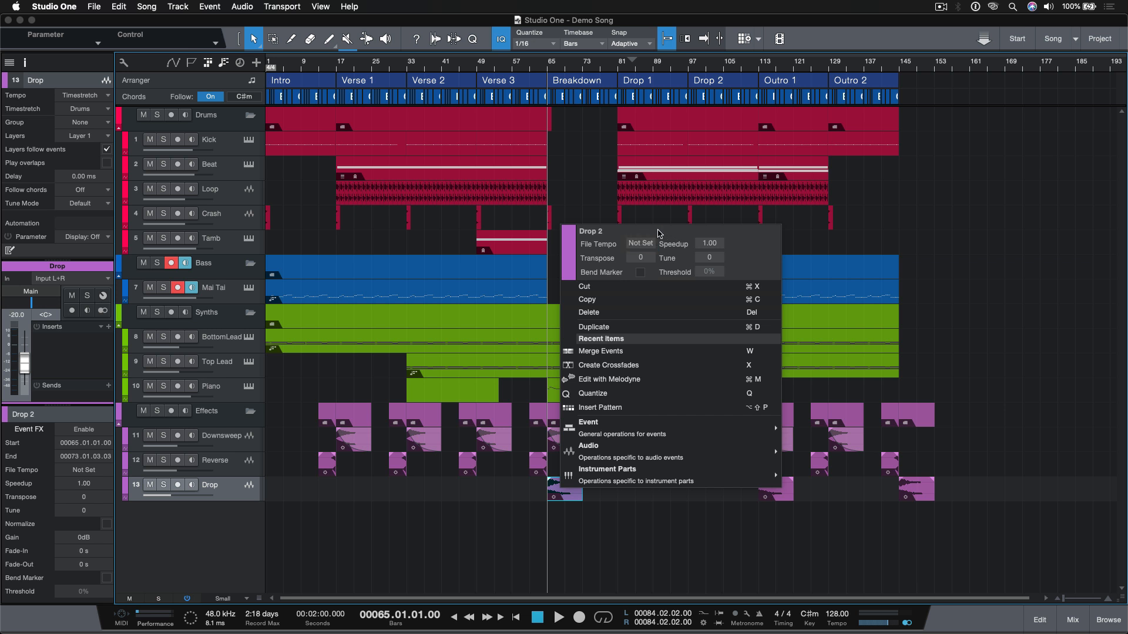
mouse_move(689, 253)
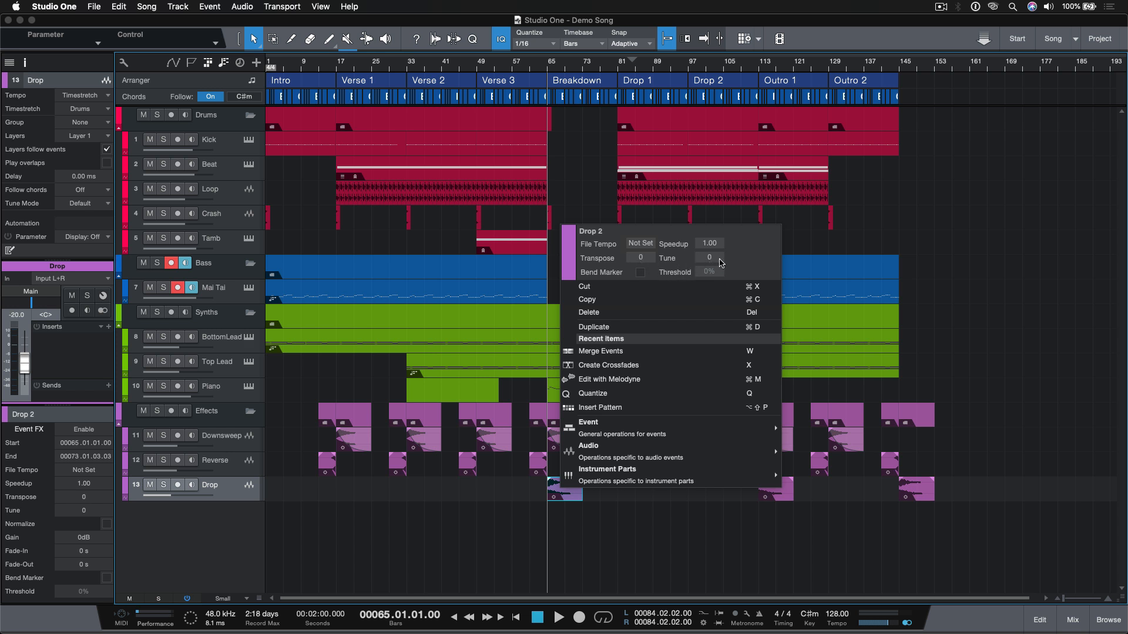
mouse_move(740, 260)
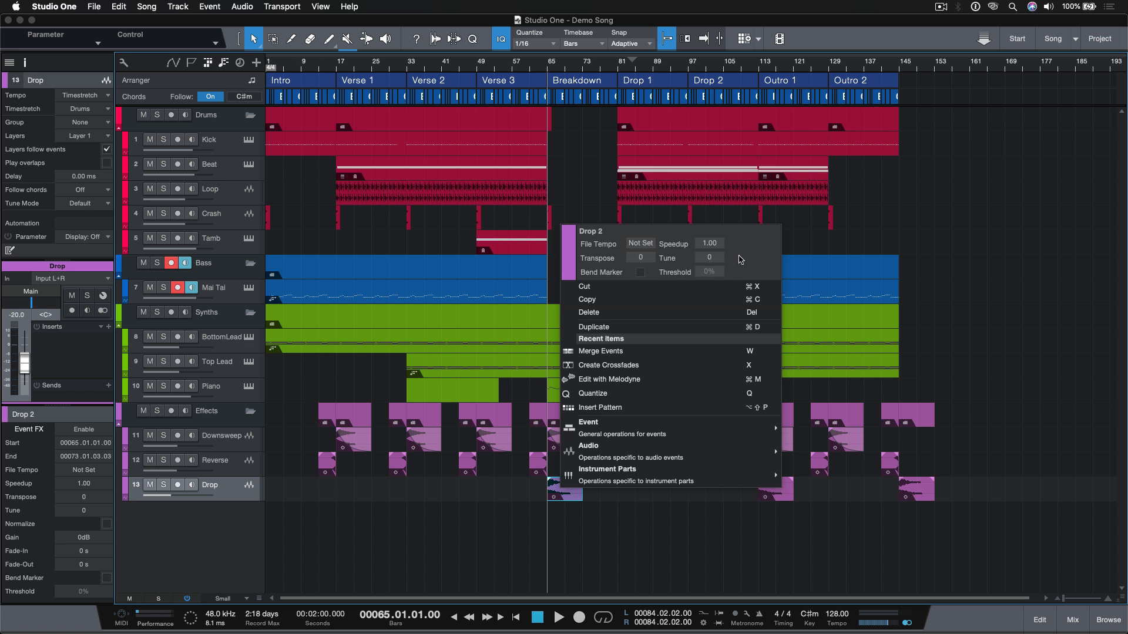
mouse_move(623, 419)
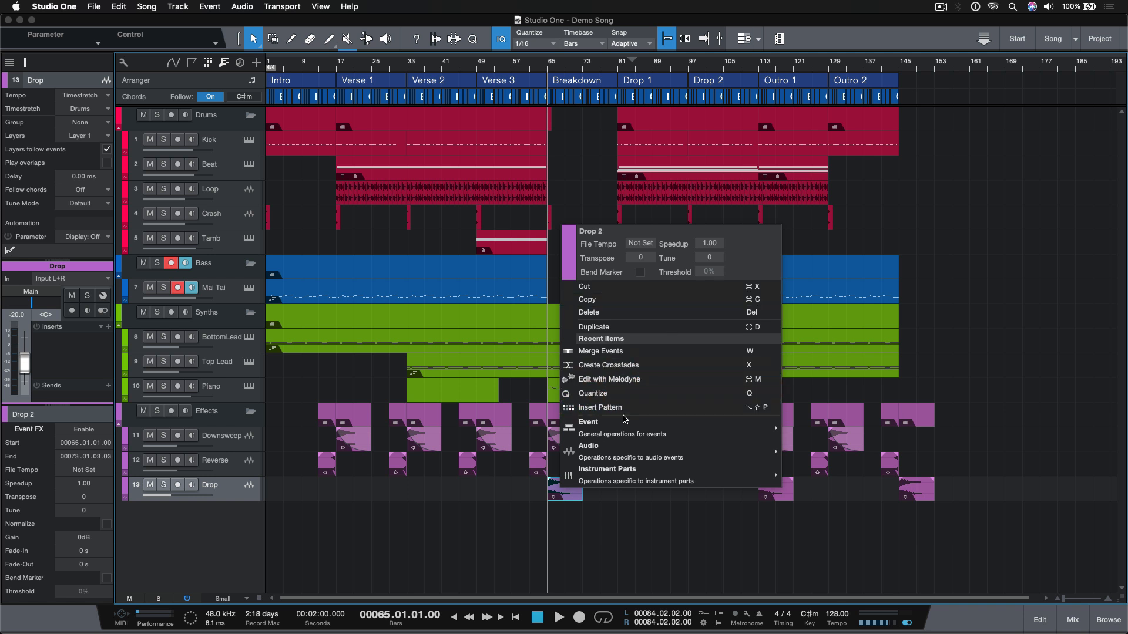
mouse_move(606, 469)
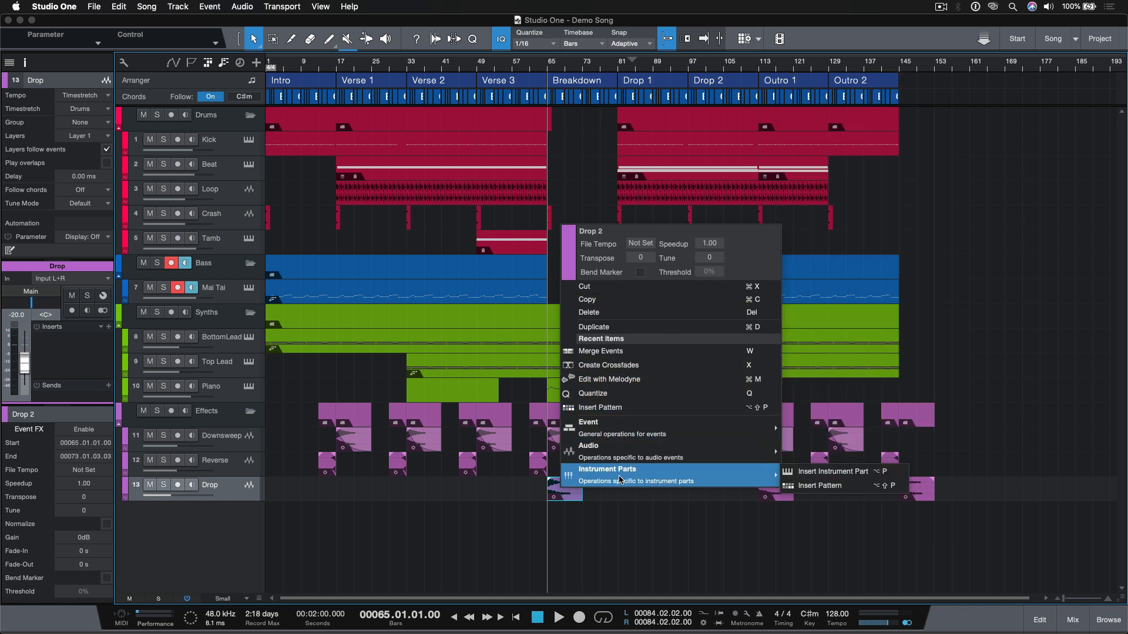
mouse_move(620, 449)
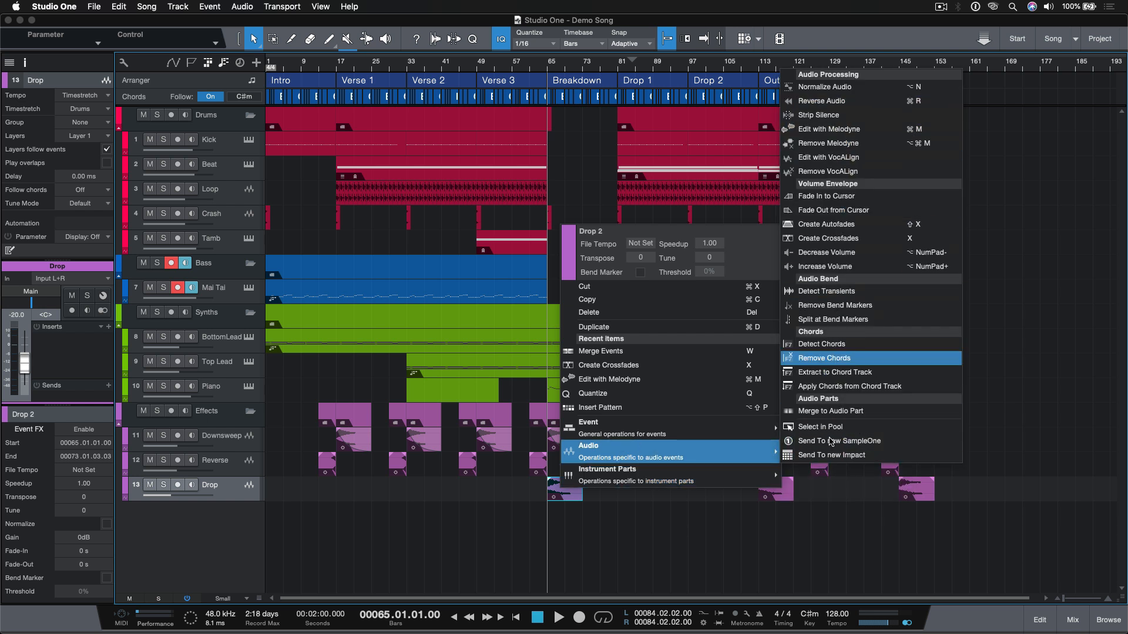
mouse_move(588, 423)
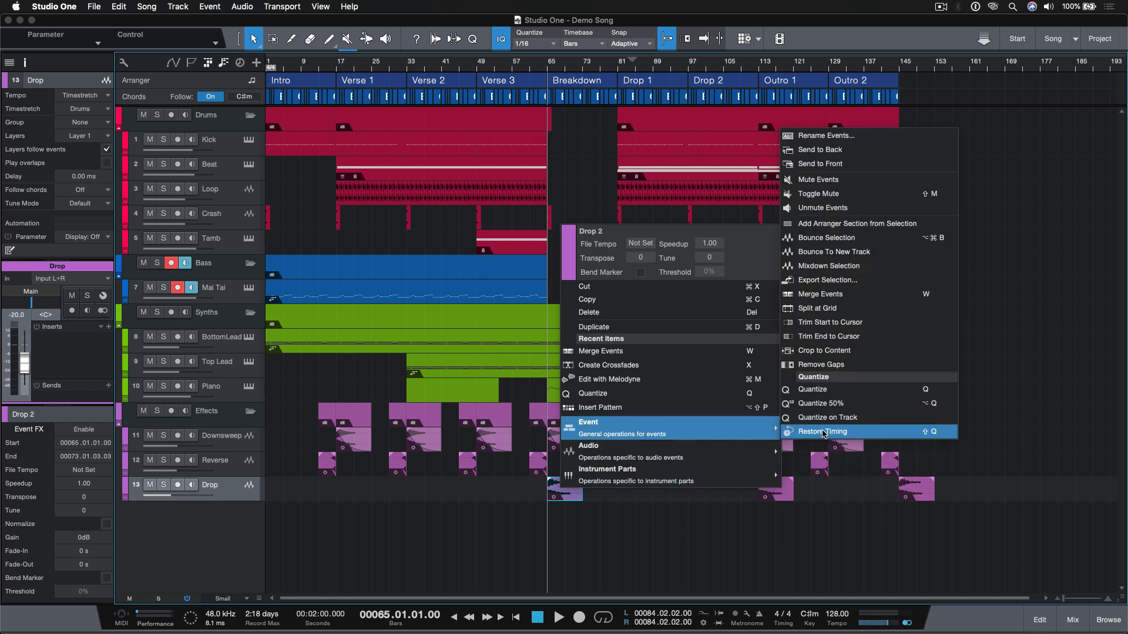
mouse_move(863, 350)
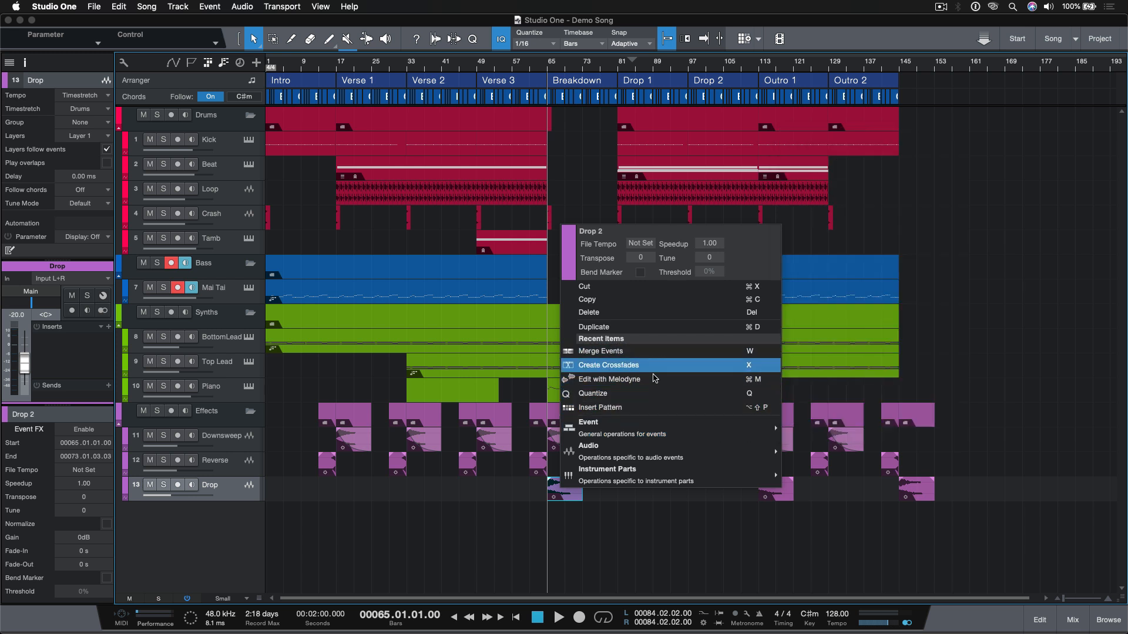
mouse_move(660, 424)
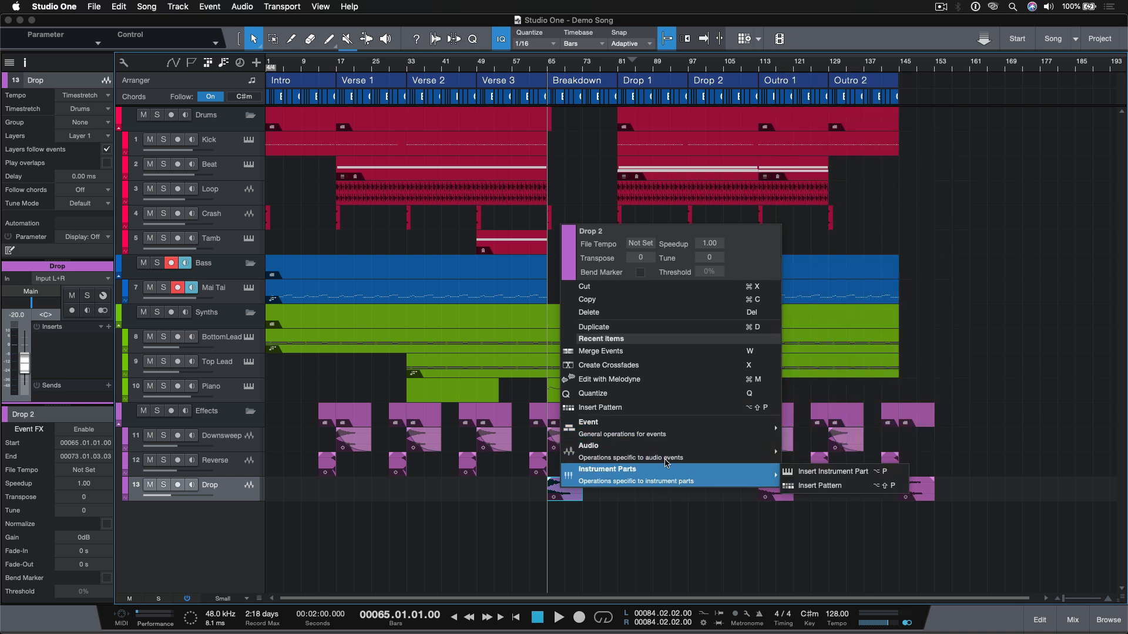
mouse_move(587, 422)
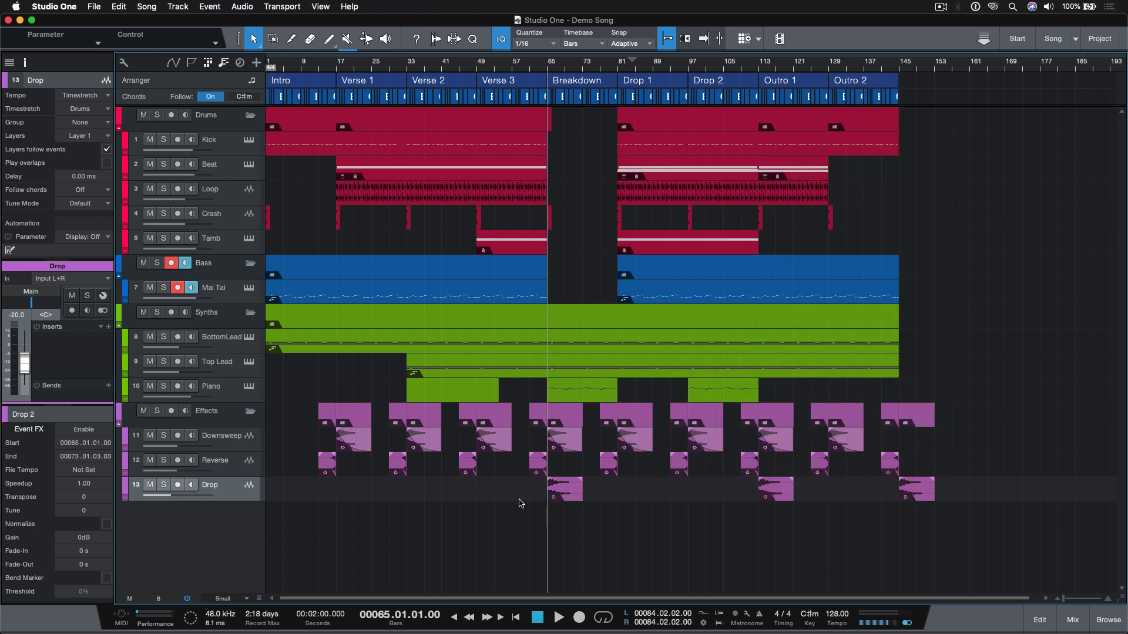
Step: Select the Mai Tai track and its bars 81–145 event to show it in the Inspector
click(272, 38)
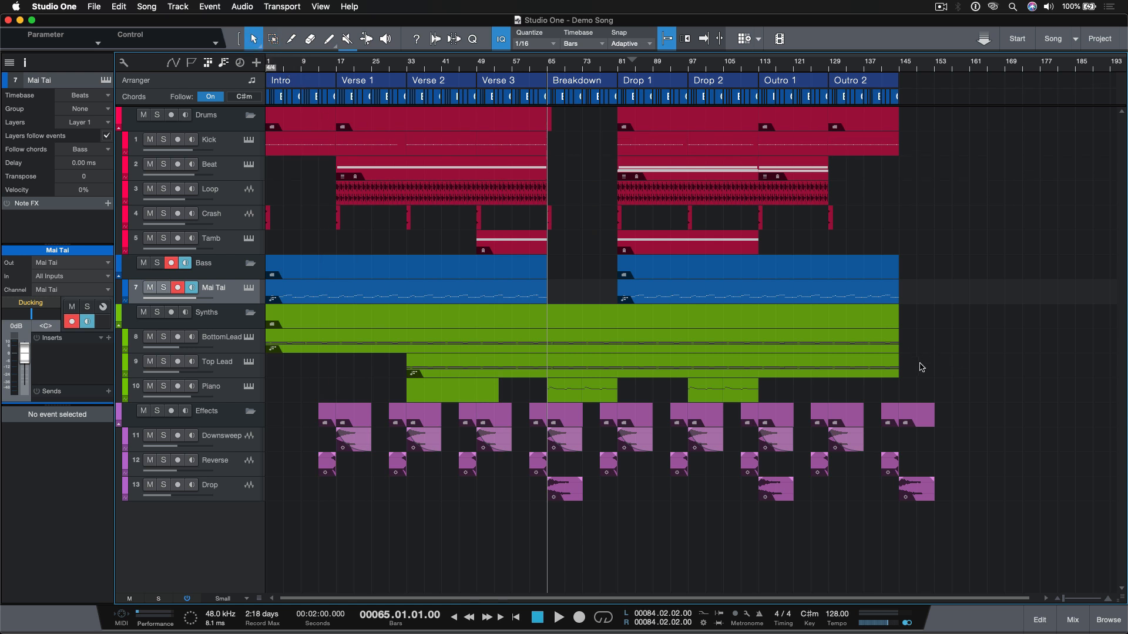
click(862, 297)
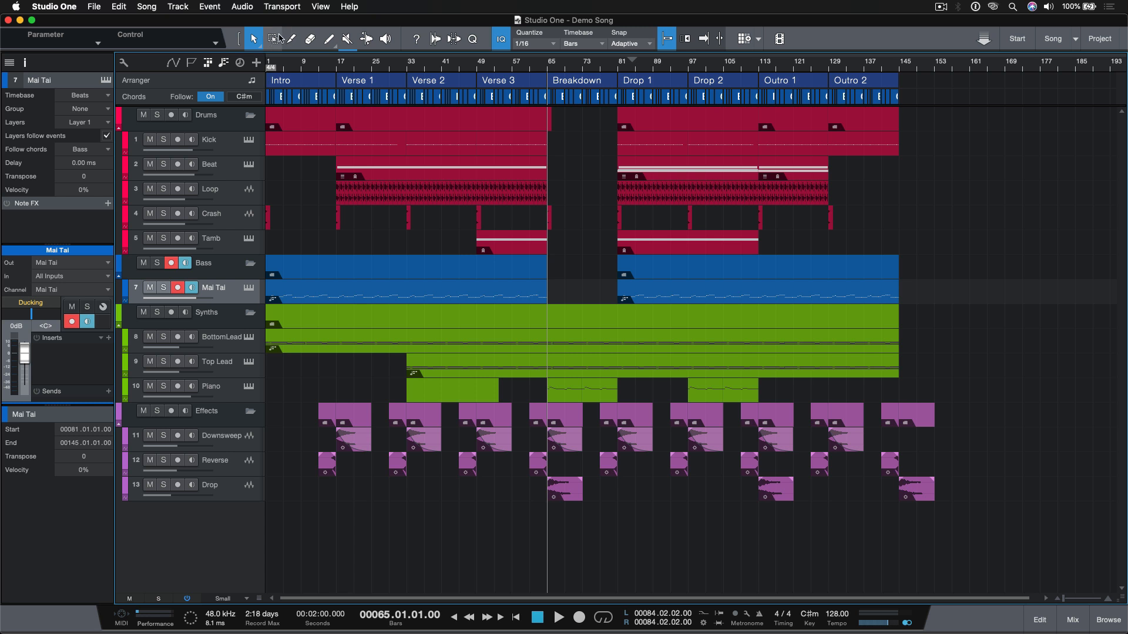
click(291, 39)
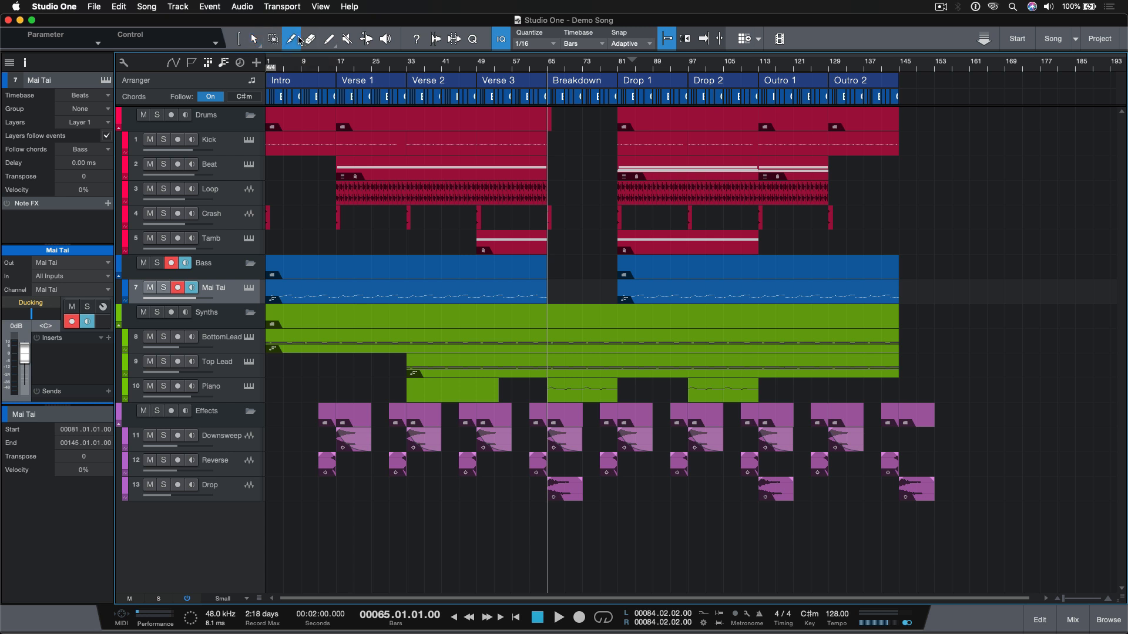
click(223, 337)
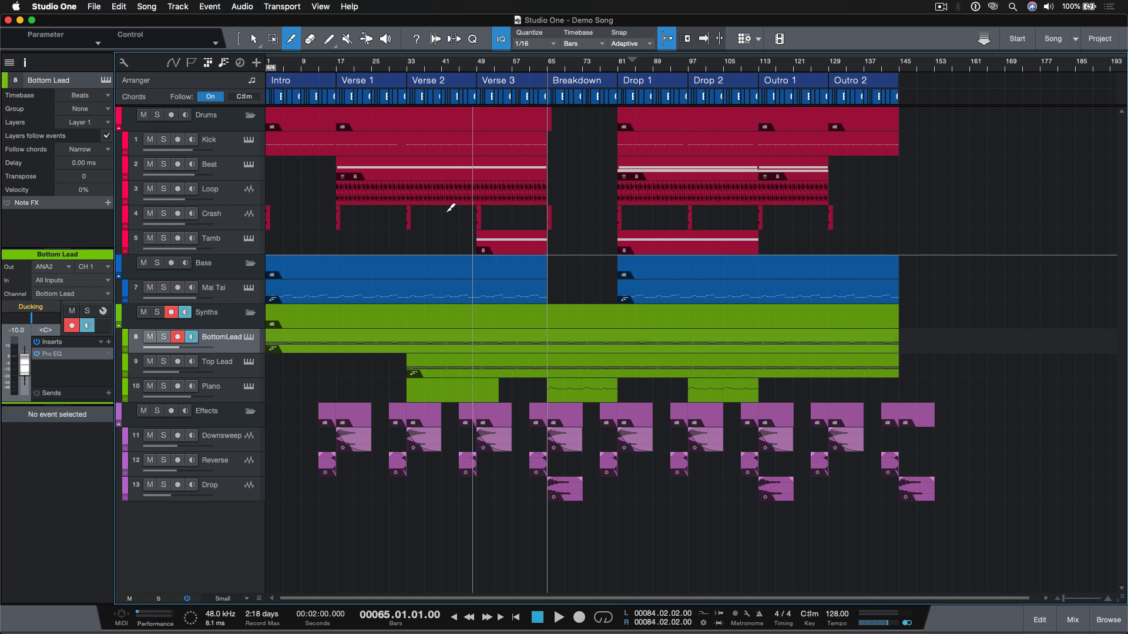
click(310, 39)
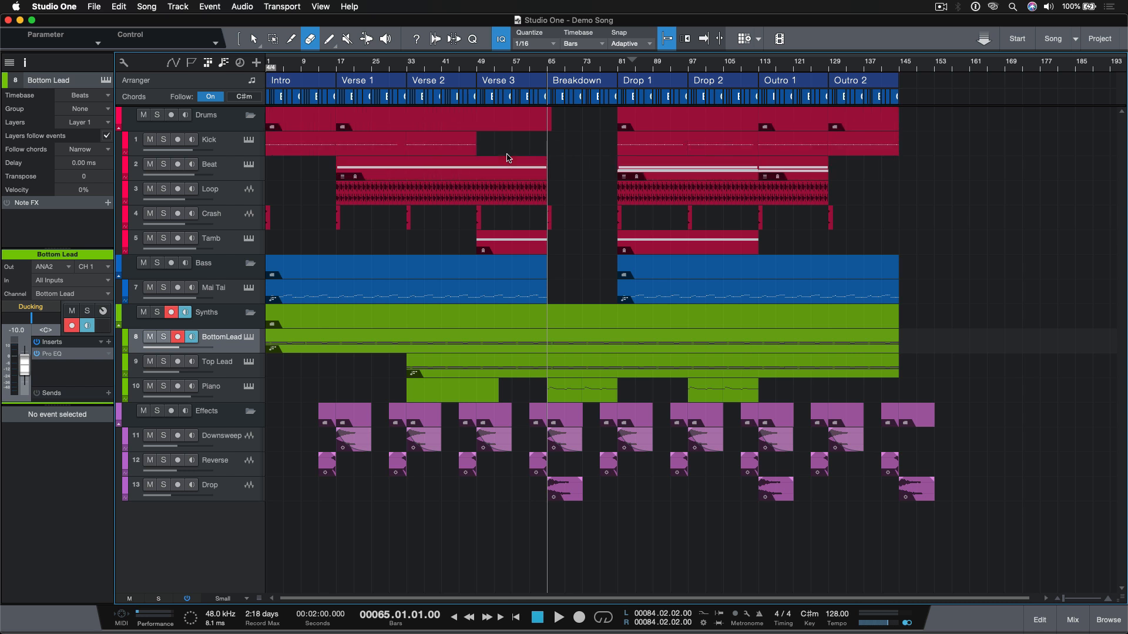
click(329, 38)
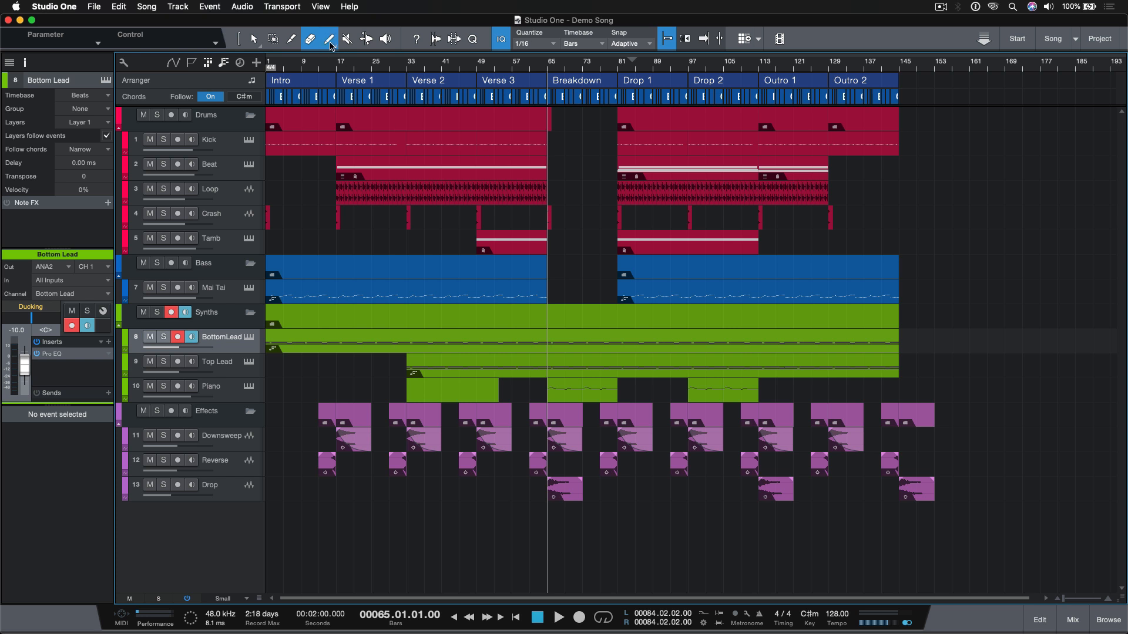
click(329, 39)
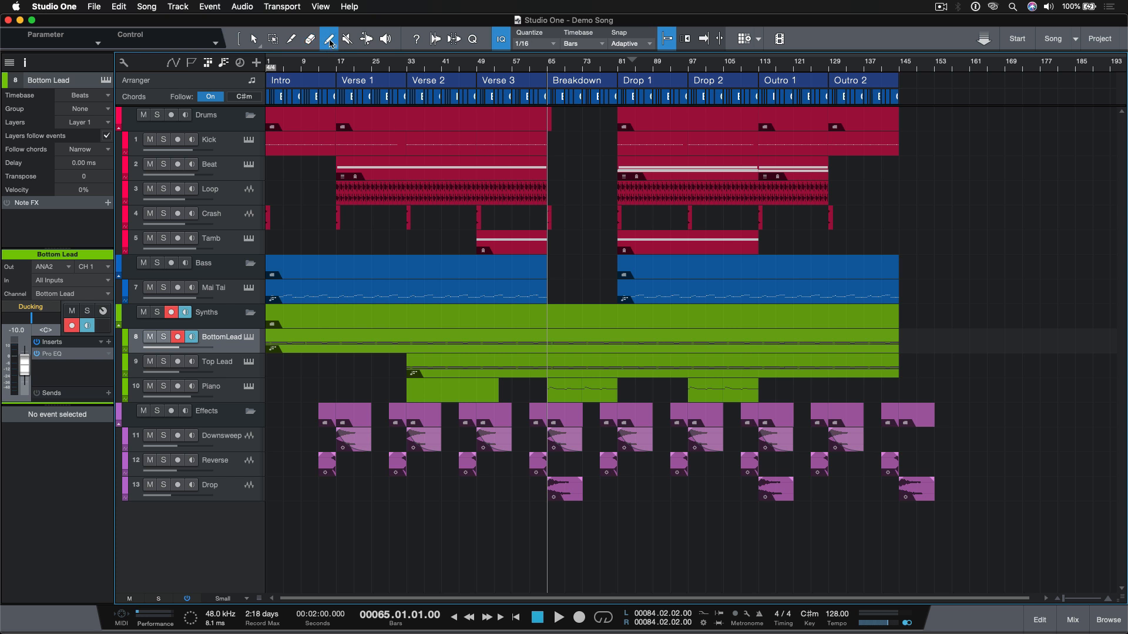
Step: Set the Paint tool's drawing shape to Freehand
click(328, 39)
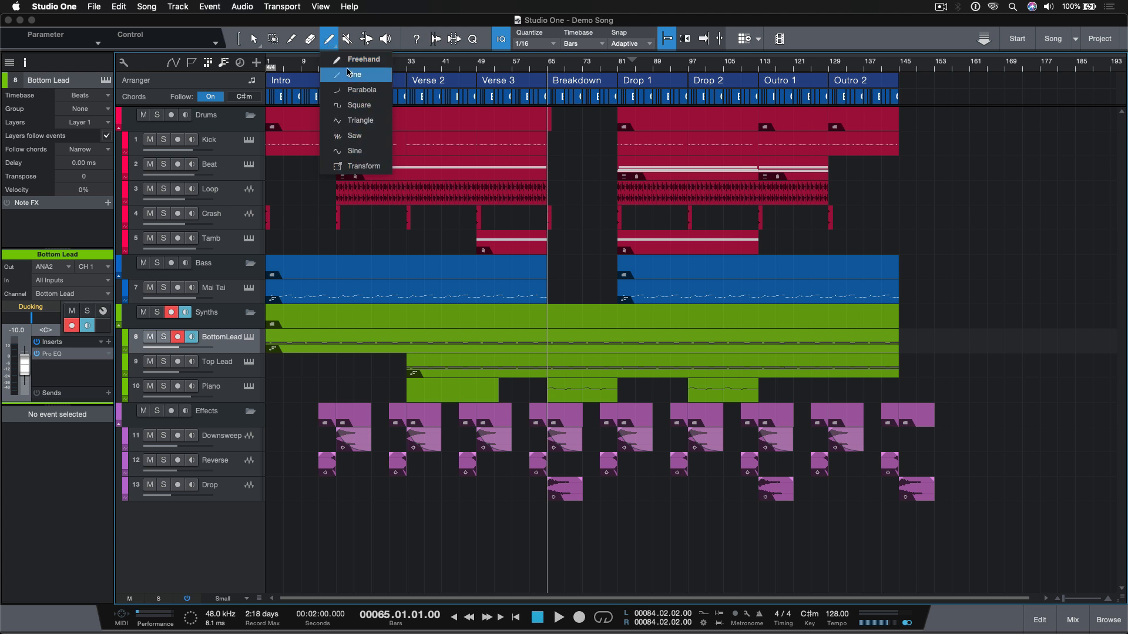
mouse_move(366, 64)
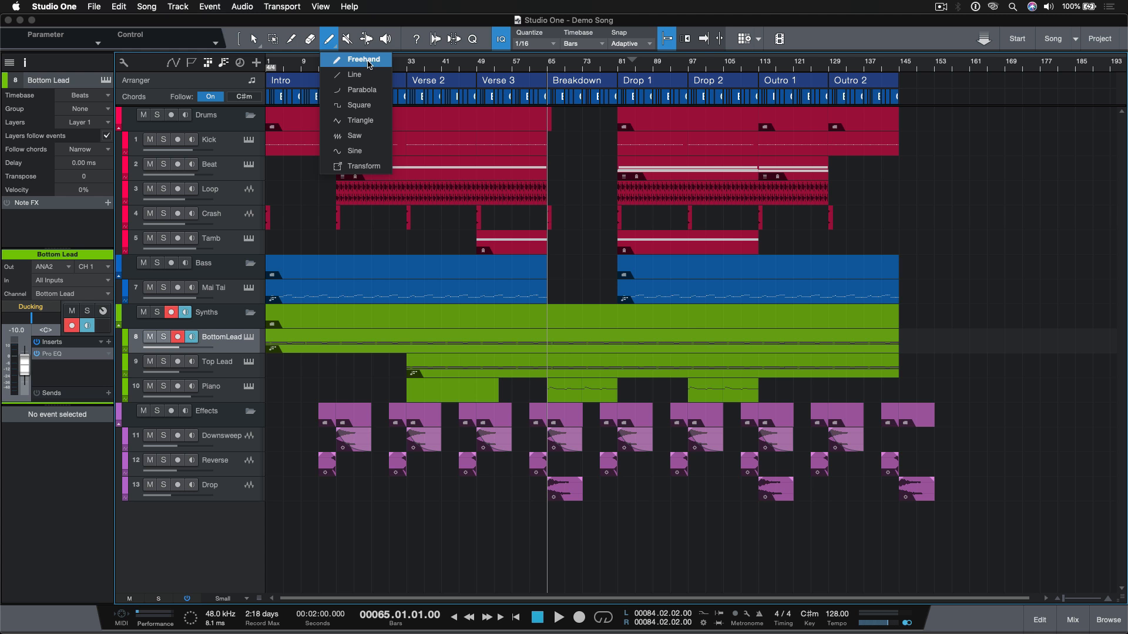
click(363, 59)
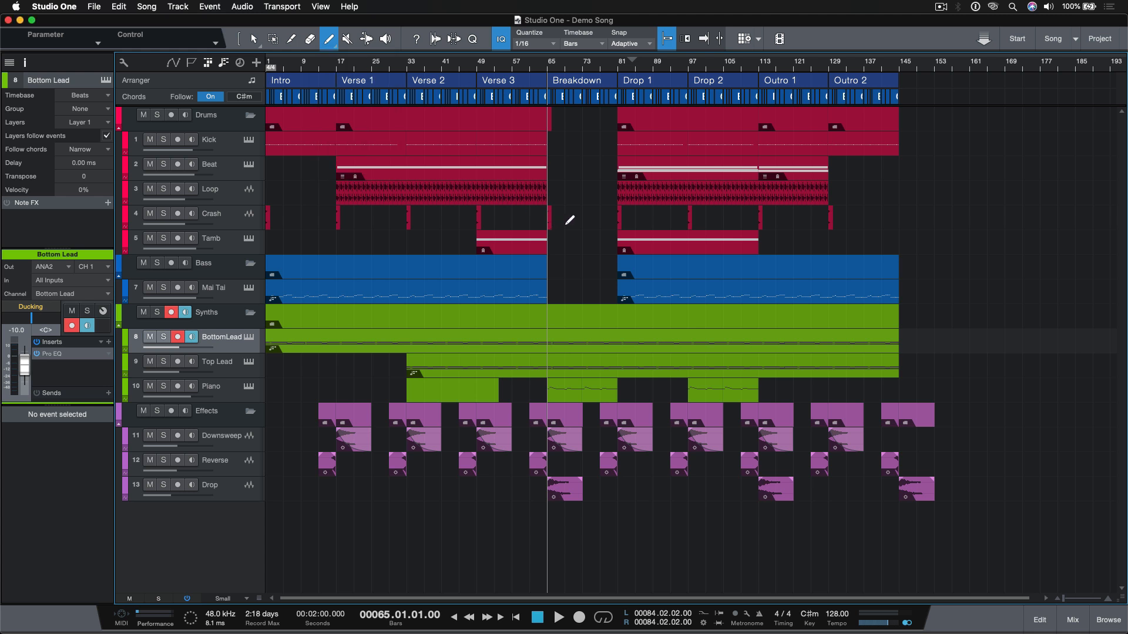
mouse_move(459, 243)
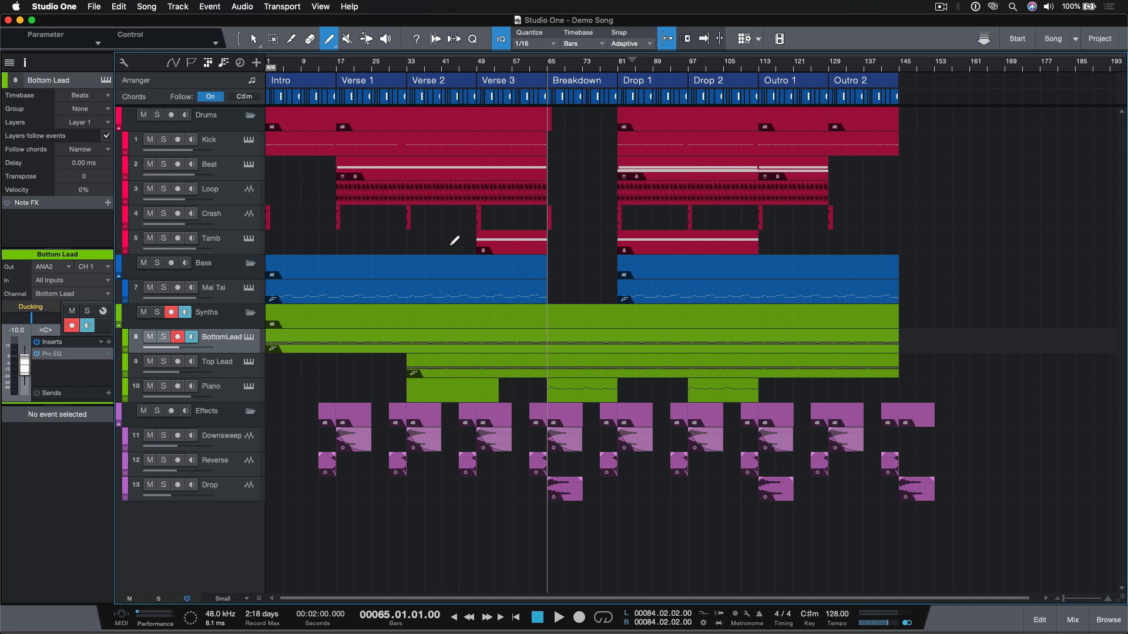
mouse_move(579, 264)
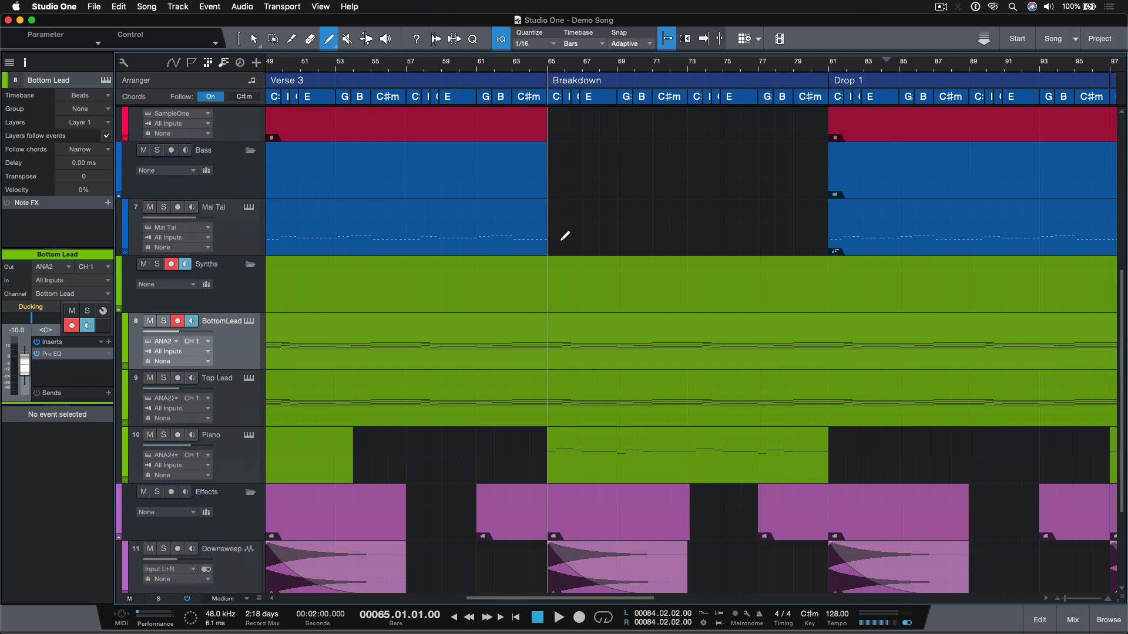
mouse_move(608, 339)
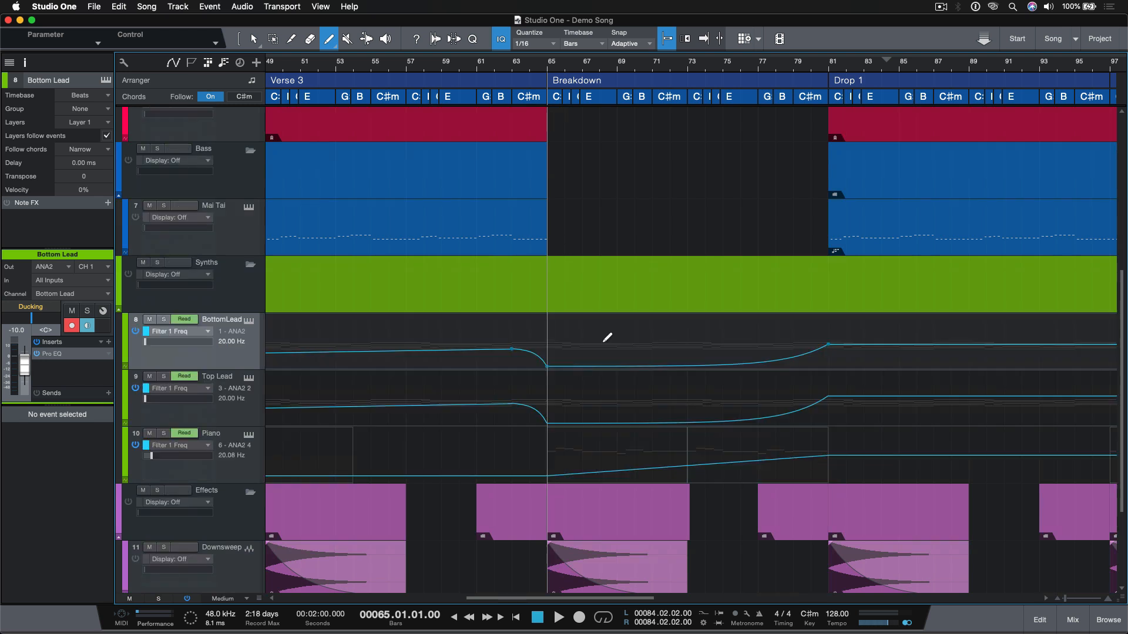
mouse_move(635, 347)
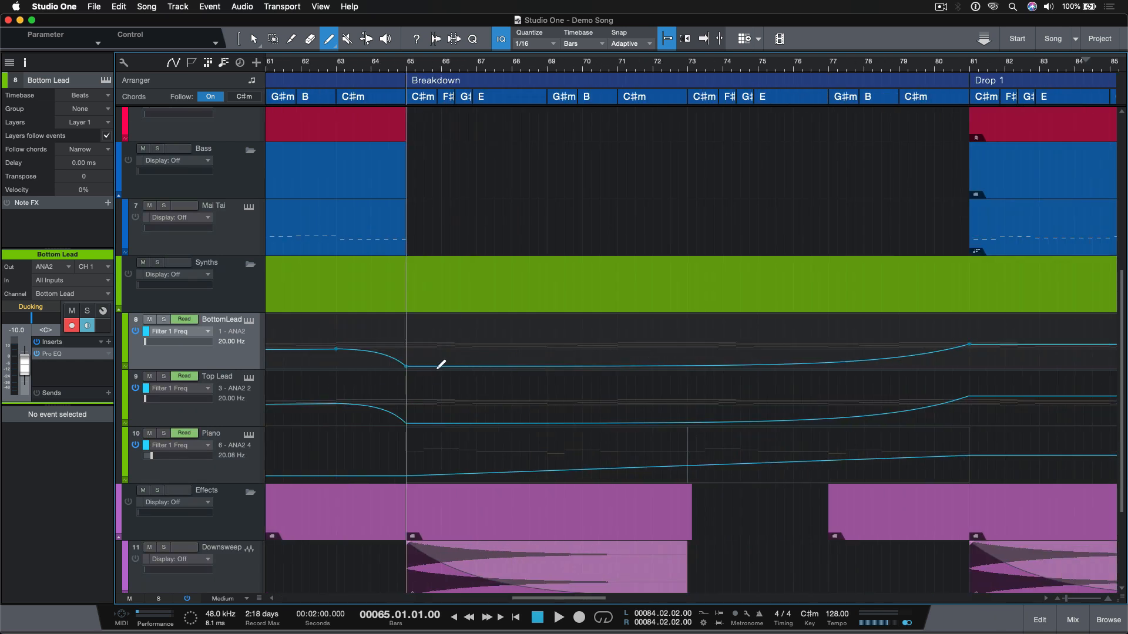
Step: Paint a freehand wavy Filter 1 Freq curve on BottomLead across the Breakdown toward Drop 1
drag(407, 365, 510, 338)
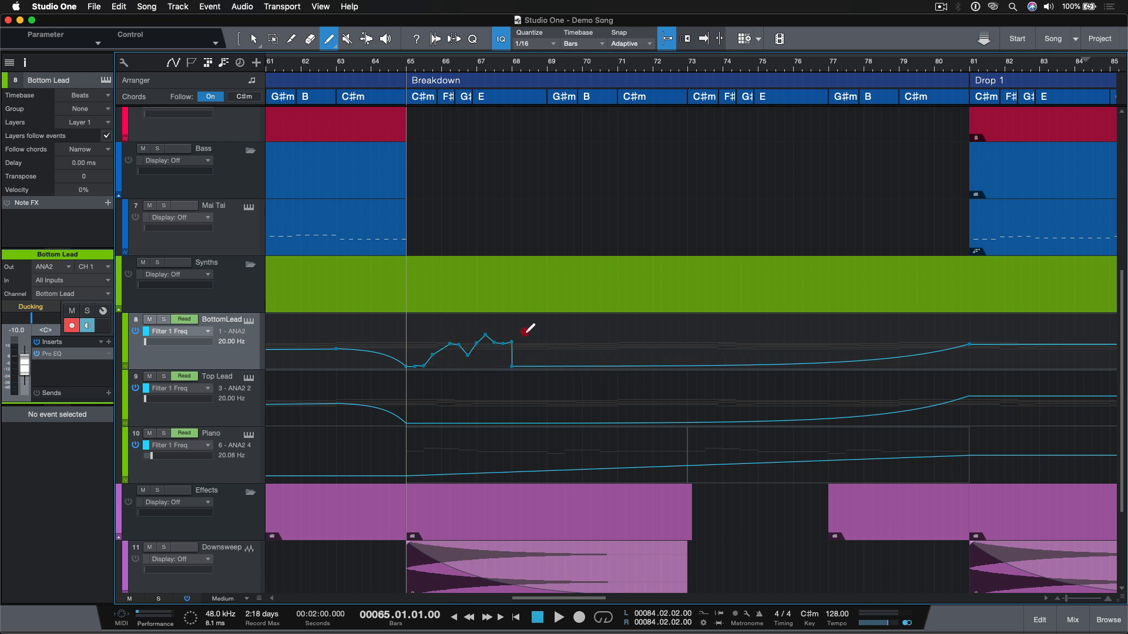
drag(513, 349, 975, 345)
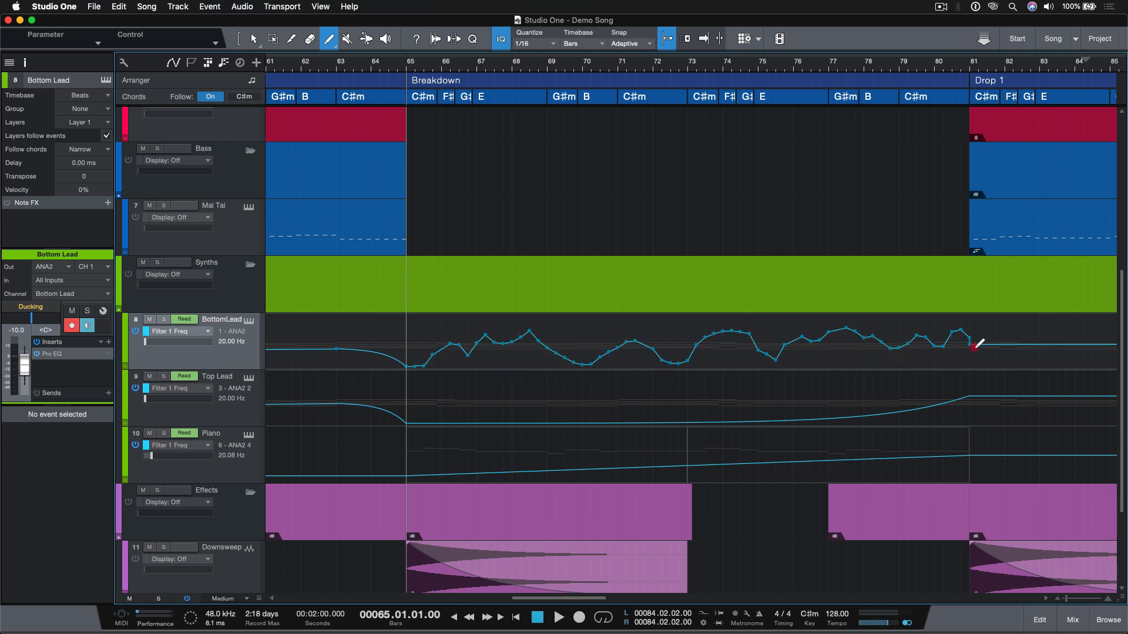
drag(978, 345, 799, 317)
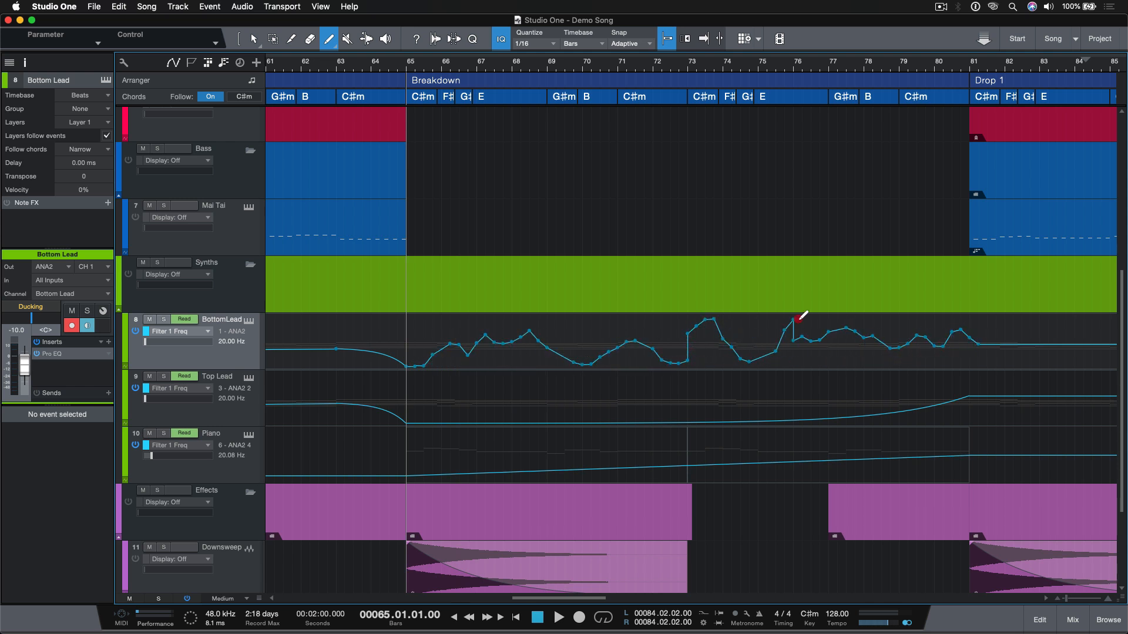
drag(798, 317, 1044, 363)
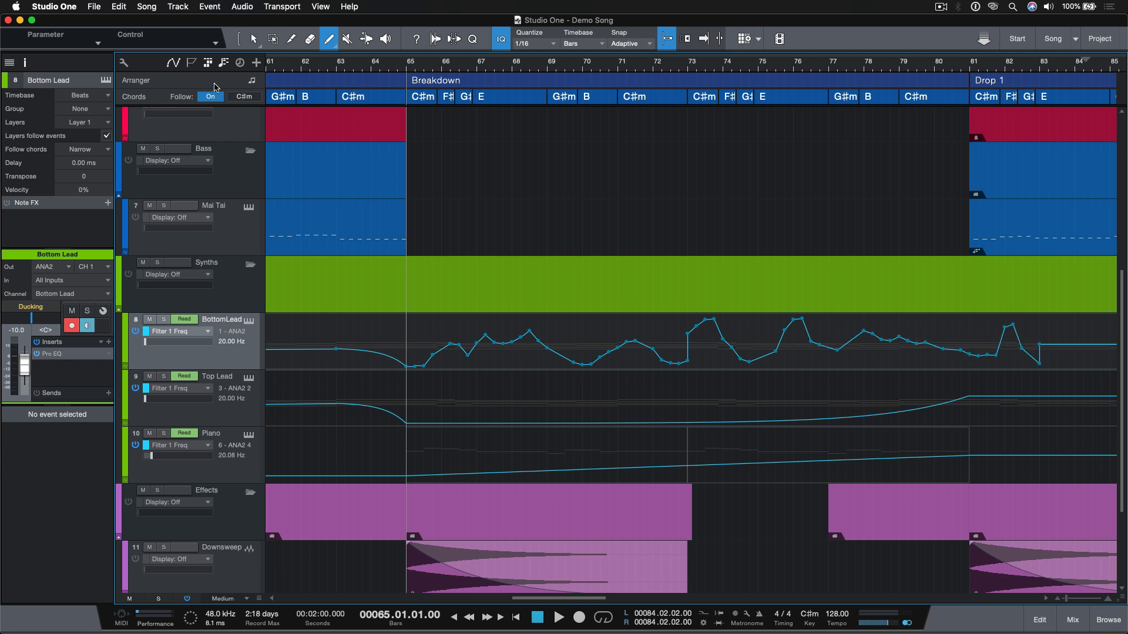
mouse_move(253, 39)
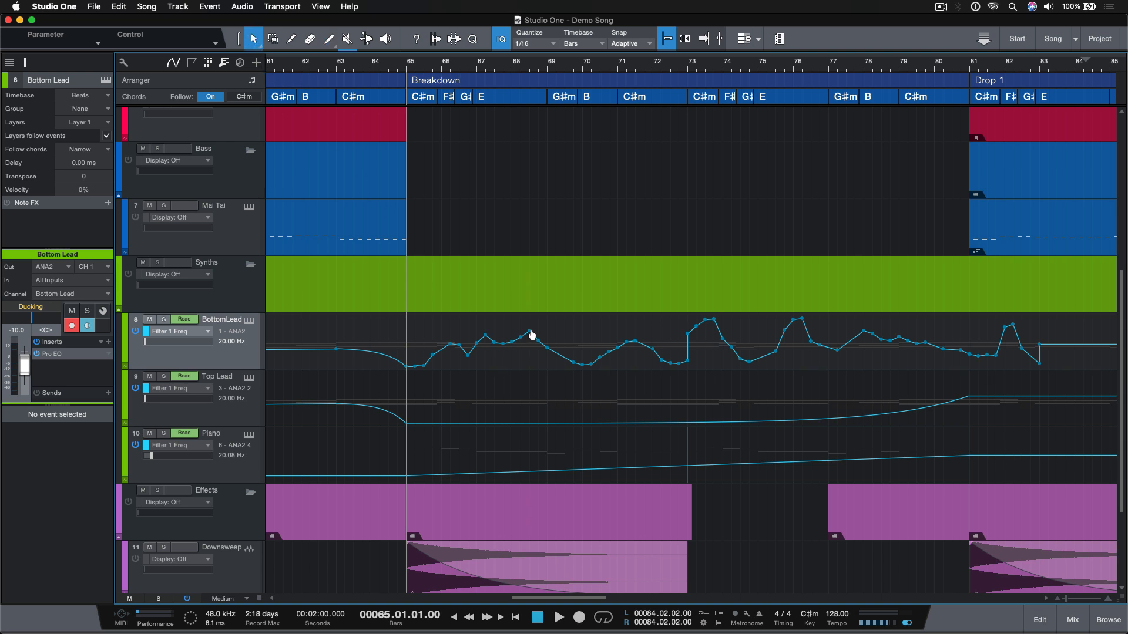
Step: Drag BottomLead filter points near bars 68–75 to form a rounded peak around bar 68
drag(529, 334, 606, 339)
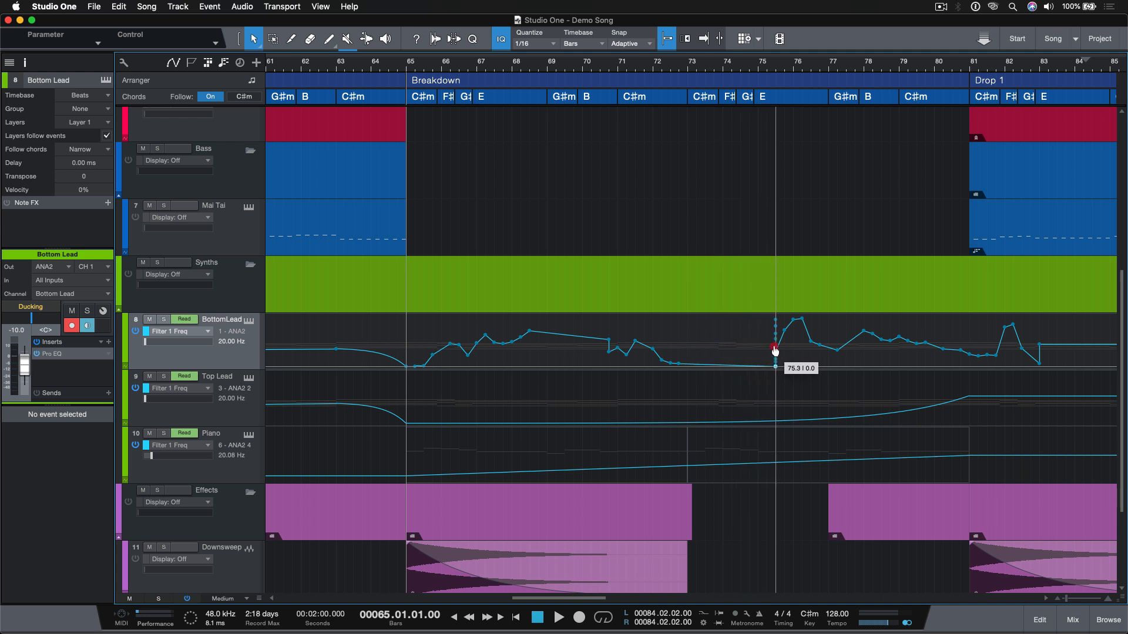
drag(775, 352, 751, 343)
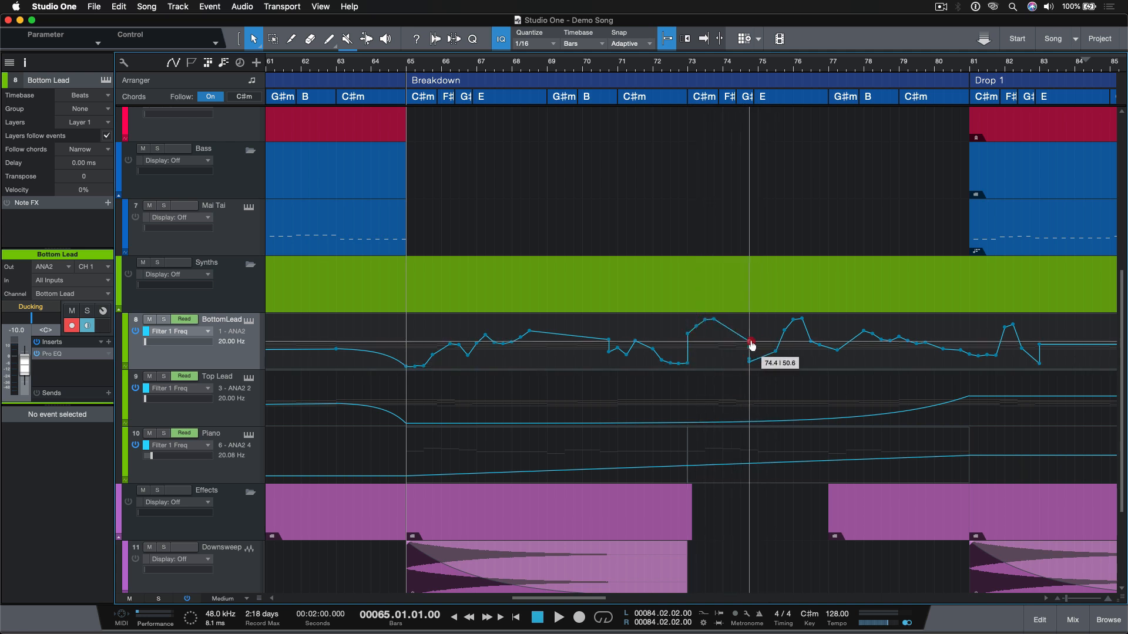
drag(751, 342, 764, 343)
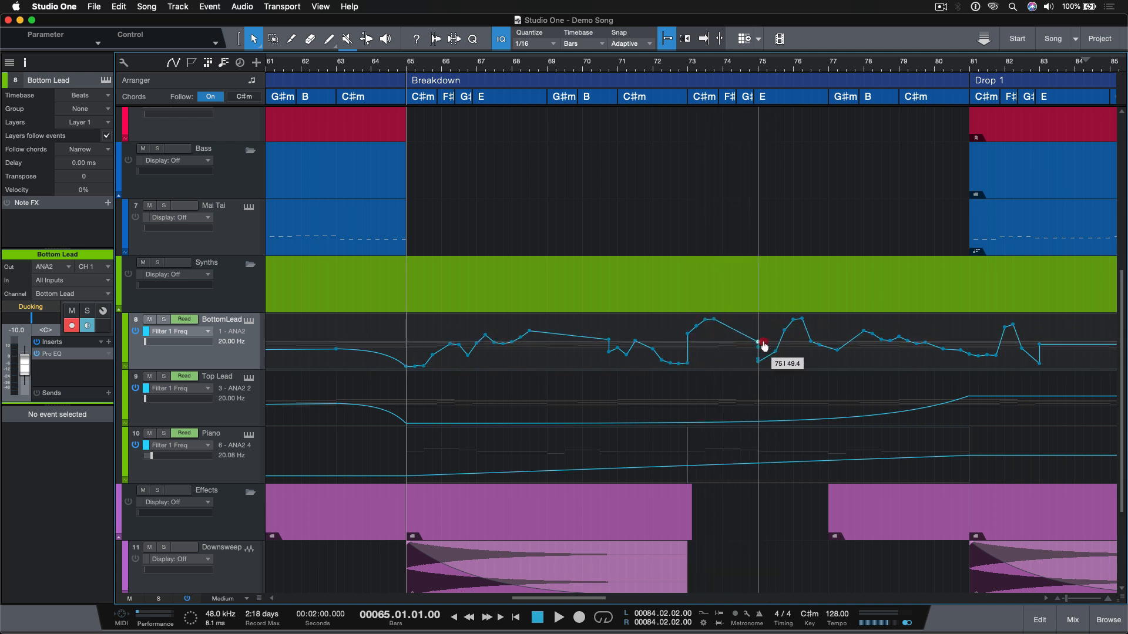
drag(763, 344, 529, 325)
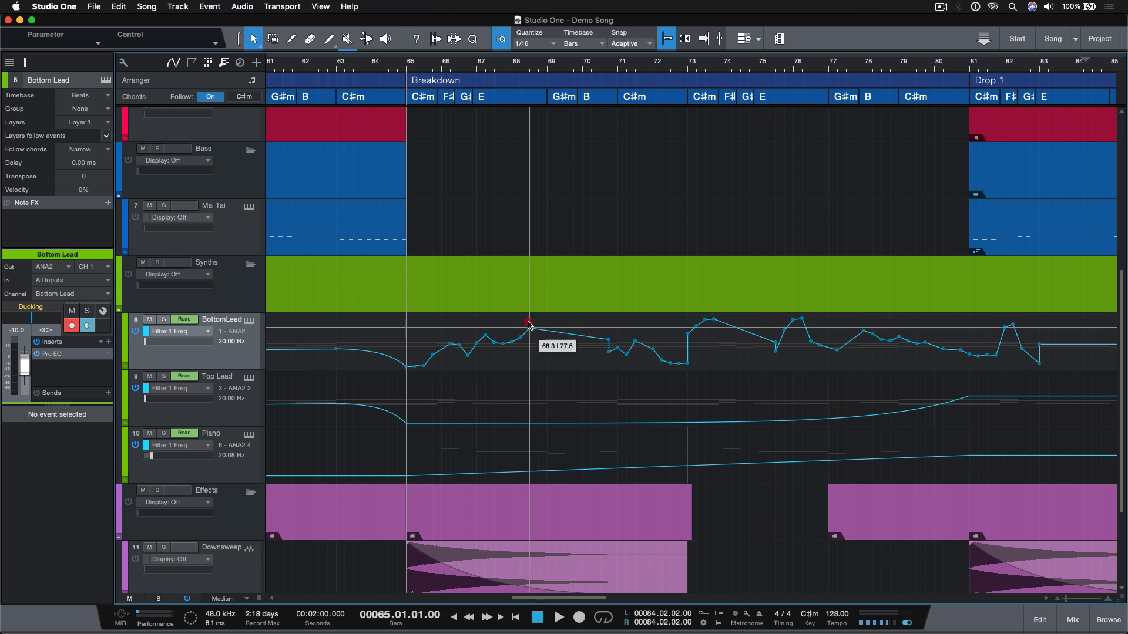
drag(529, 324, 569, 344)
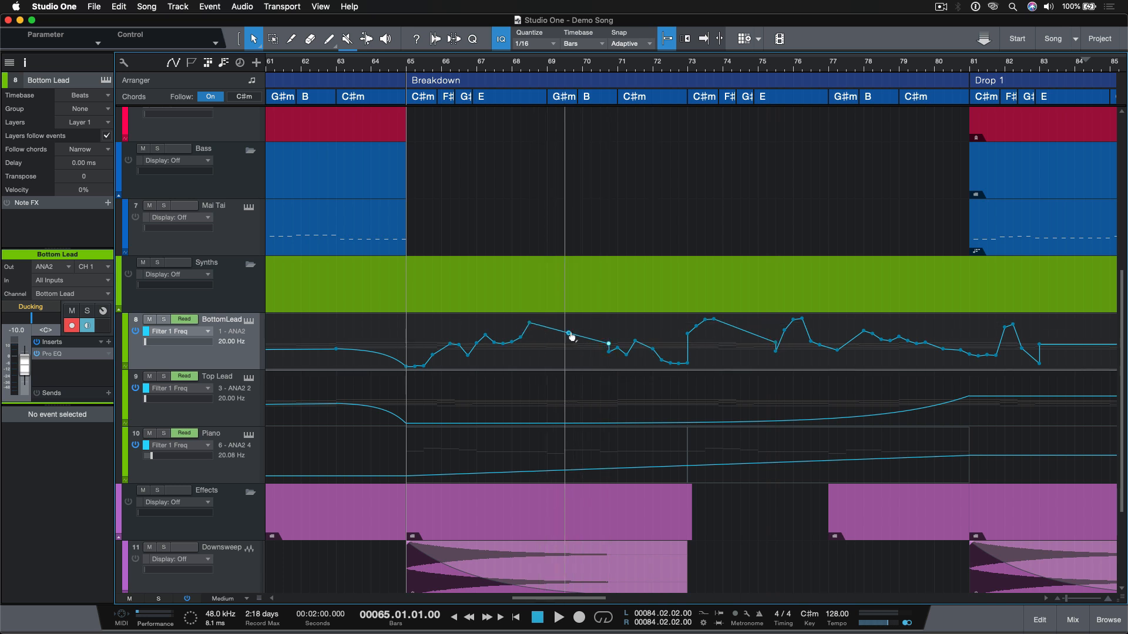
mouse_move(570, 341)
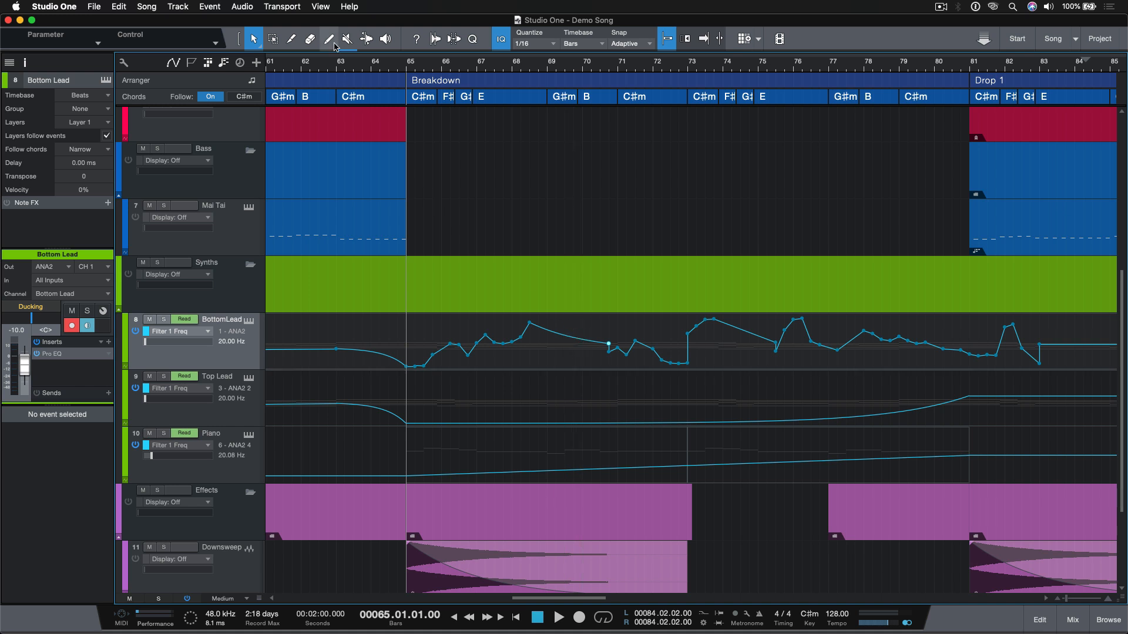
Step: Draw line, saw and sine-wave automation shapes across the Breakdown, then select Transform
click(329, 39)
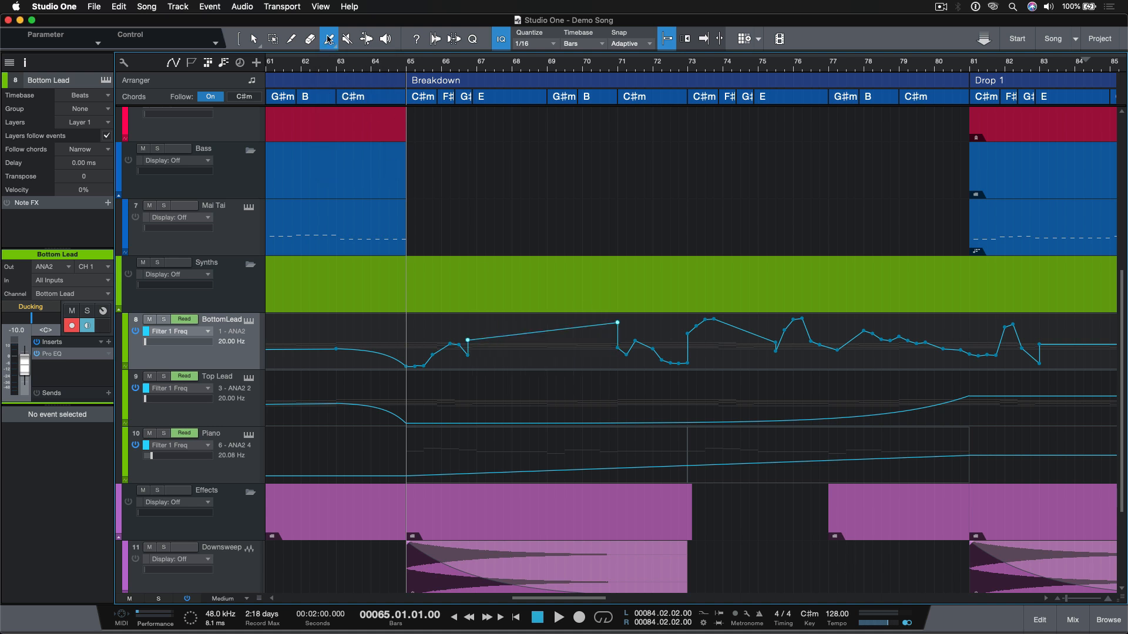
click(328, 39)
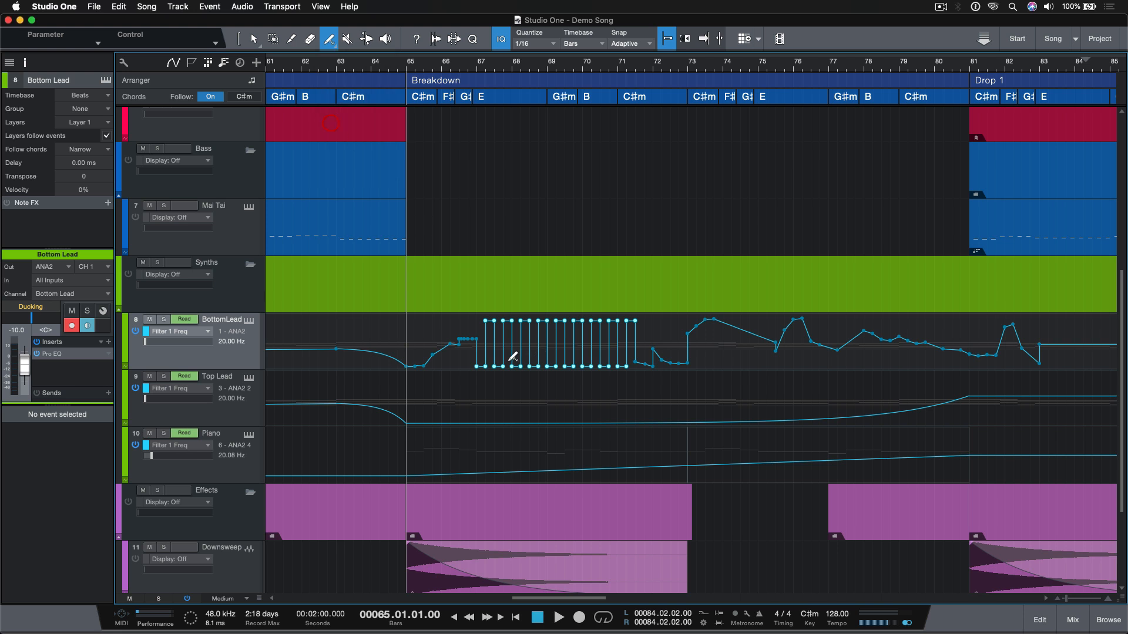
click(328, 39)
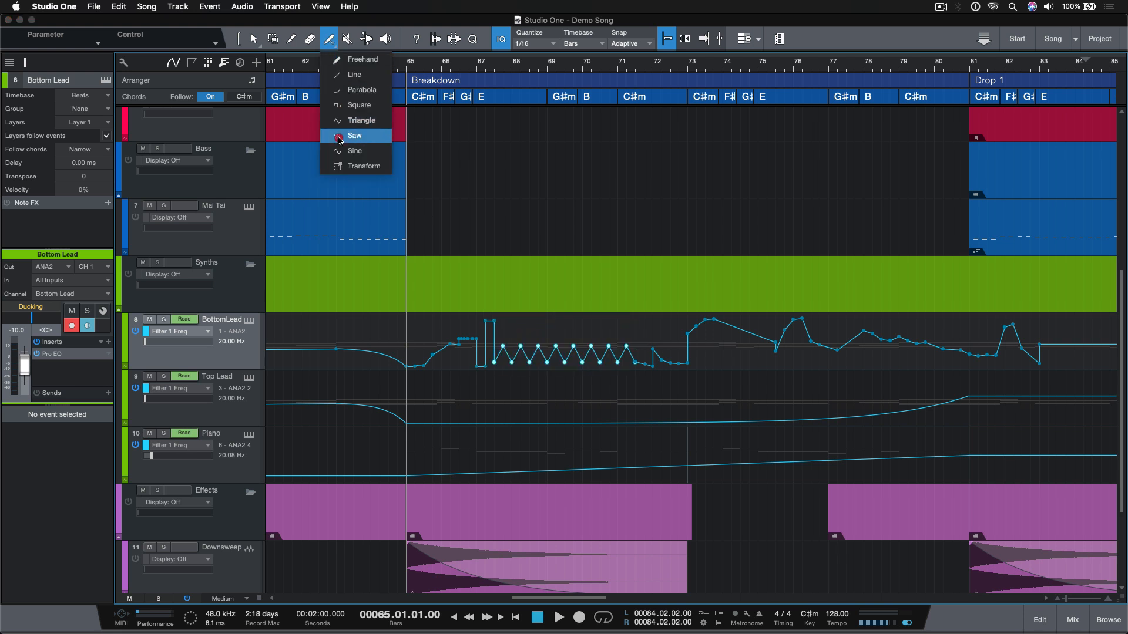
click(354, 135)
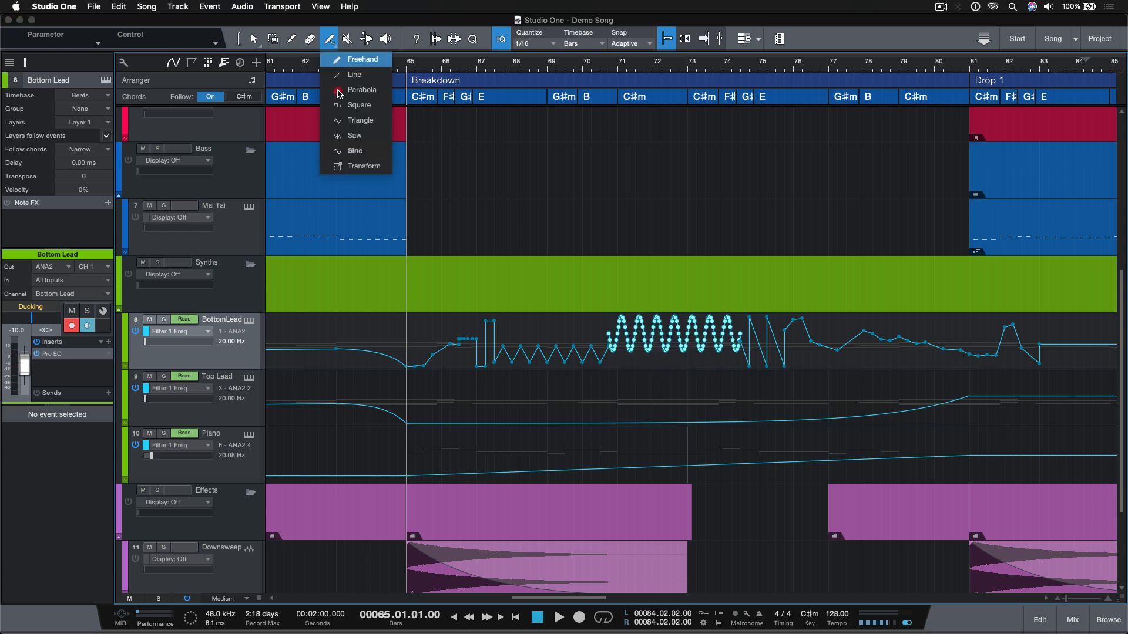
click(327, 39)
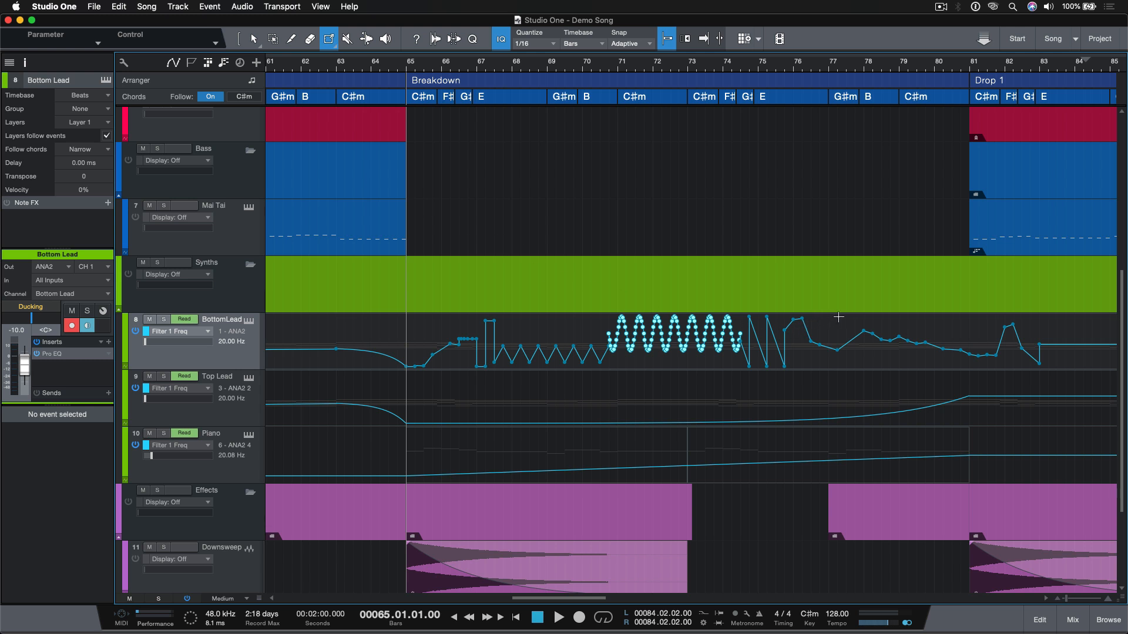
Step: Box the Breakdown automation and stretch, taper and compress it into bars 65–68
drag(837, 316, 423, 370)
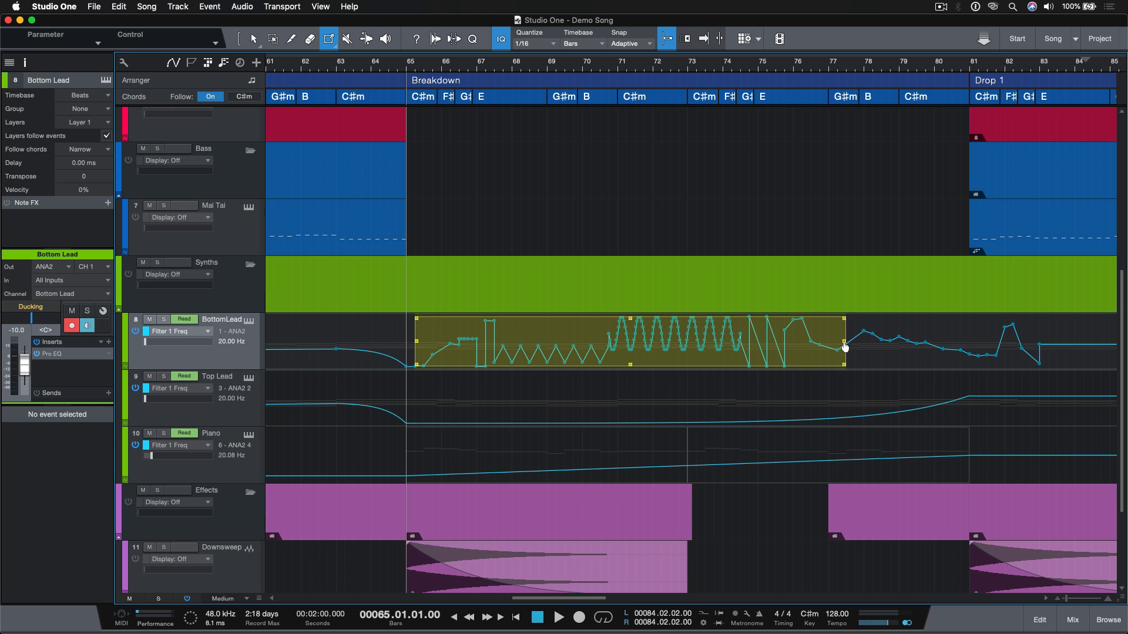
drag(844, 347, 836, 330)
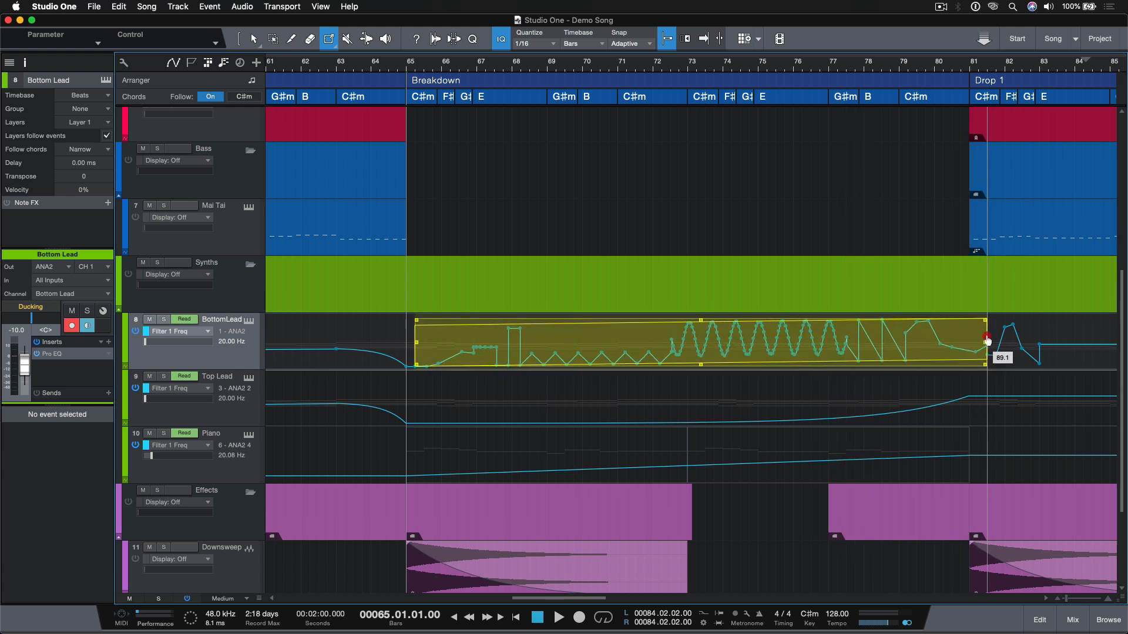
drag(985, 341, 701, 345)
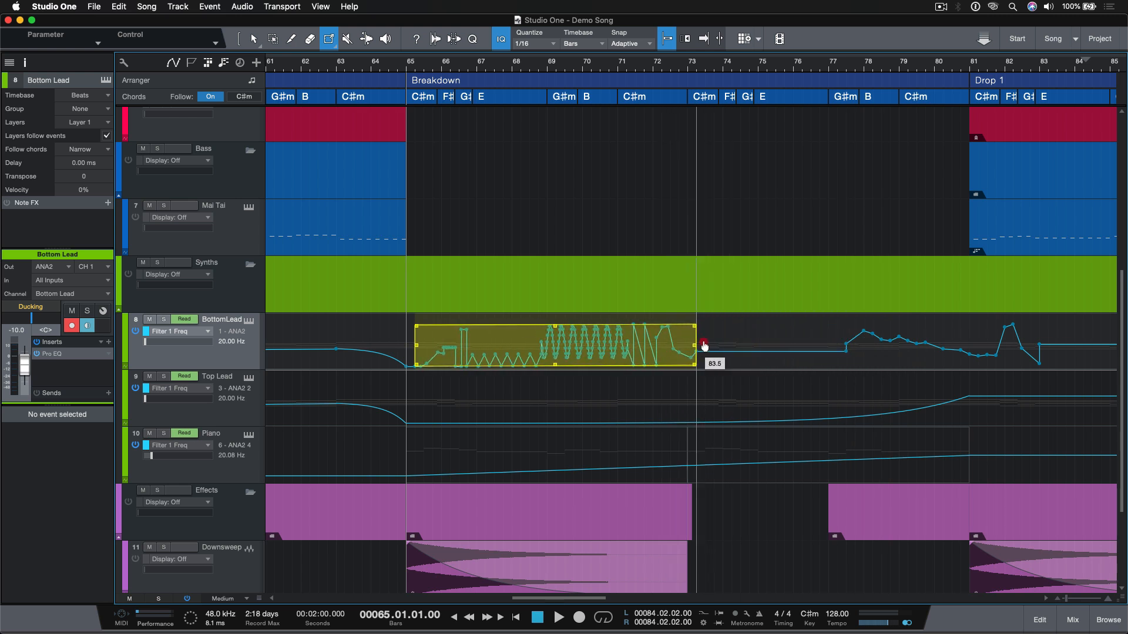
drag(703, 345, 833, 340)
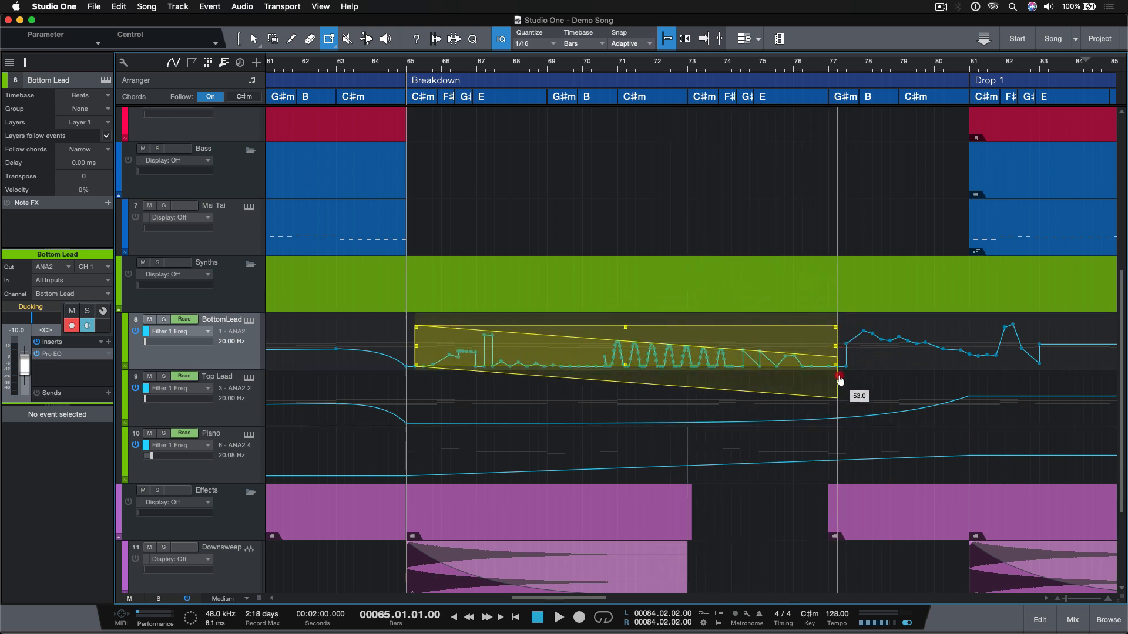
drag(838, 379, 518, 327)
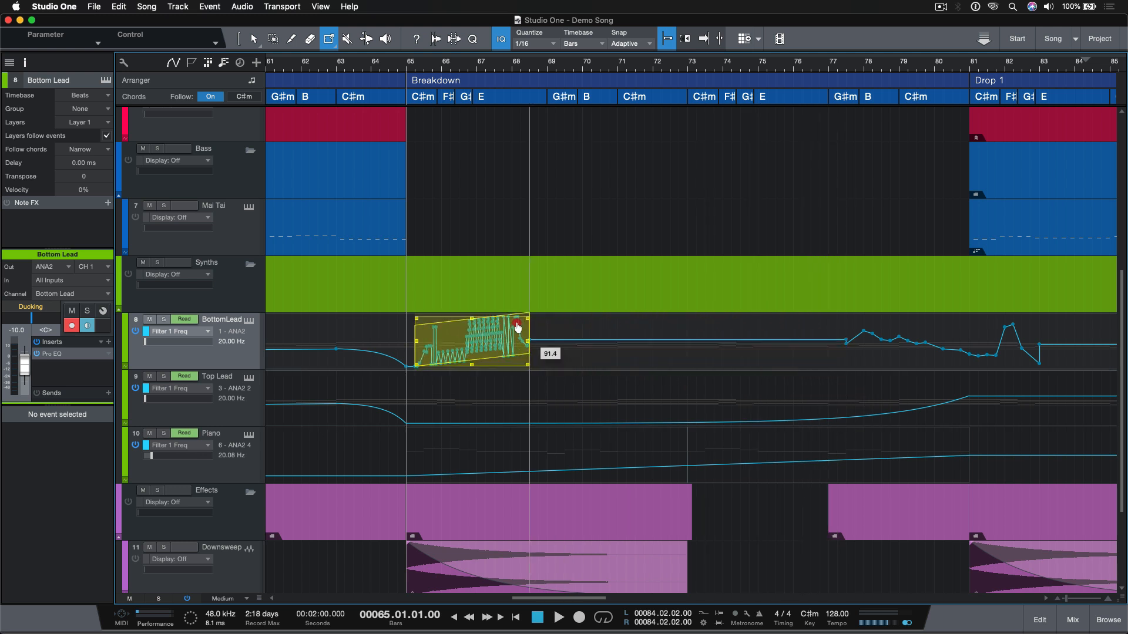
drag(518, 327, 900, 338)
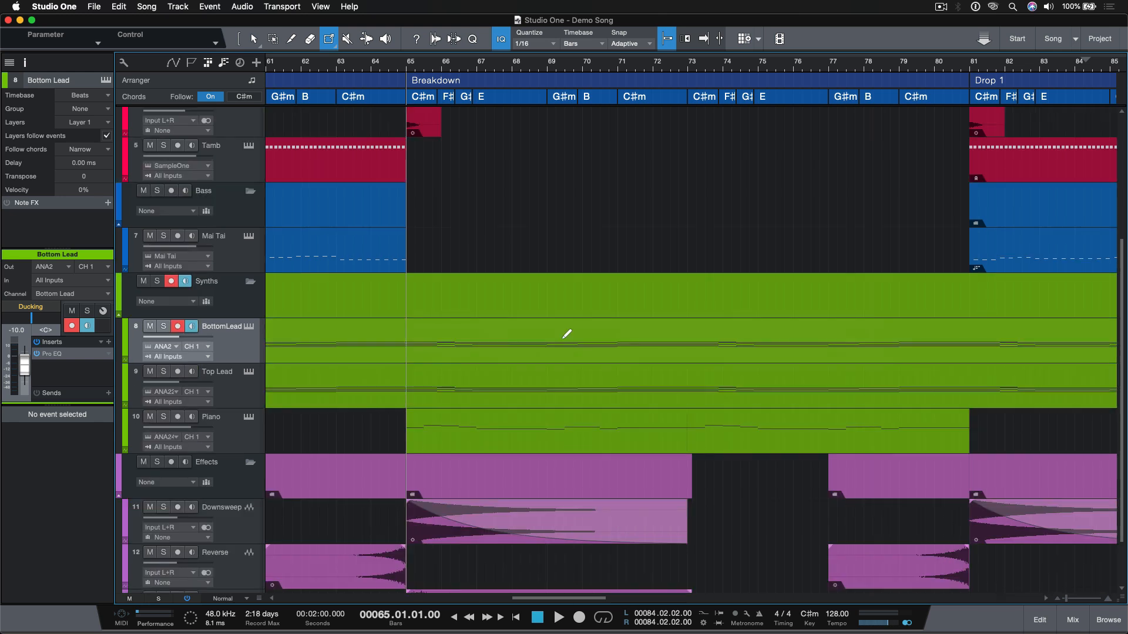
Step: Switch to the Mute tool for editing the Loop track events
click(346, 39)
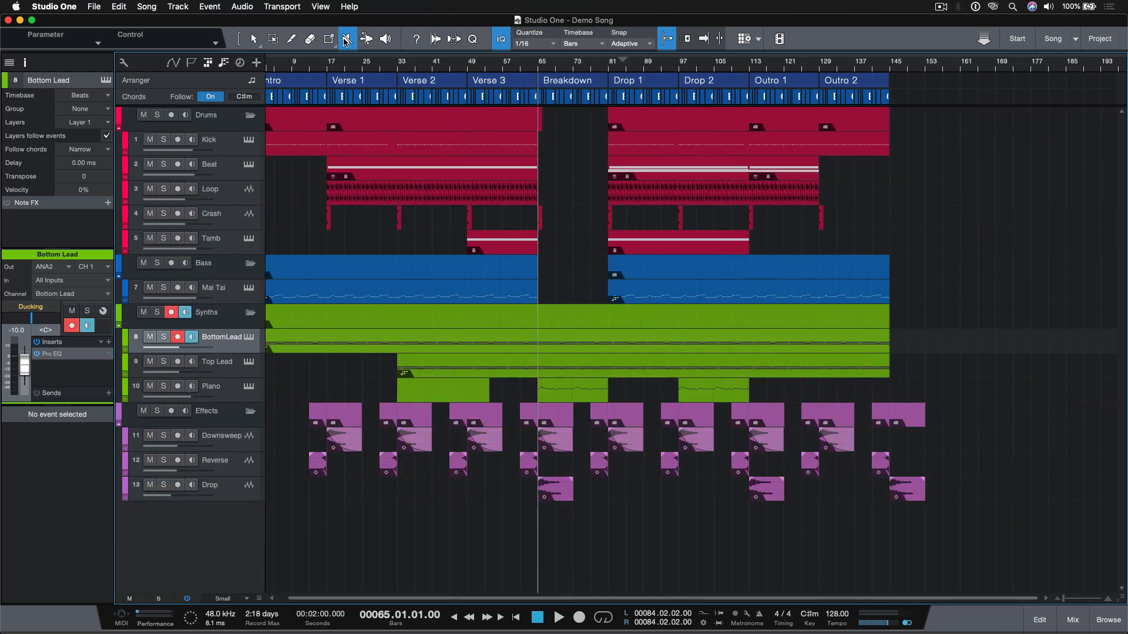
click(346, 39)
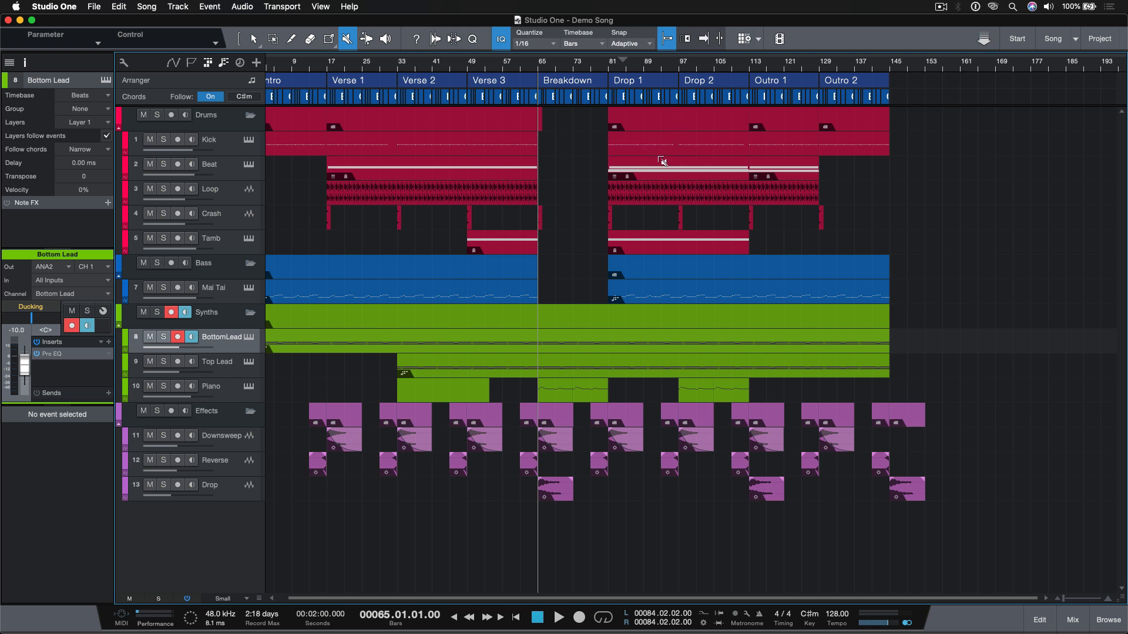
mouse_move(668, 221)
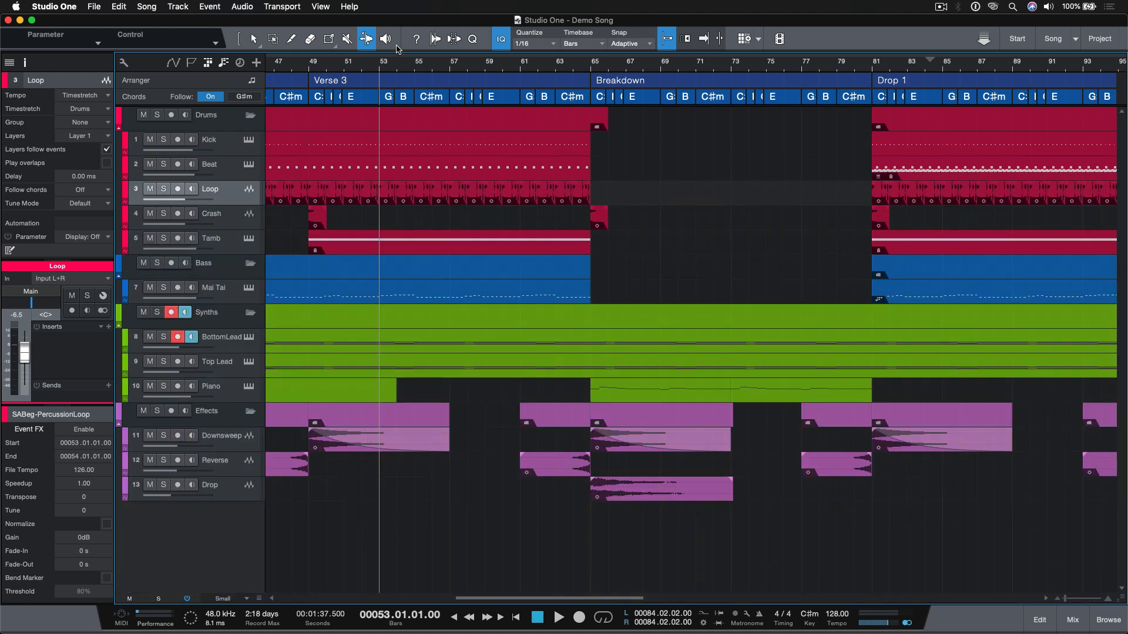
Step: Select the Listen tool for auditioning events
click(387, 39)
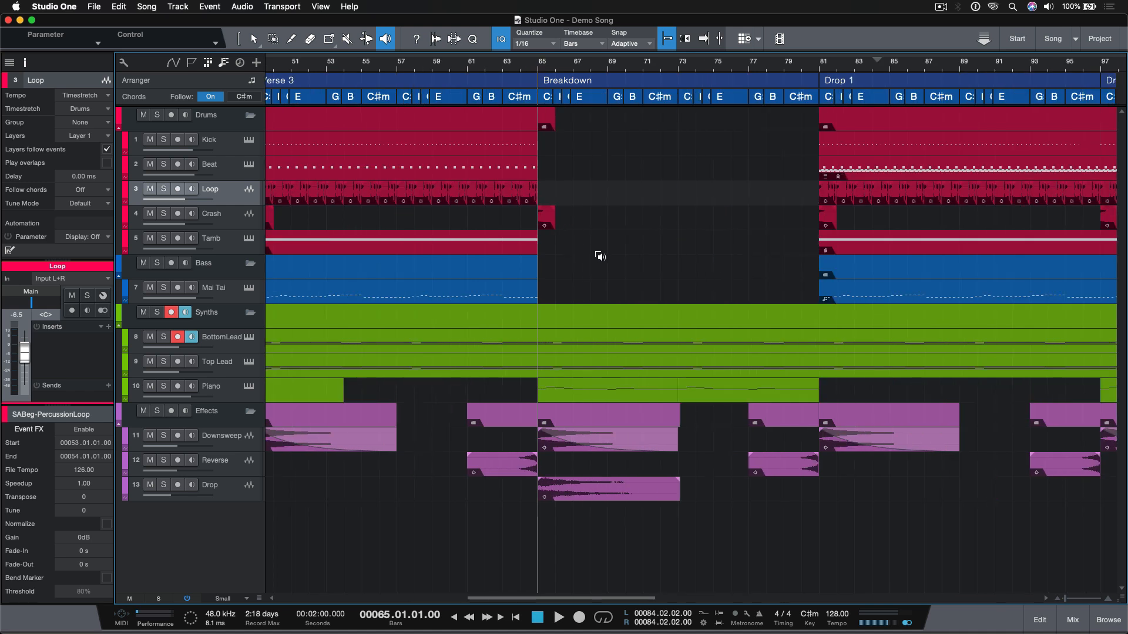
mouse_move(653, 324)
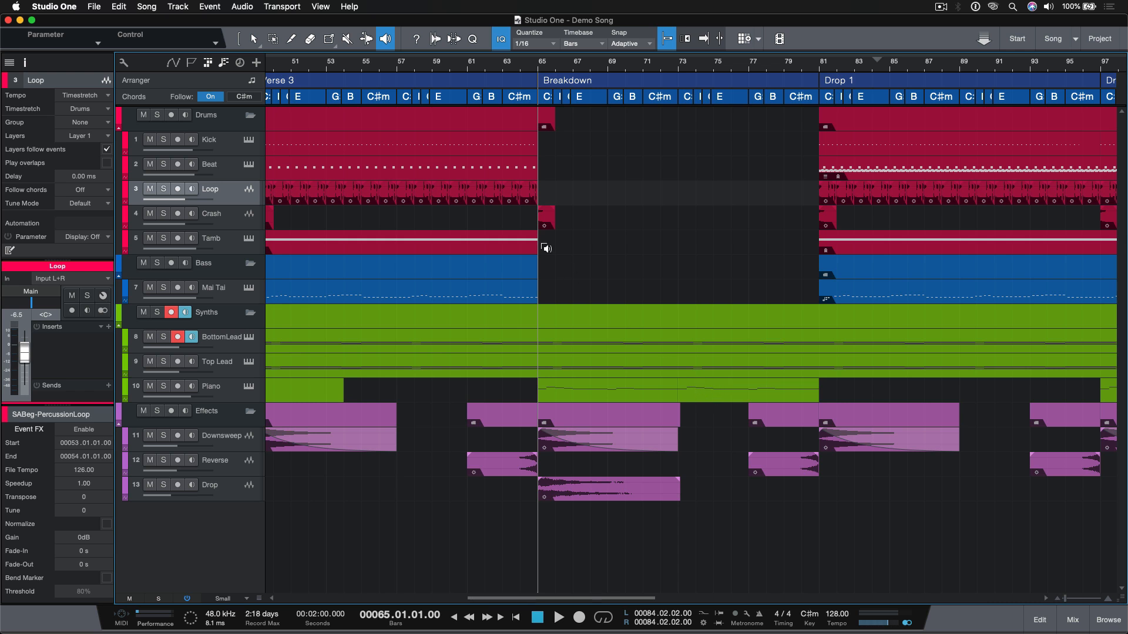
mouse_move(708, 400)
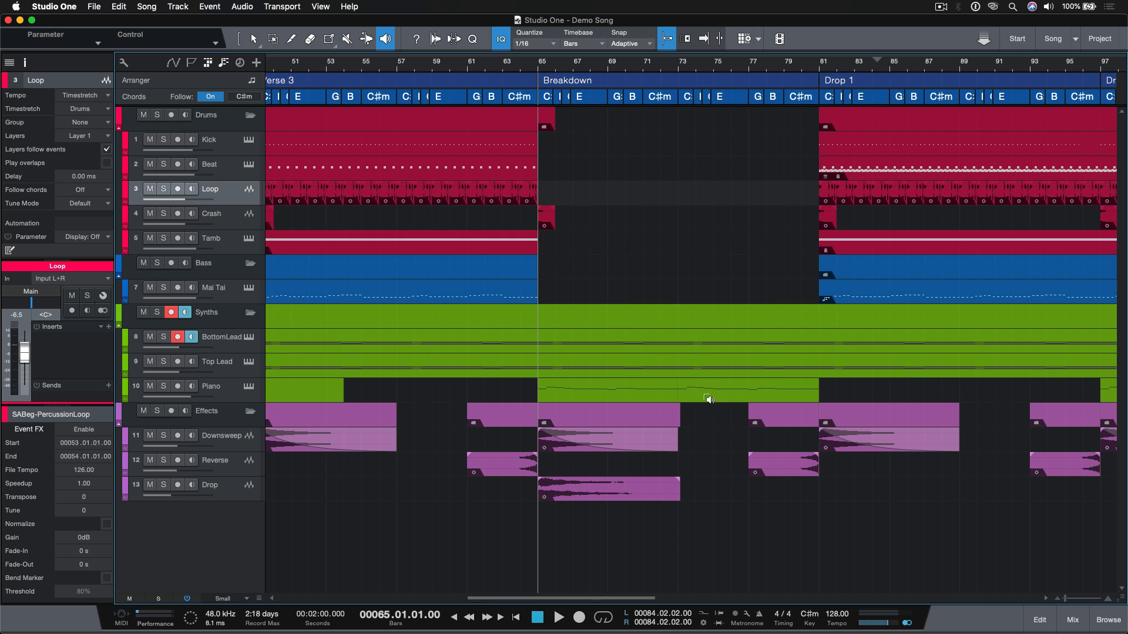
mouse_move(724, 399)
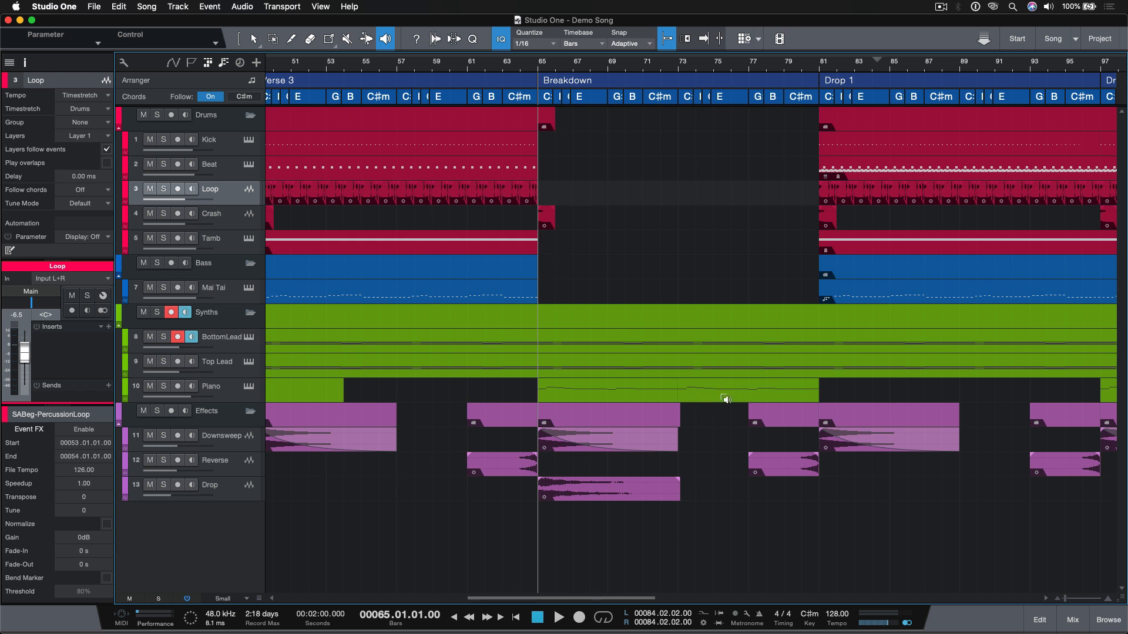
mouse_move(650, 335)
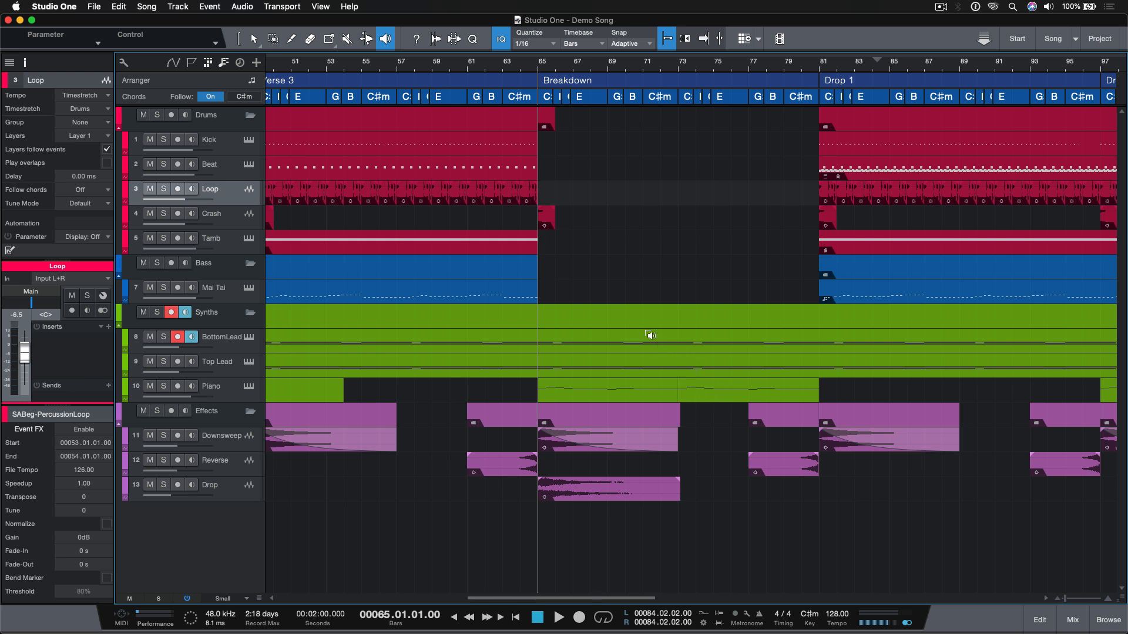
mouse_move(551, 221)
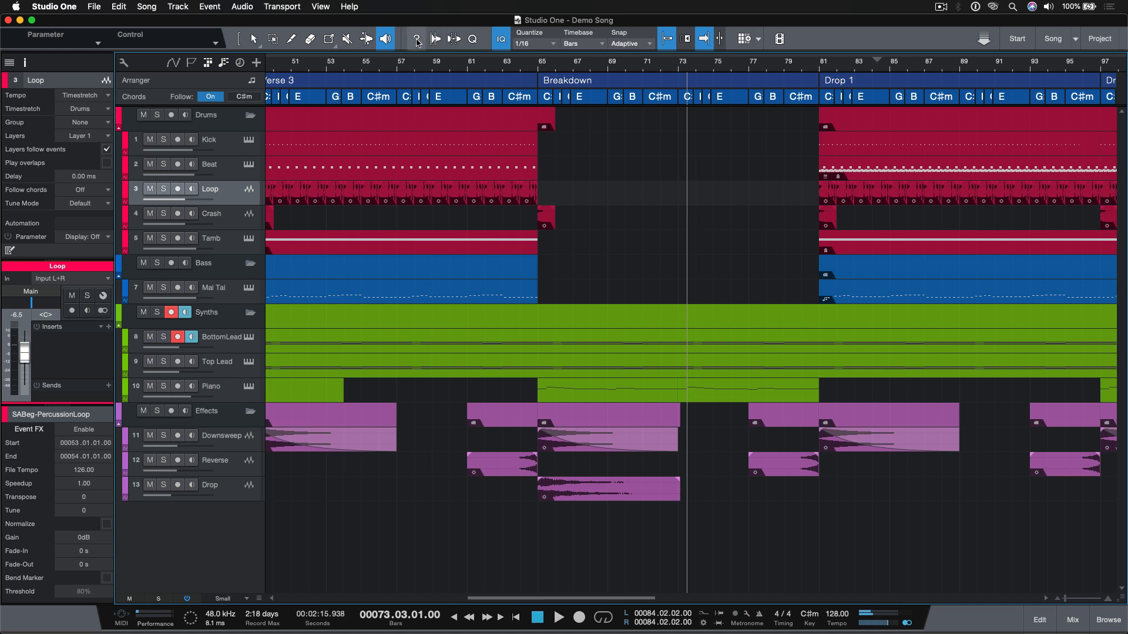
Step: Enable the Info View (?) toolbar button to show the context help bar
click(416, 38)
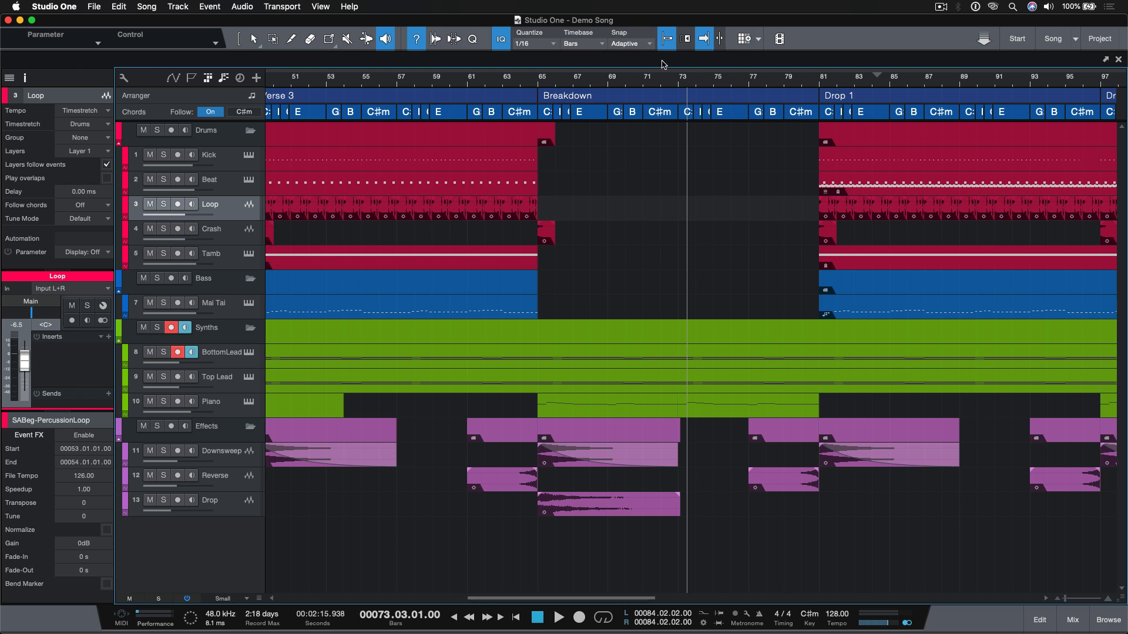
mouse_move(663, 64)
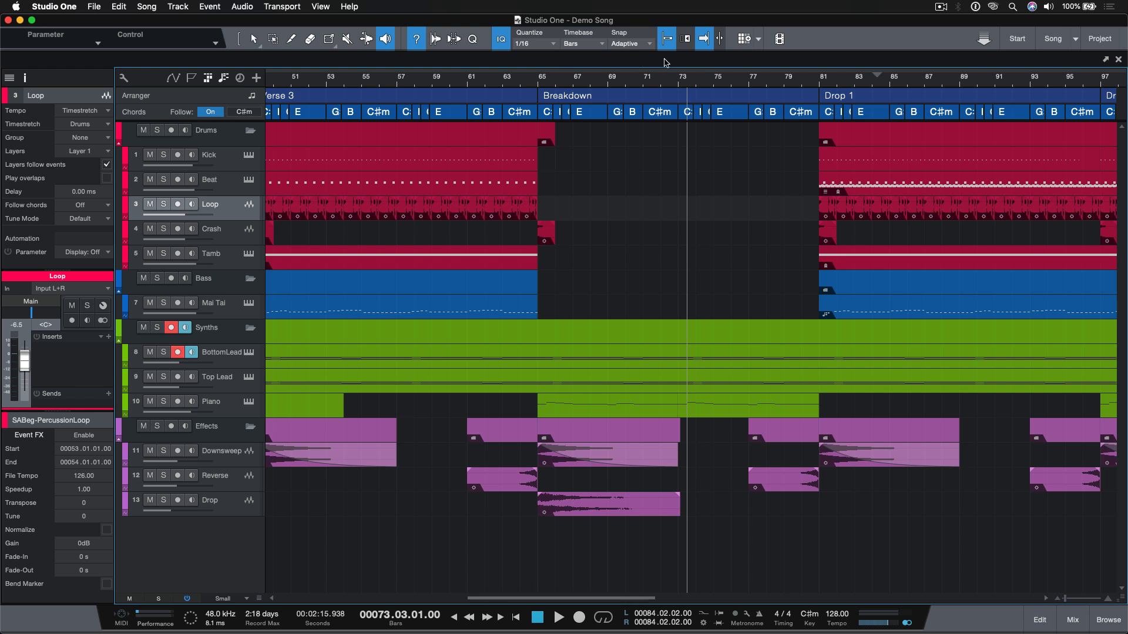
mouse_move(475, 72)
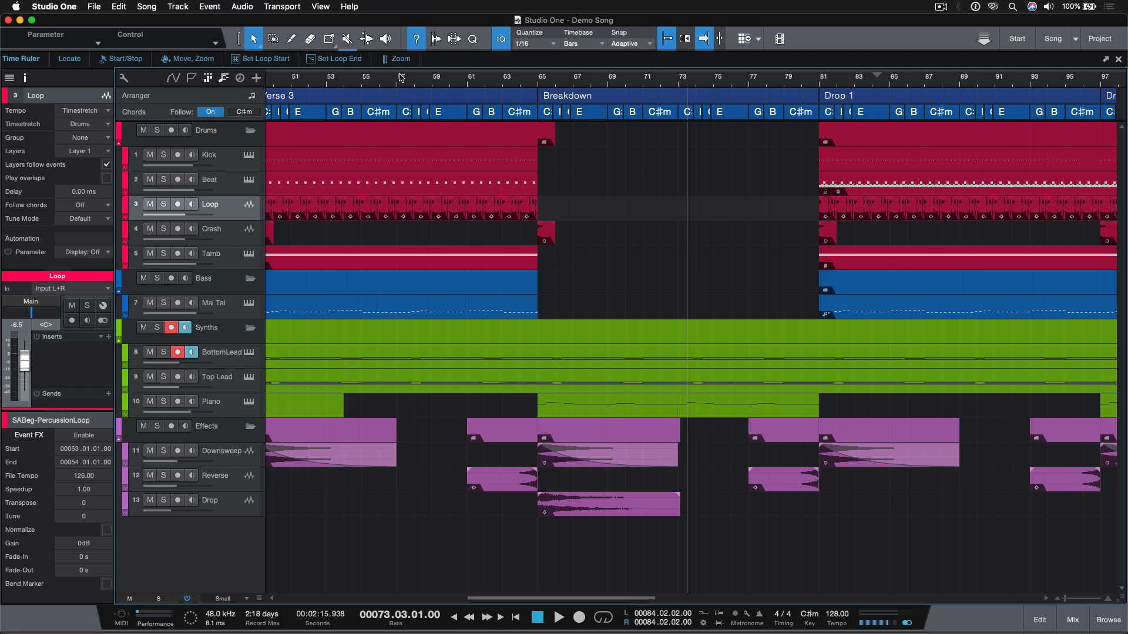
mouse_move(446, 79)
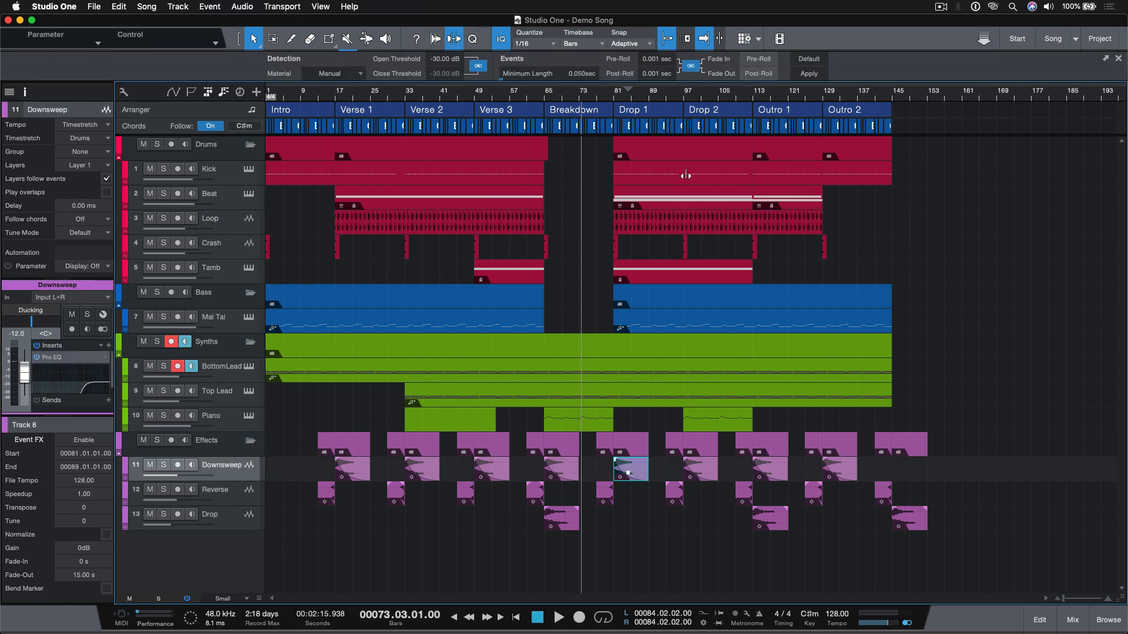
Step: Browse the Strip Silence material presets, keep Manual, and show the quantize settings
click(336, 74)
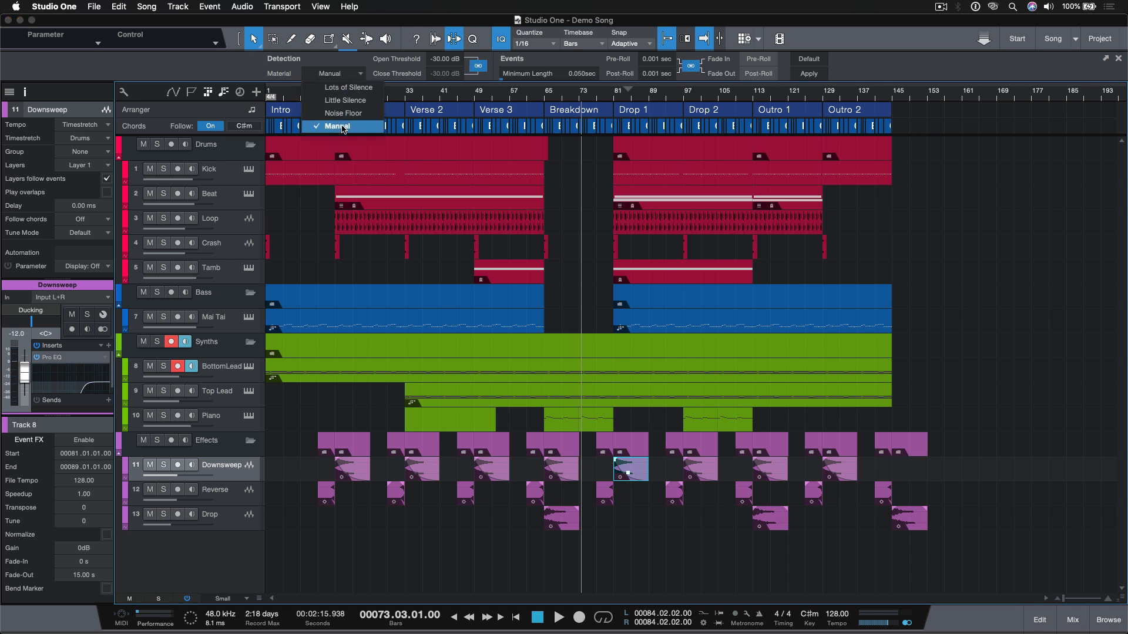
mouse_move(344, 113)
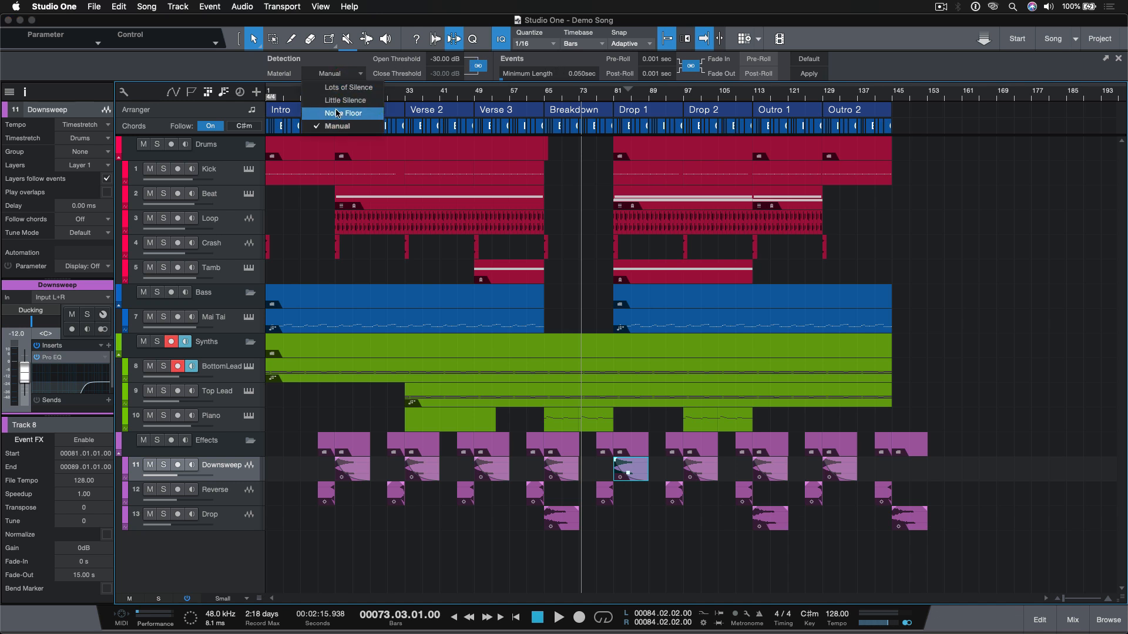
mouse_move(347, 87)
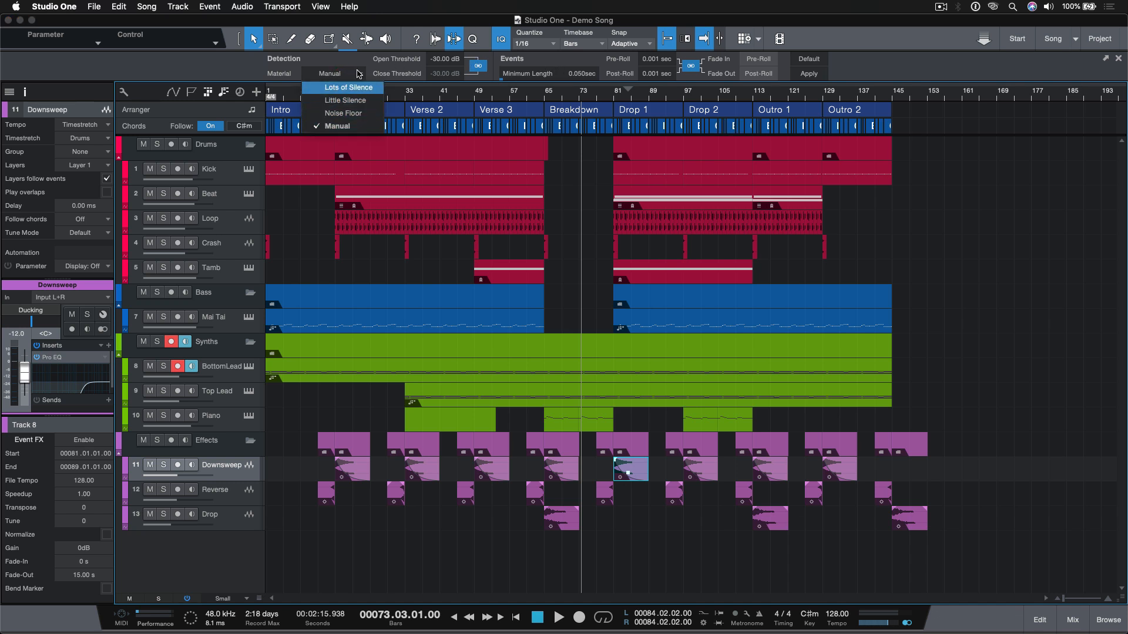
click(329, 73)
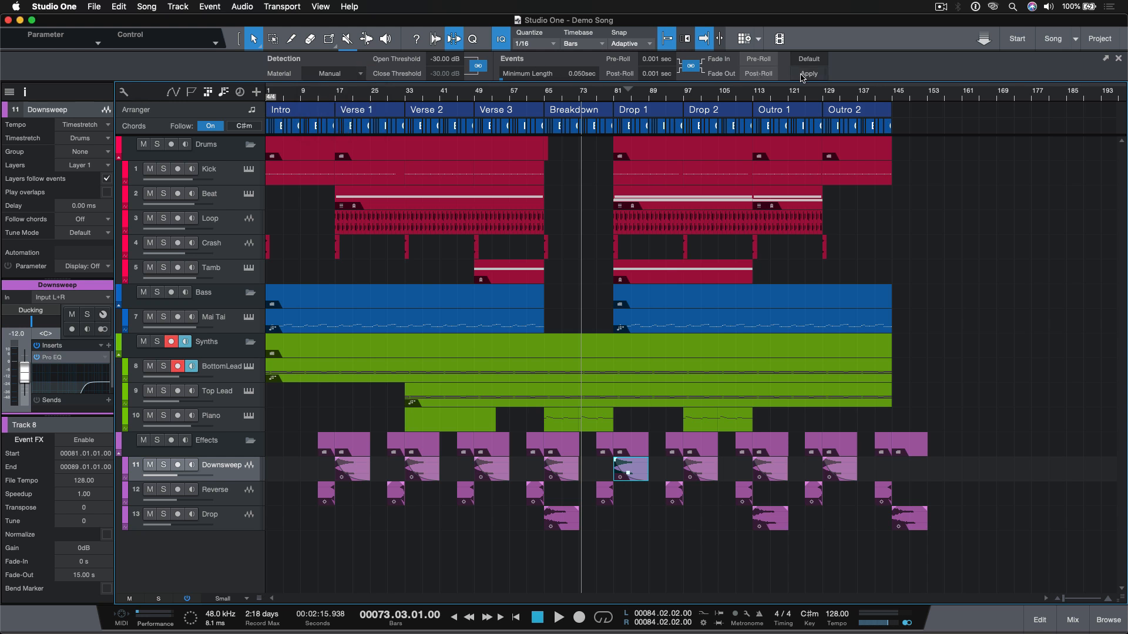
mouse_move(626, 482)
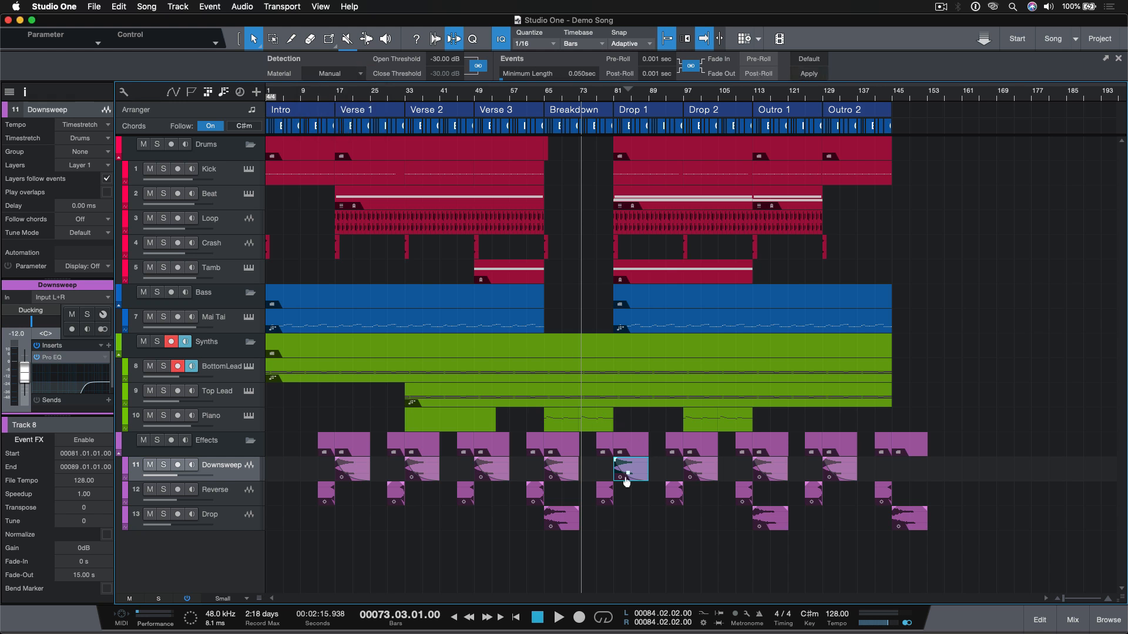
mouse_move(740, 145)
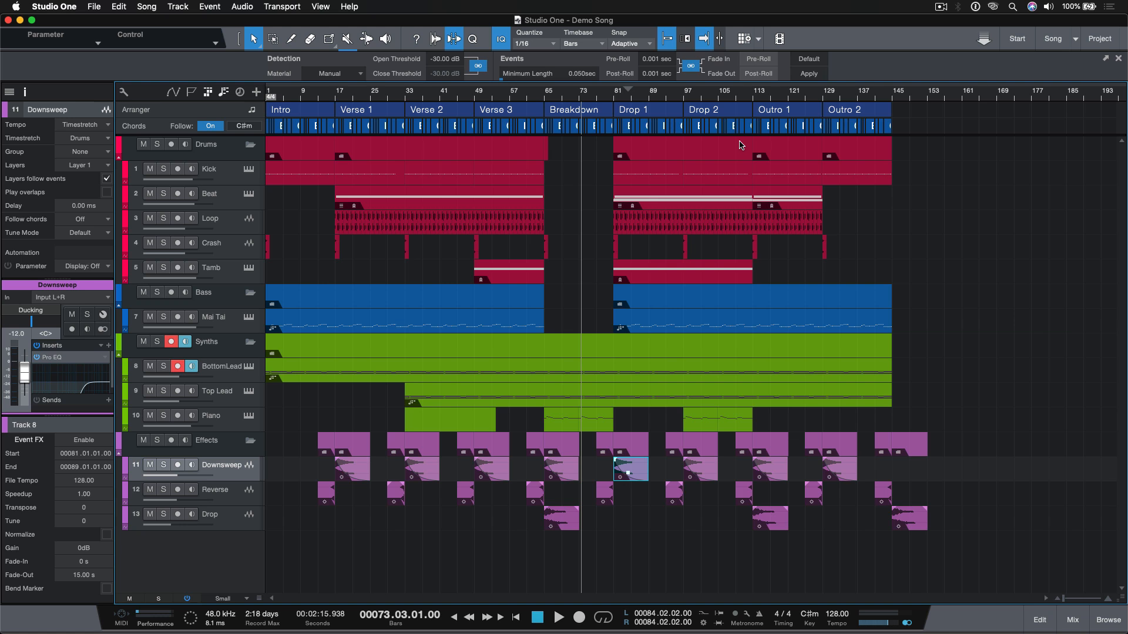
mouse_move(676, 362)
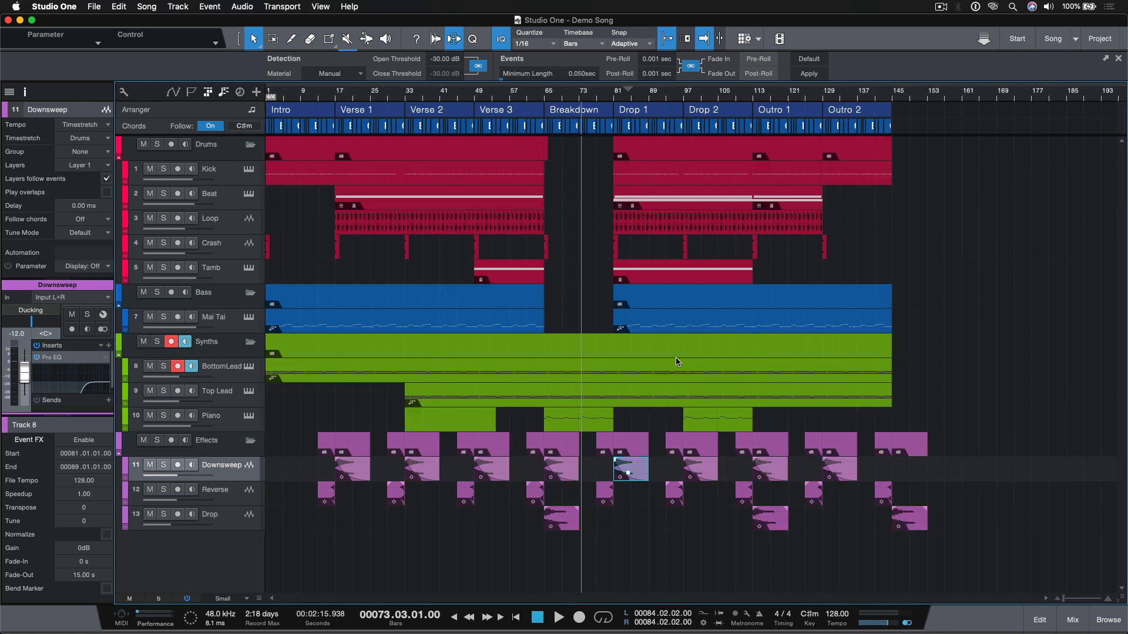
mouse_move(560, 148)
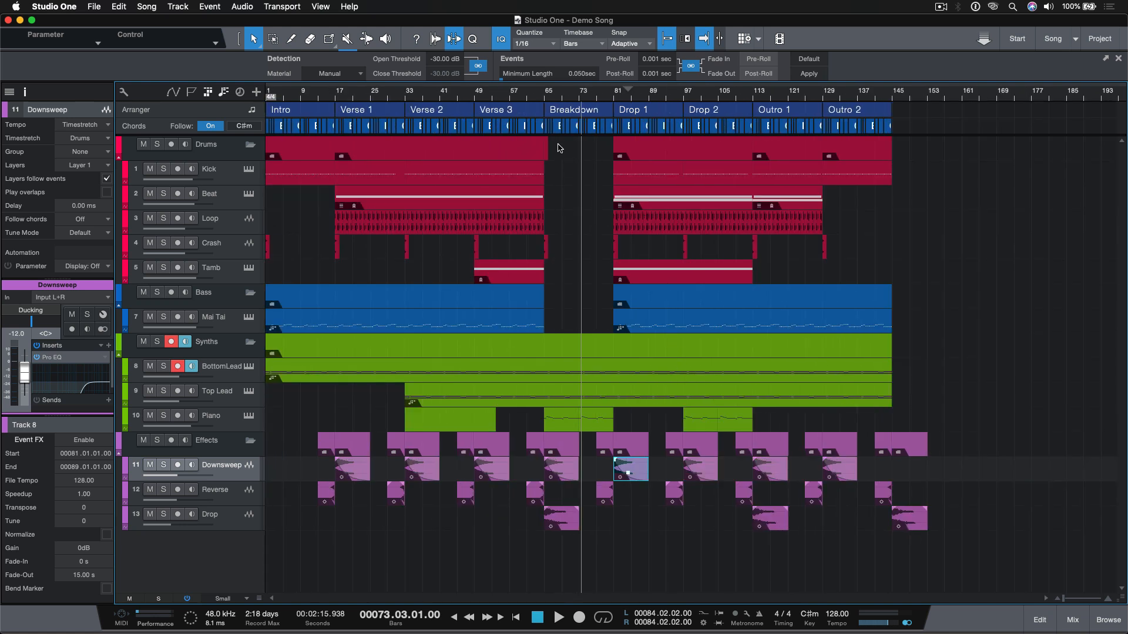
click(473, 39)
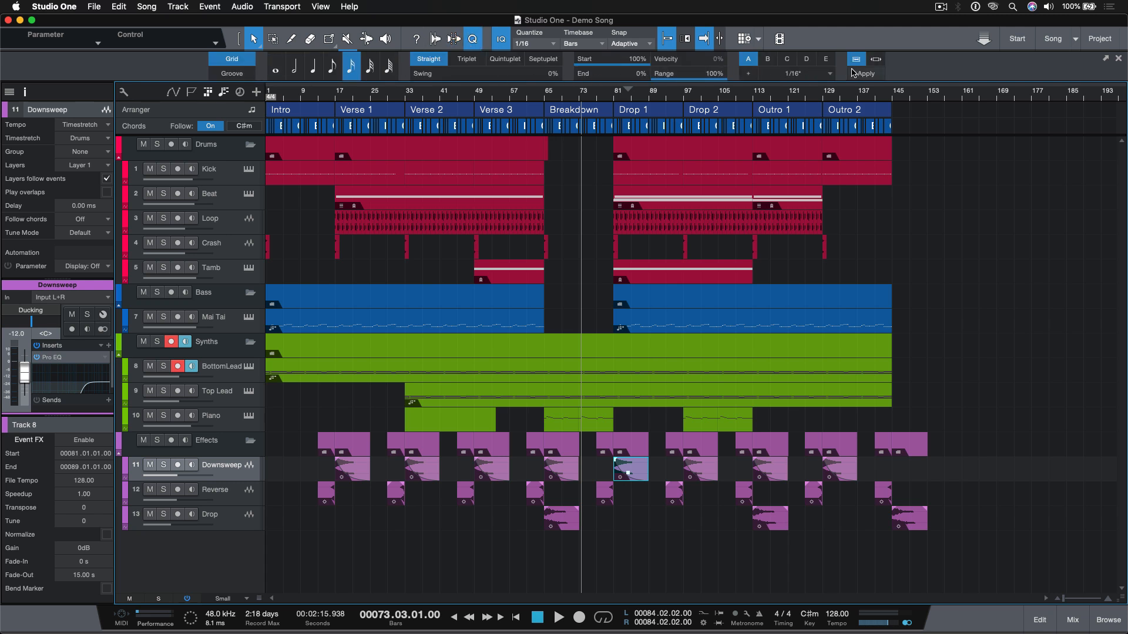
Step: Hide the quantize options bar to reveal the full Demo Song arrangement
click(466, 58)
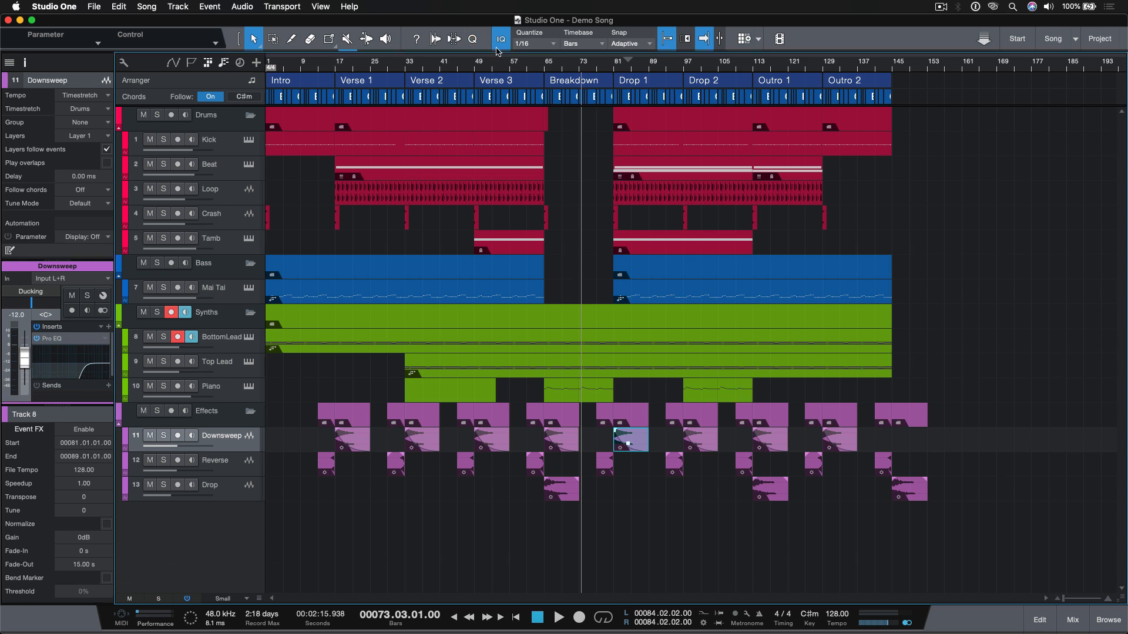
mouse_move(500, 38)
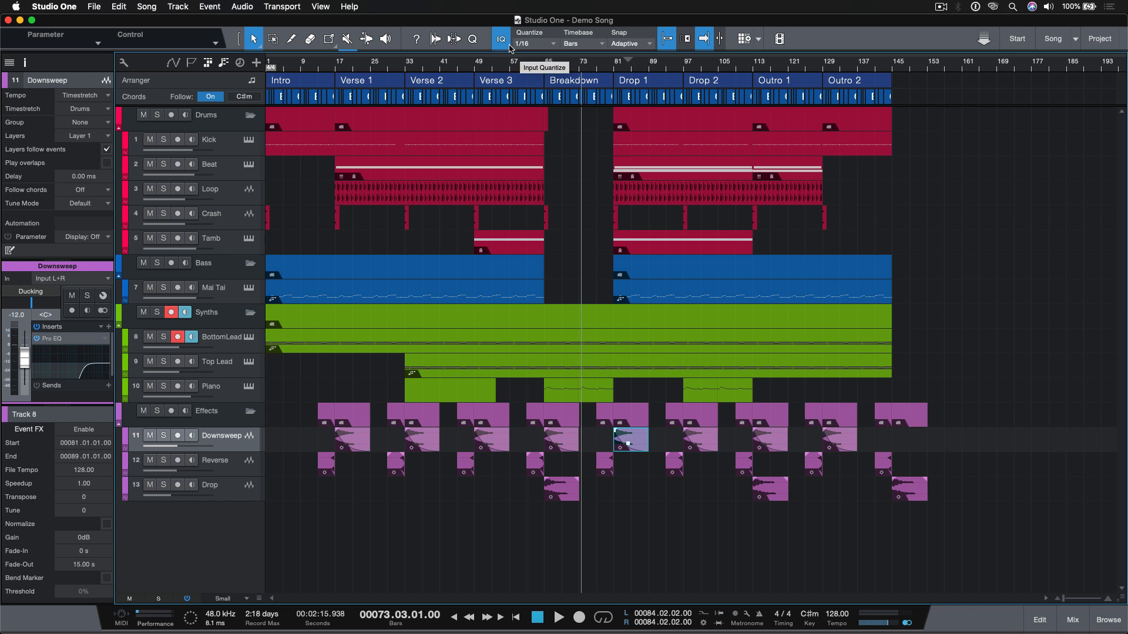
mouse_move(518, 49)
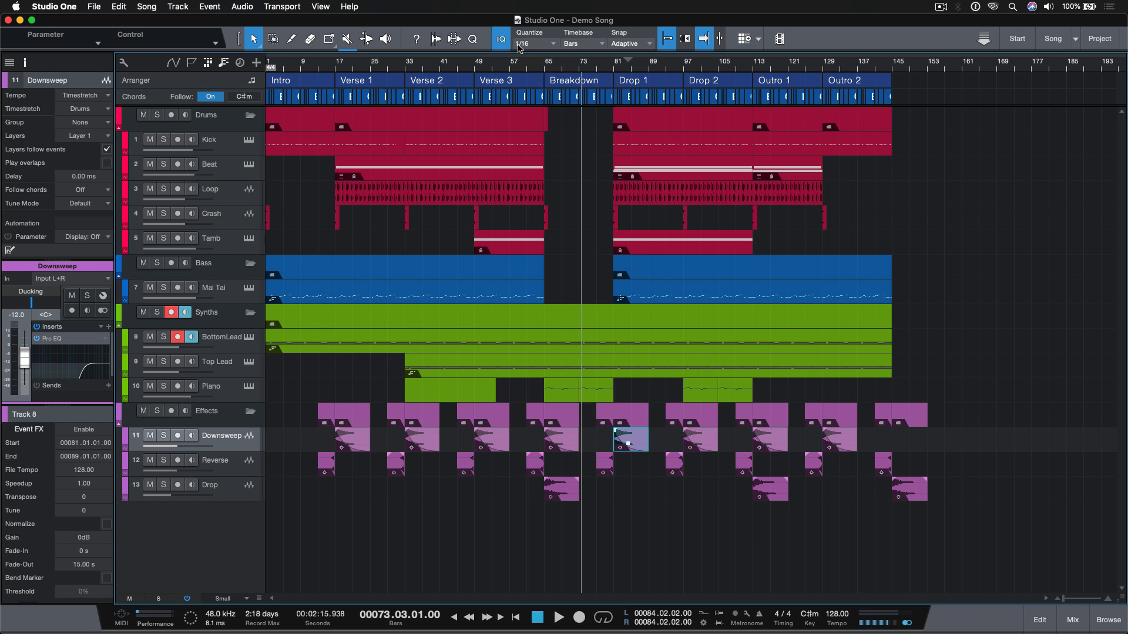
mouse_move(522, 45)
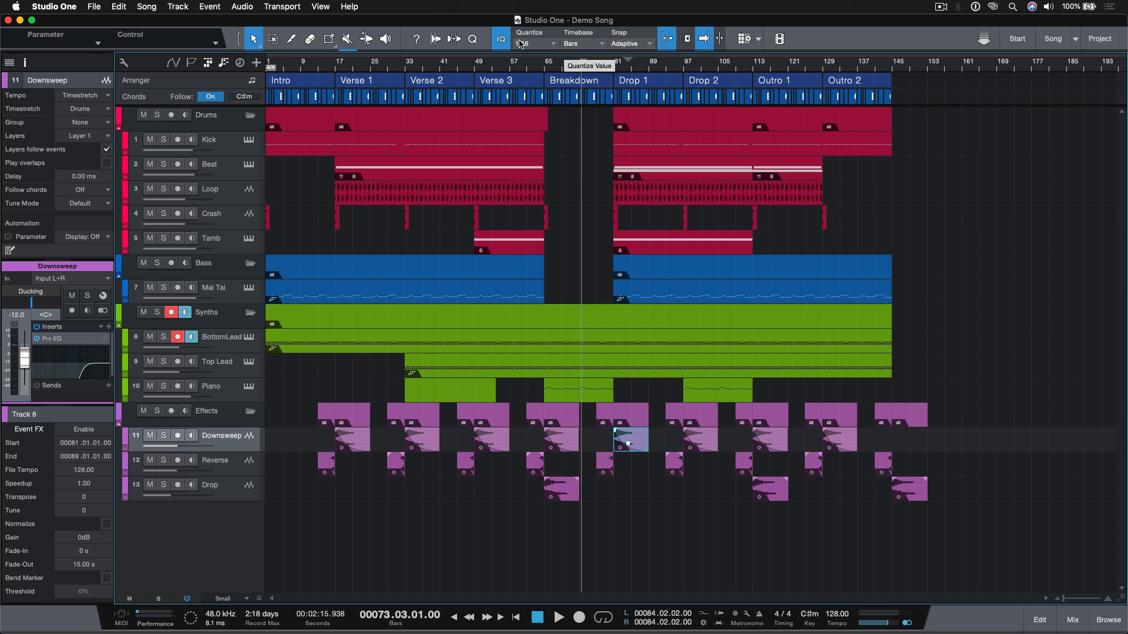
click(536, 44)
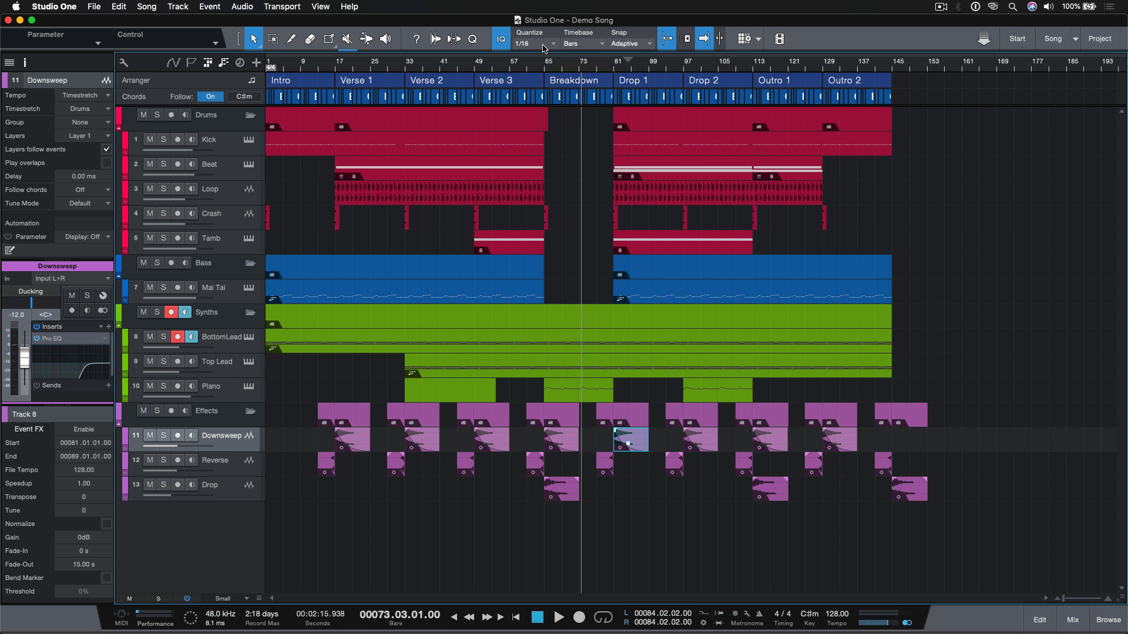
mouse_move(548, 47)
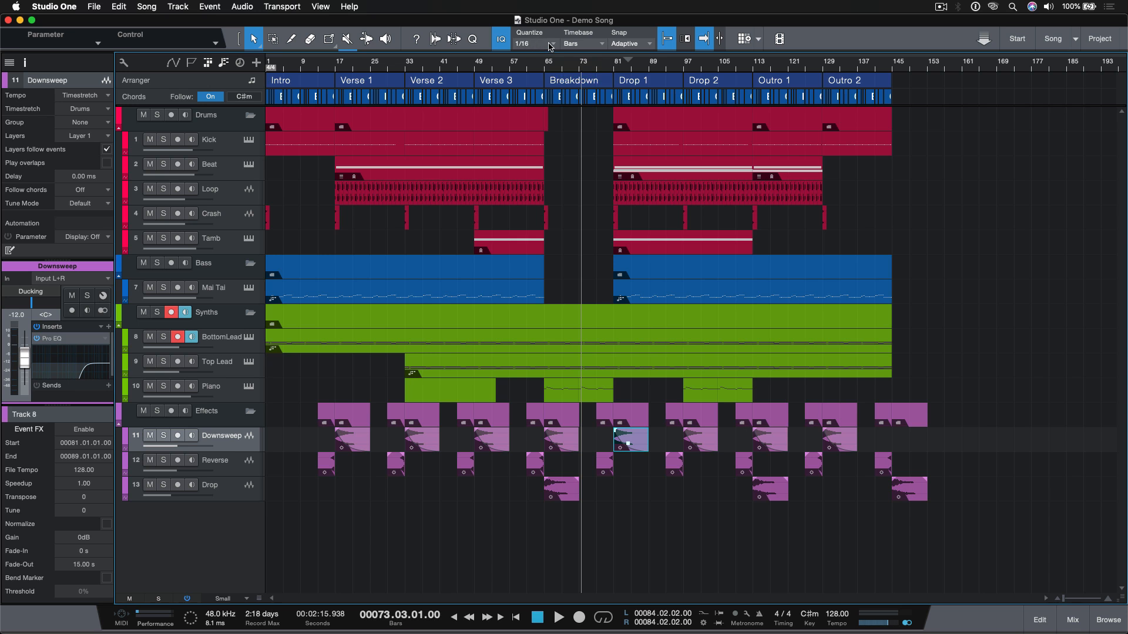
click(535, 44)
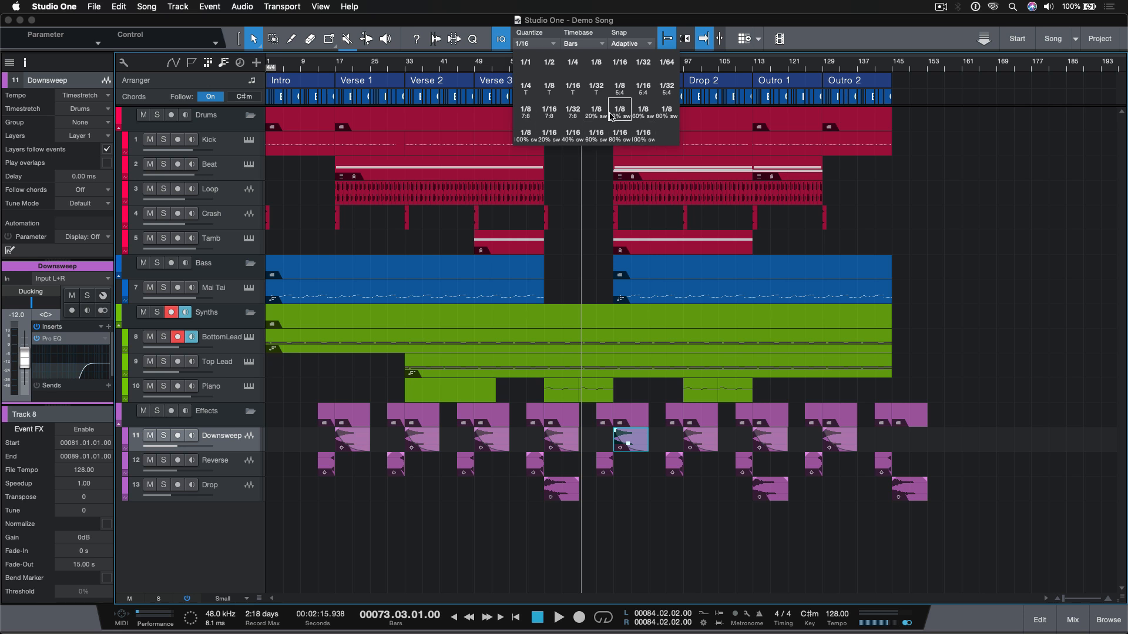
mouse_move(642, 63)
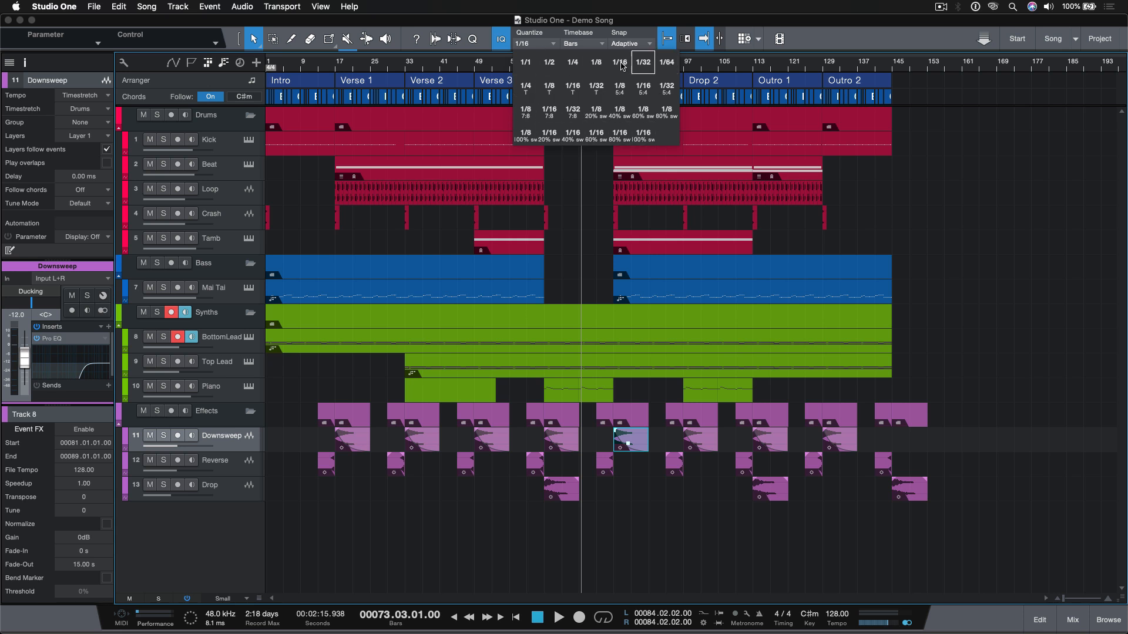
mouse_move(619, 62)
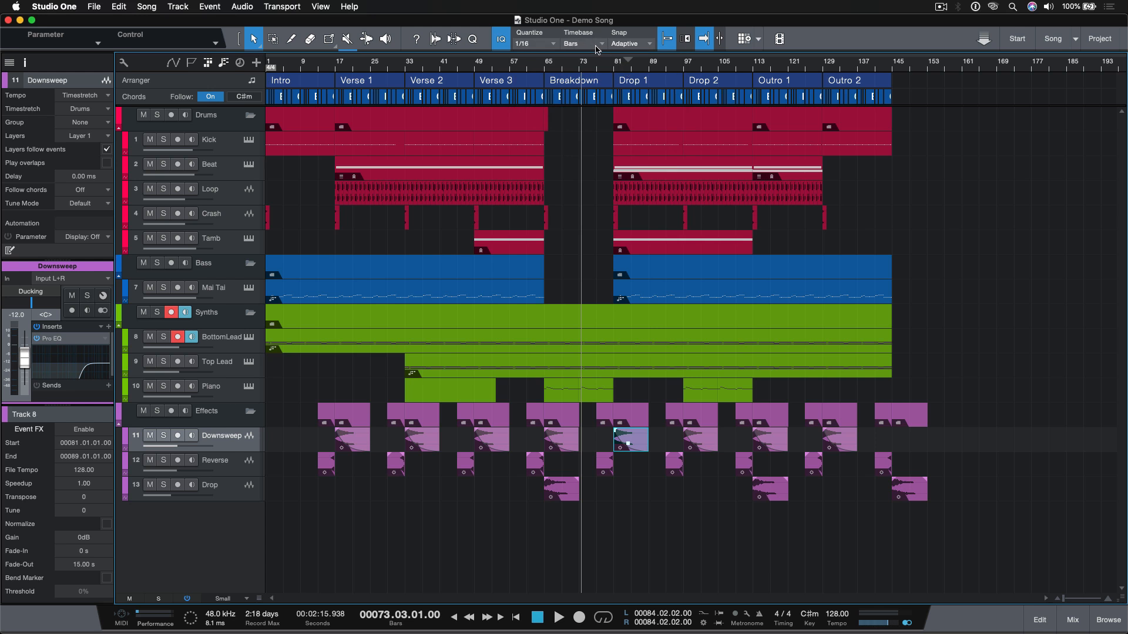
Step: Switch the ruler timebase to Seconds, then back to Bars
click(597, 43)
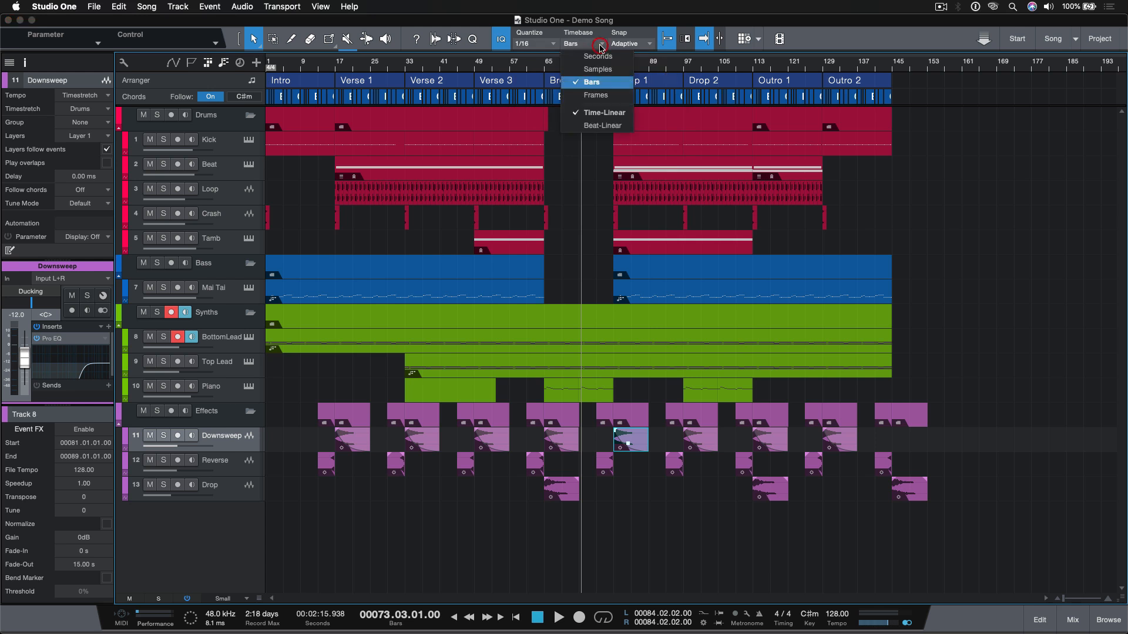
mouse_move(601, 87)
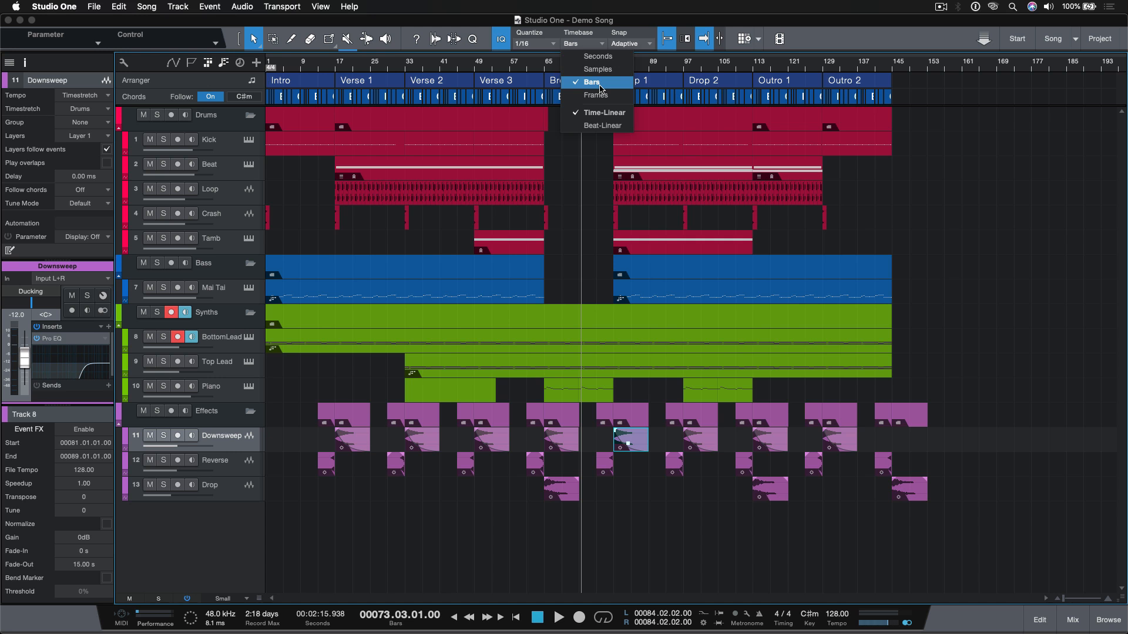
mouse_move(597, 56)
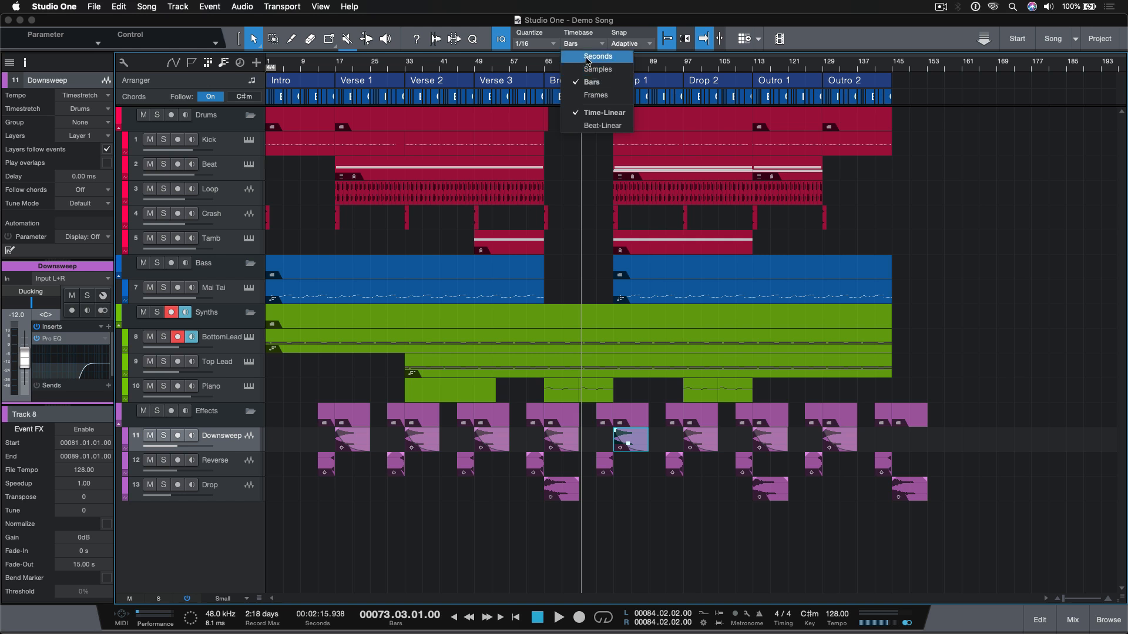
click(599, 56)
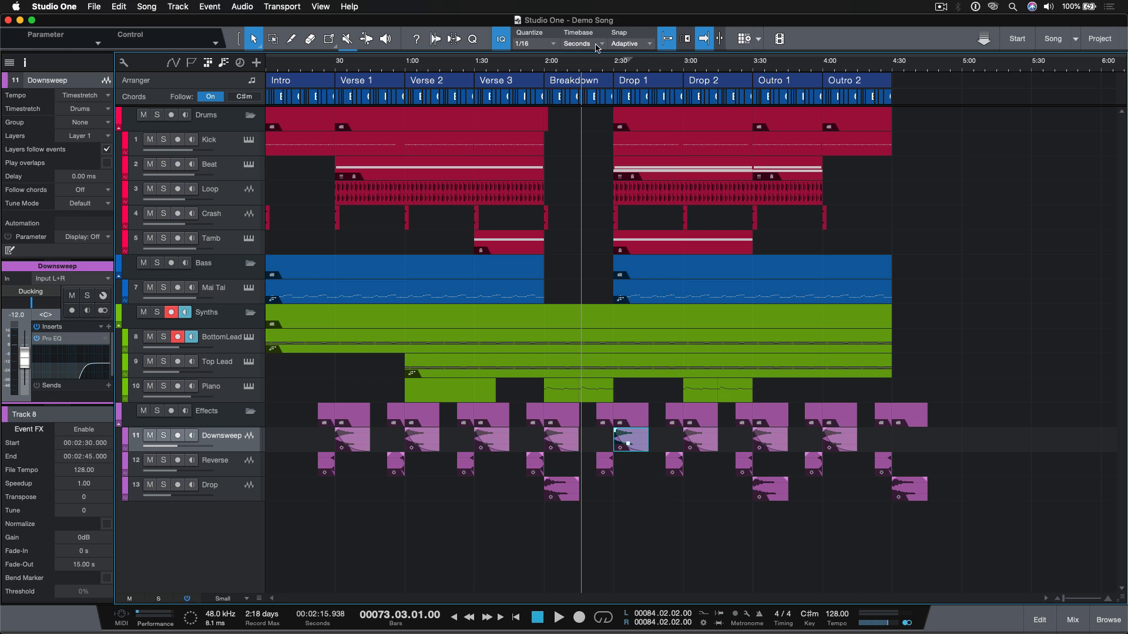
click(577, 43)
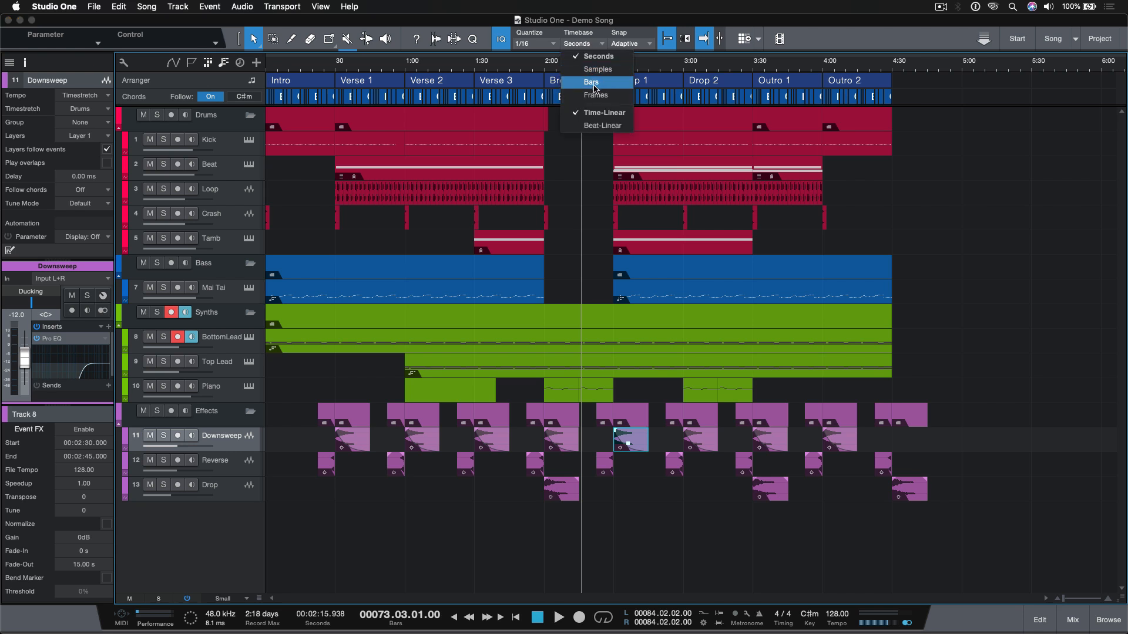
click(593, 82)
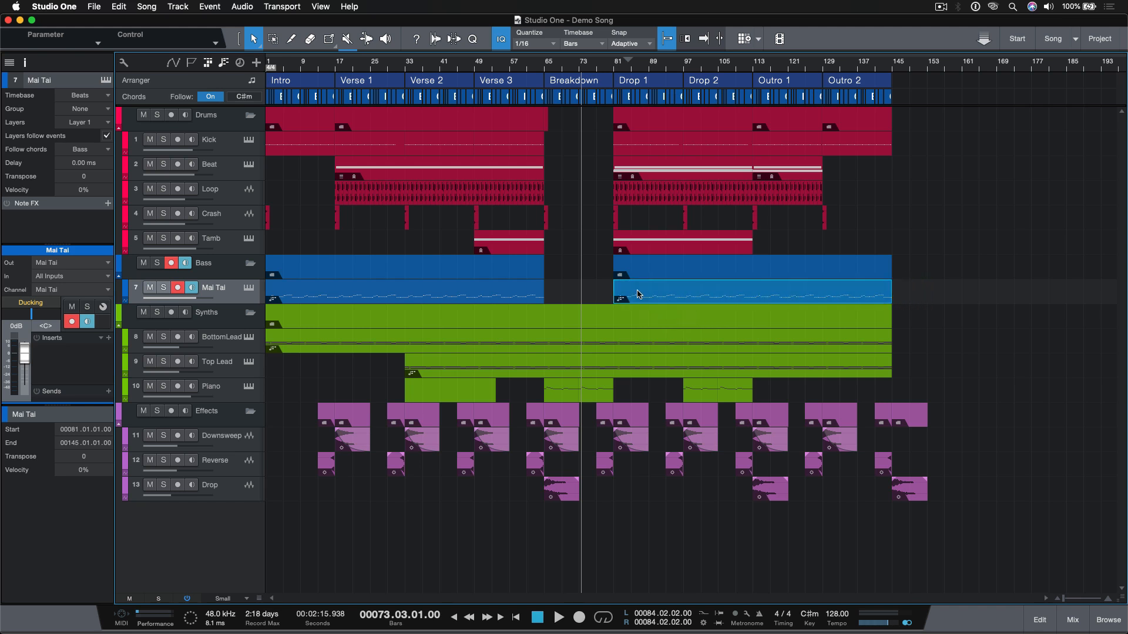
Step: Browse the Snap modes and leave snapping set to Adaptive
click(629, 43)
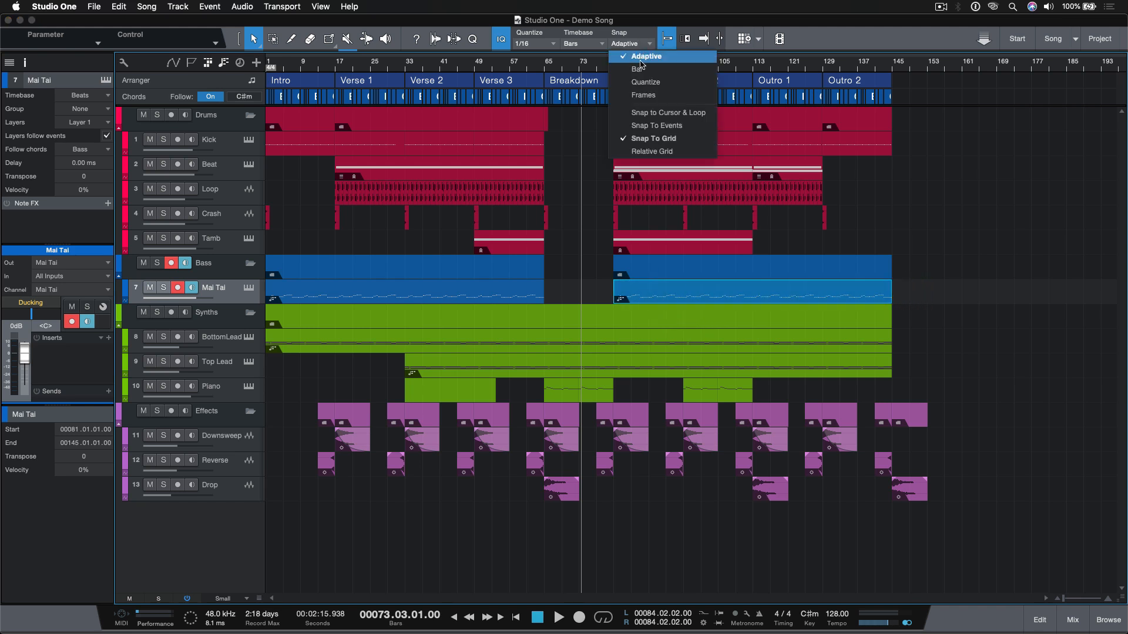
click(645, 56)
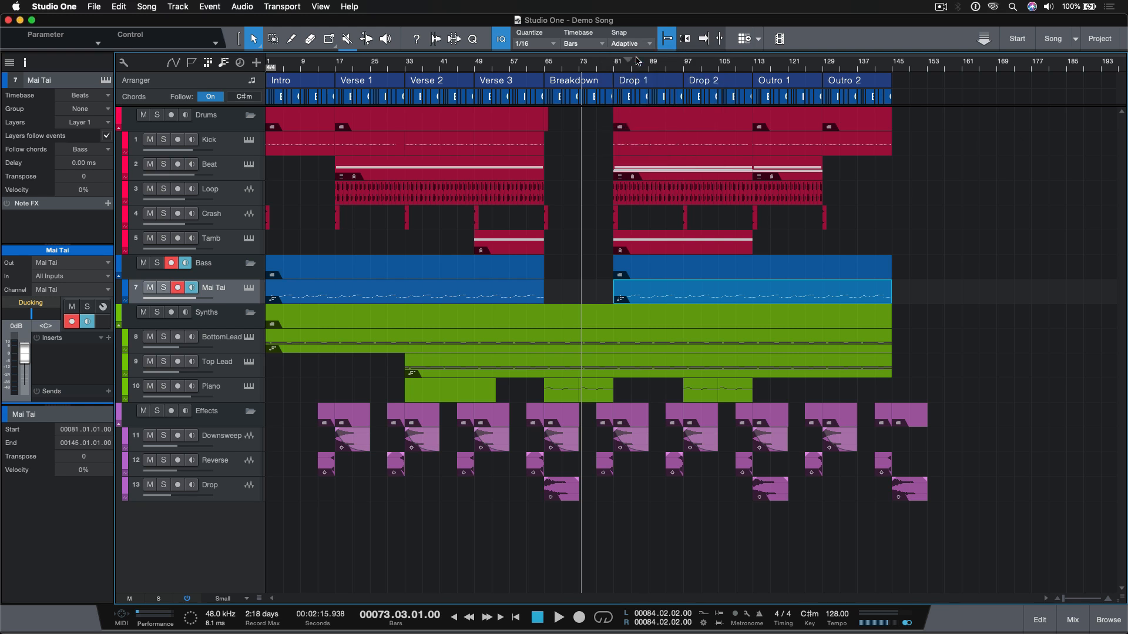
mouse_move(612, 244)
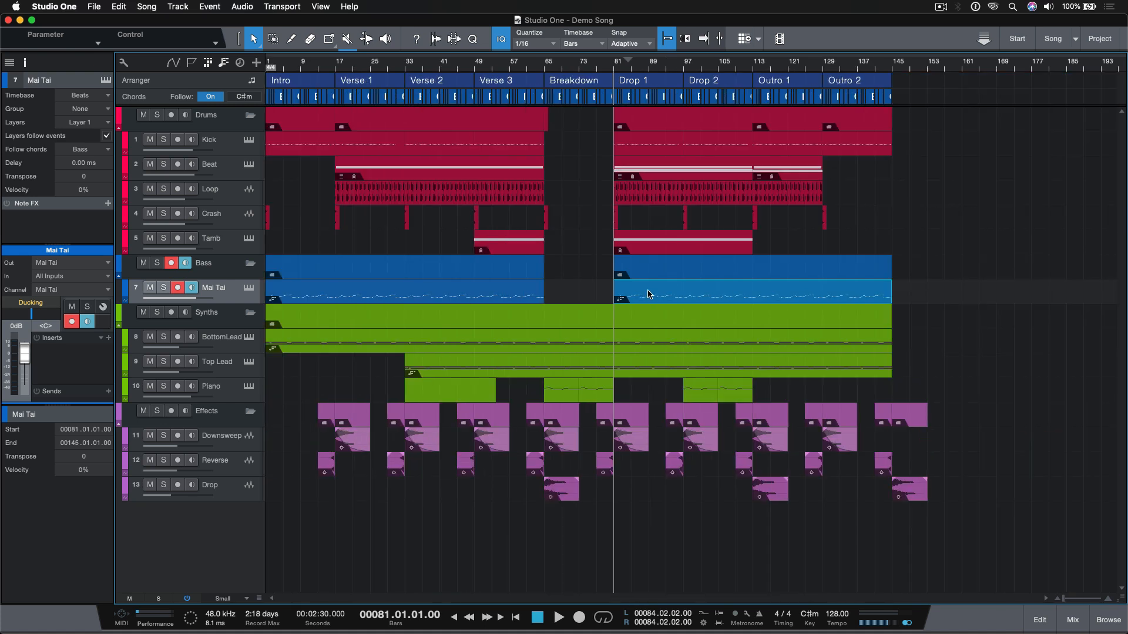
Step: Turn on Autoscroll and play the song into Drop 1, around bar 90
click(687, 38)
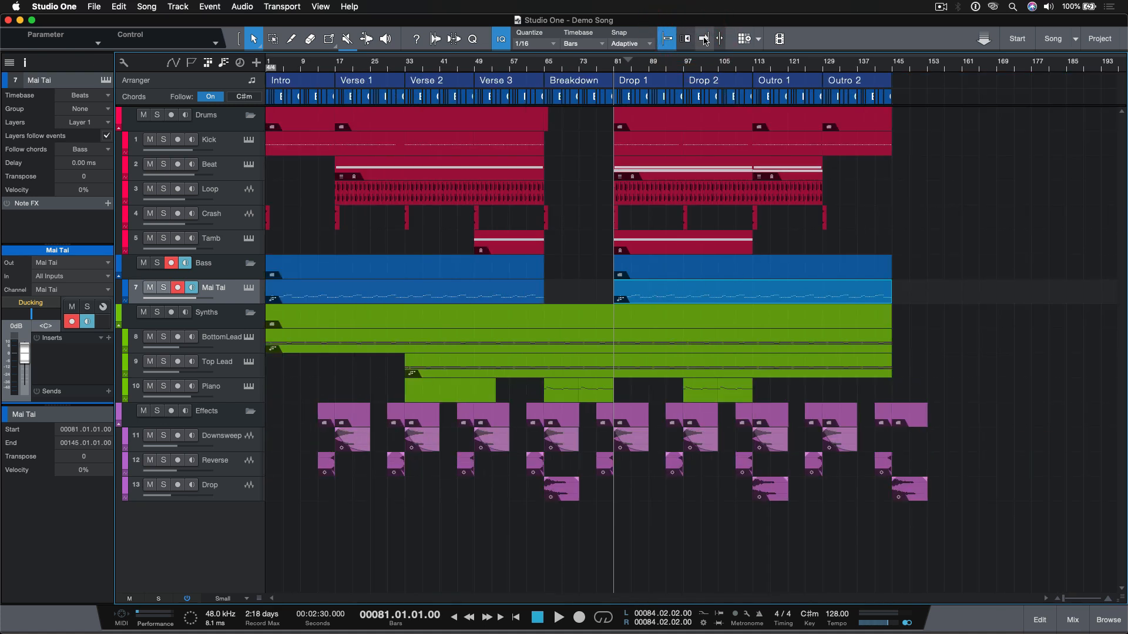
mouse_move(703, 38)
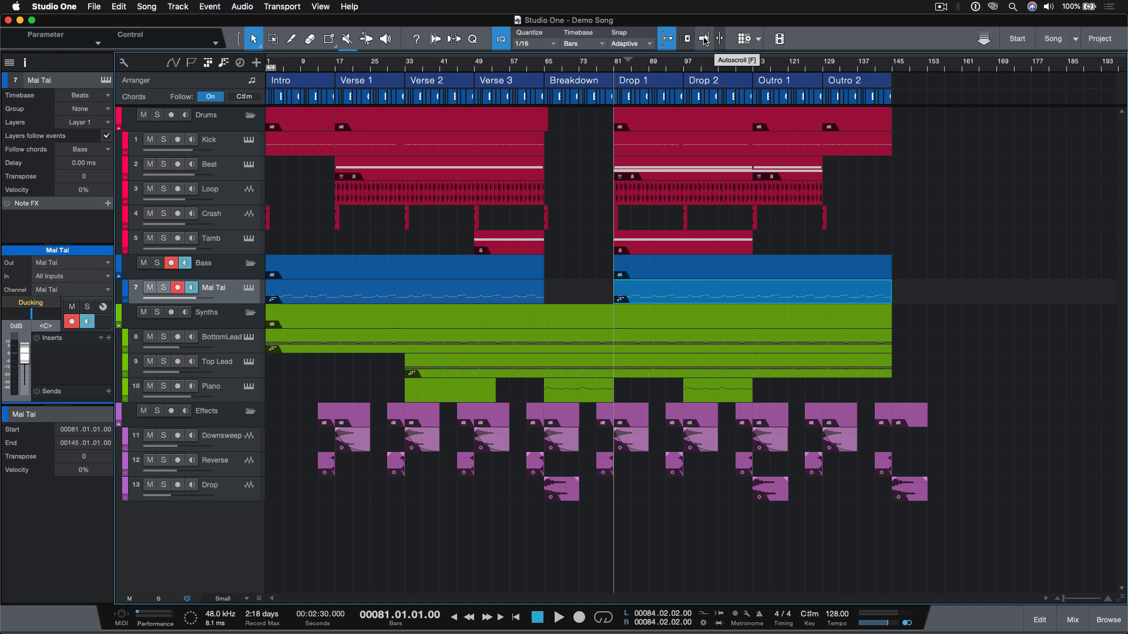
click(703, 38)
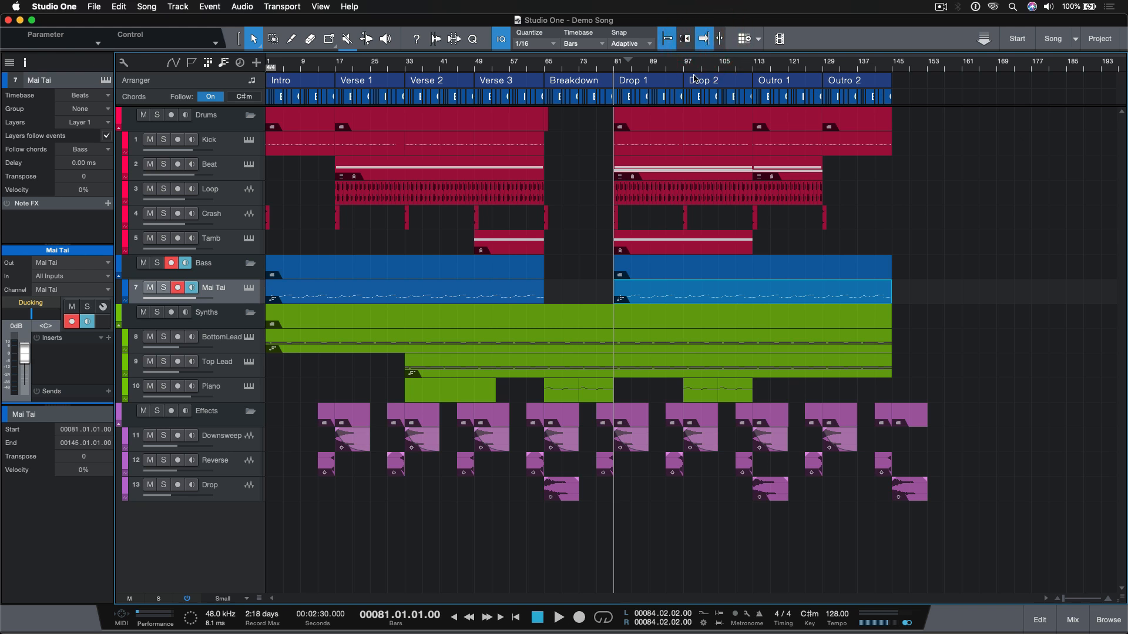
mouse_move(731, 164)
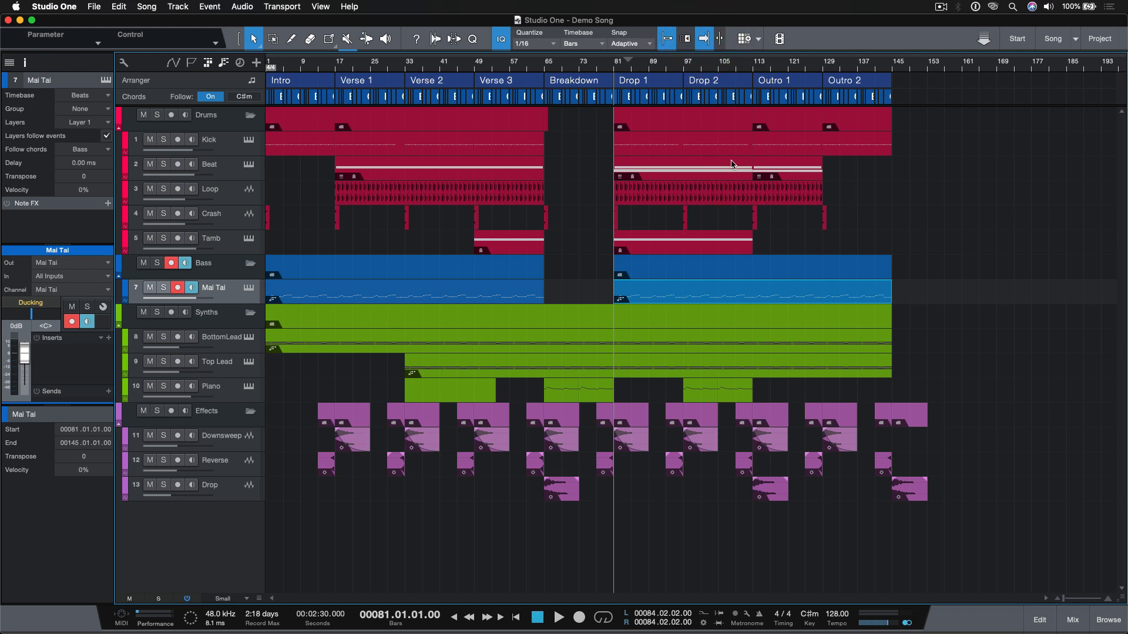
mouse_move(219, 475)
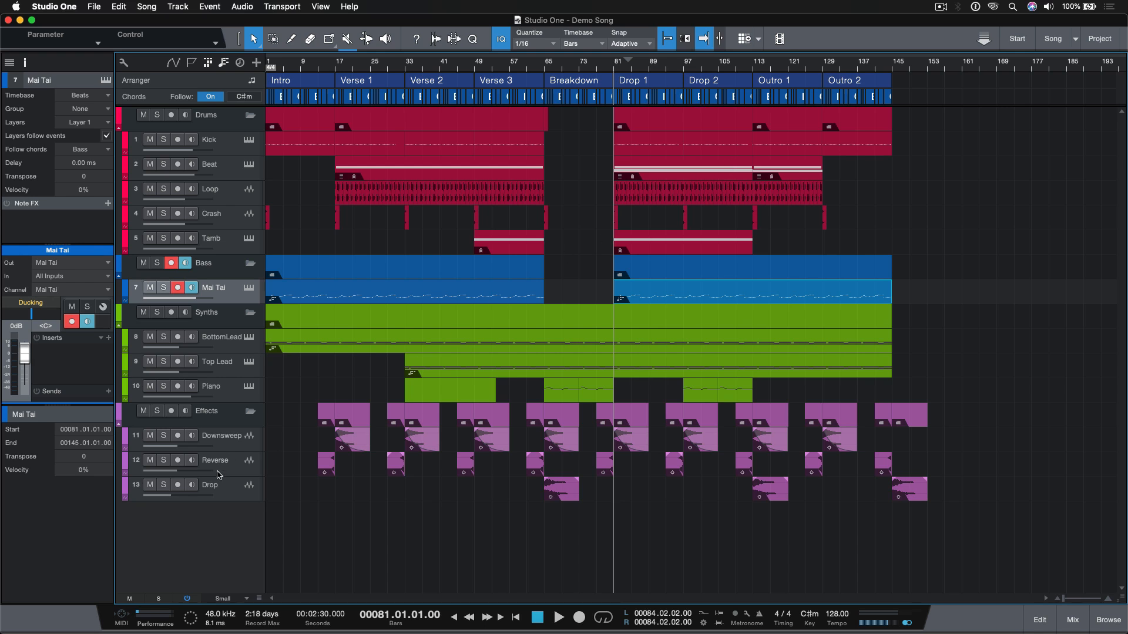
click(163, 485)
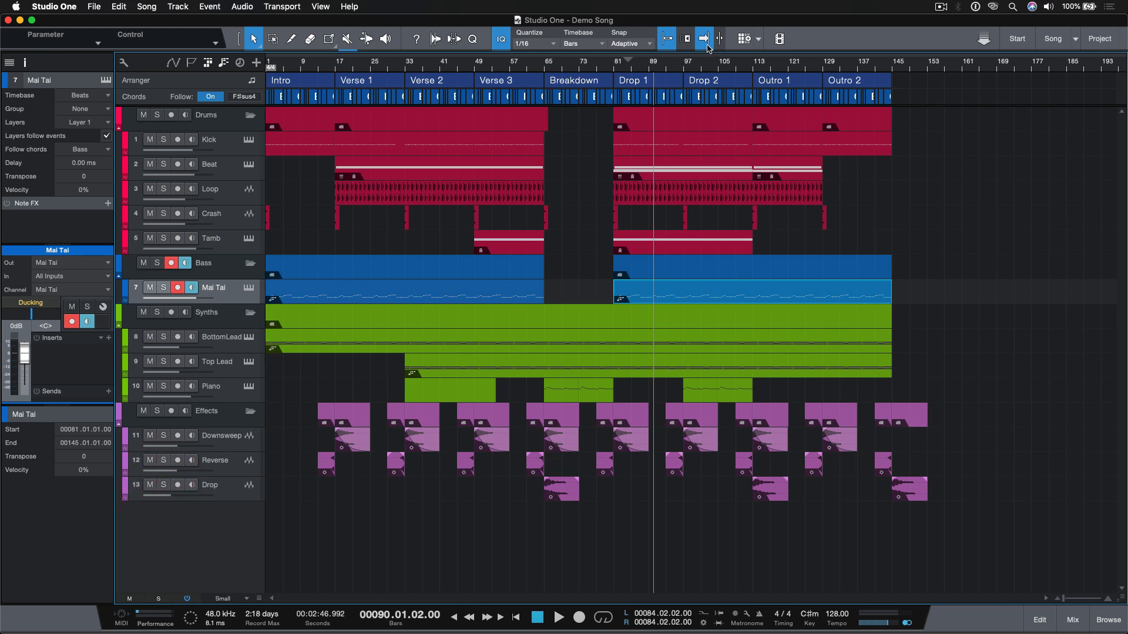
mouse_move(744, 41)
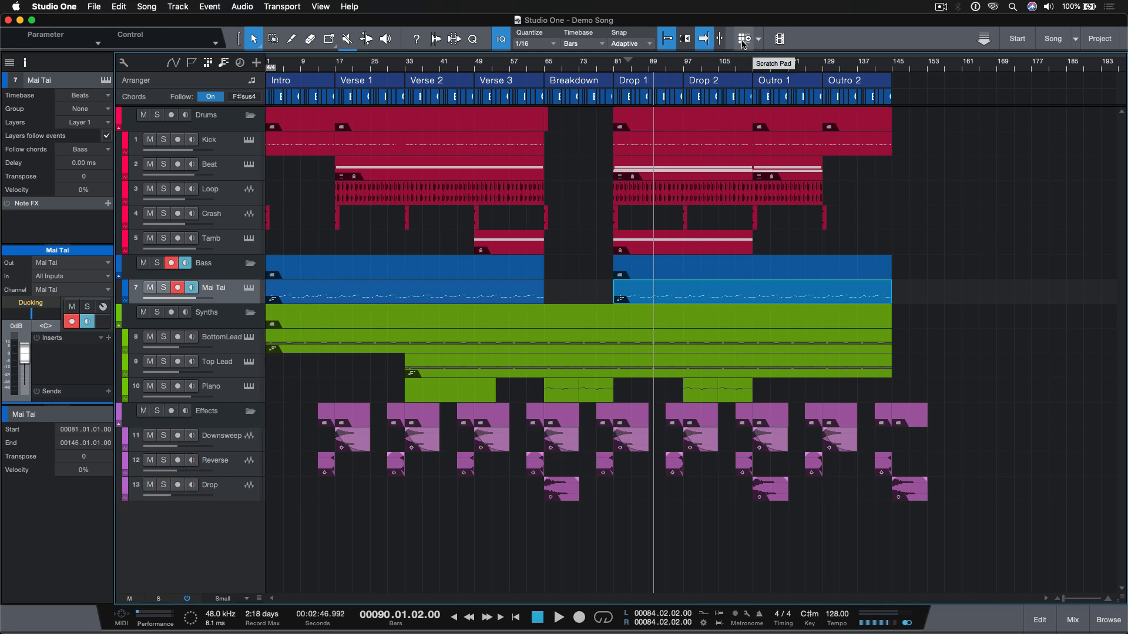
click(745, 39)
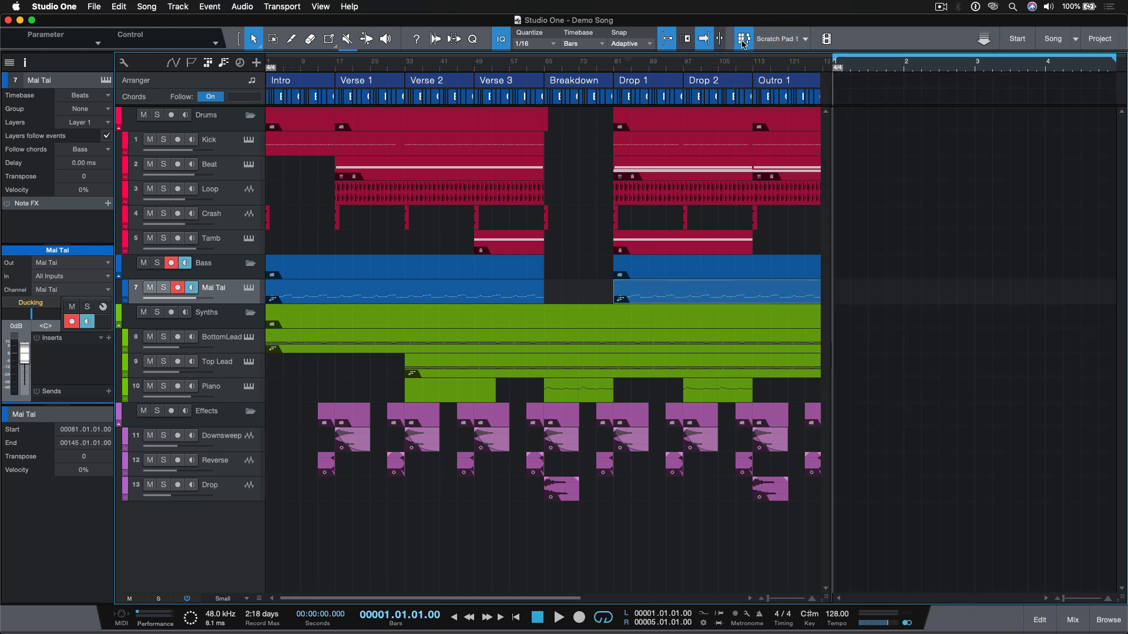
mouse_move(743, 39)
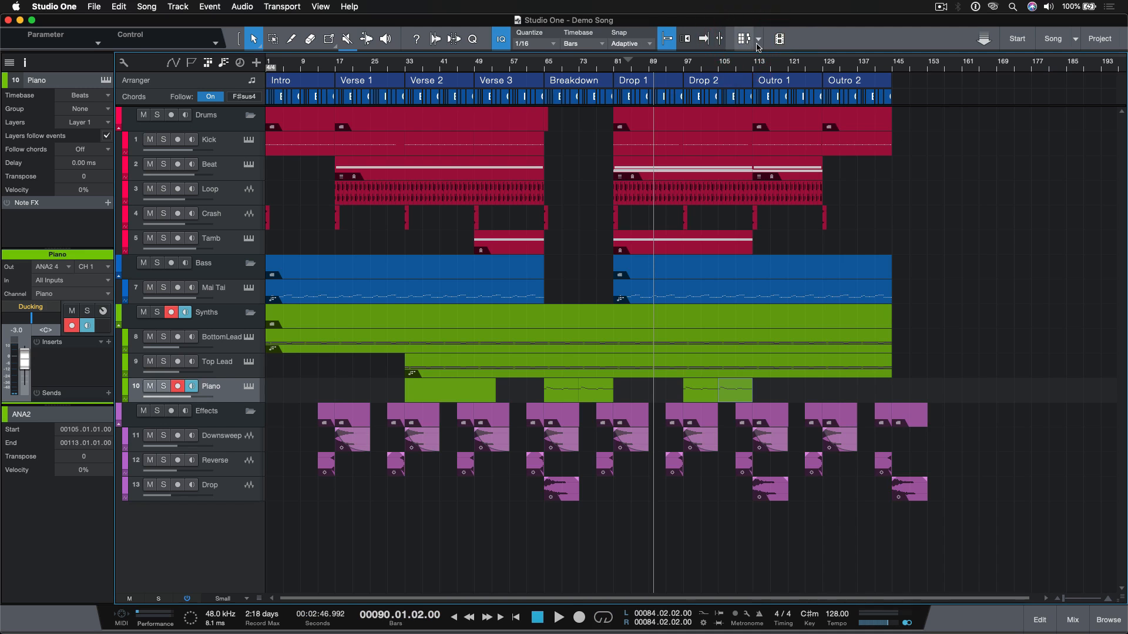
click(778, 38)
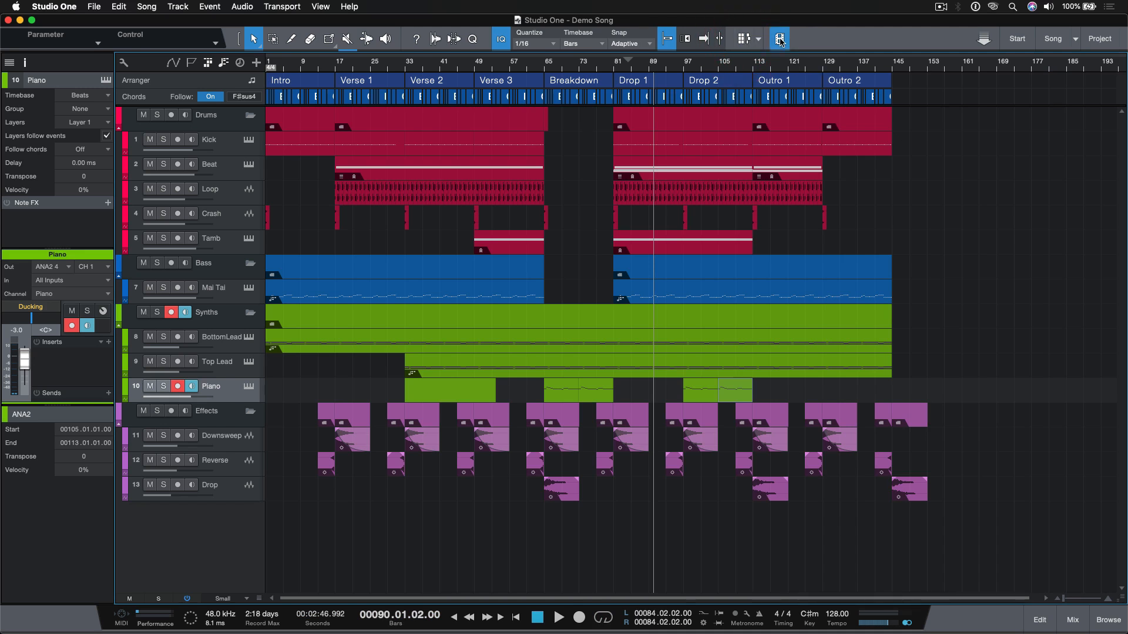
click(779, 39)
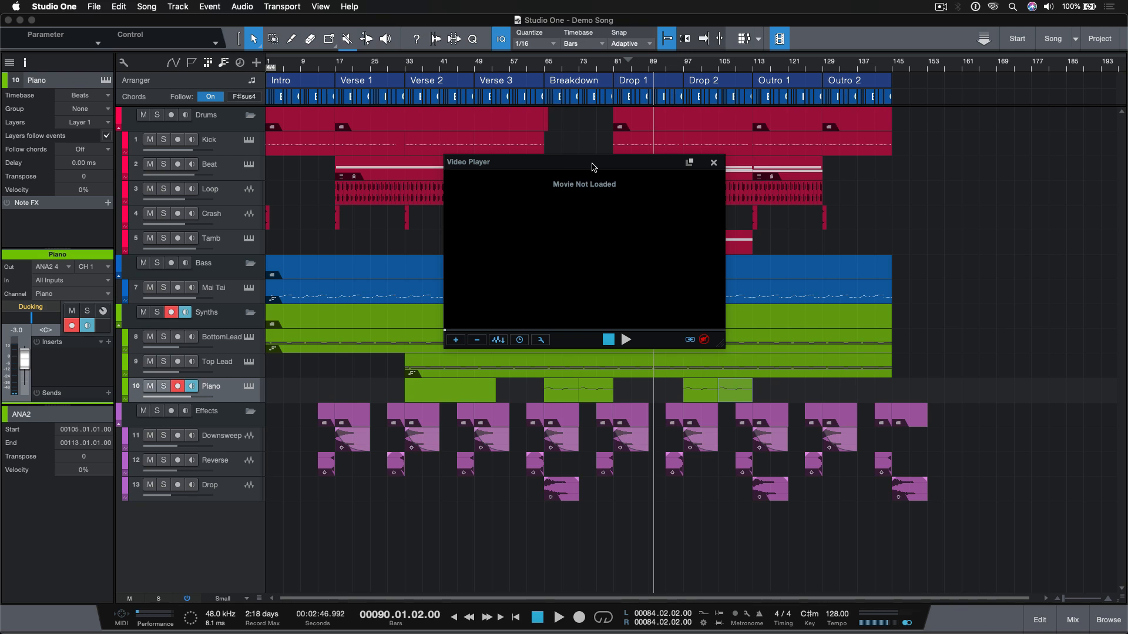
mouse_move(592, 167)
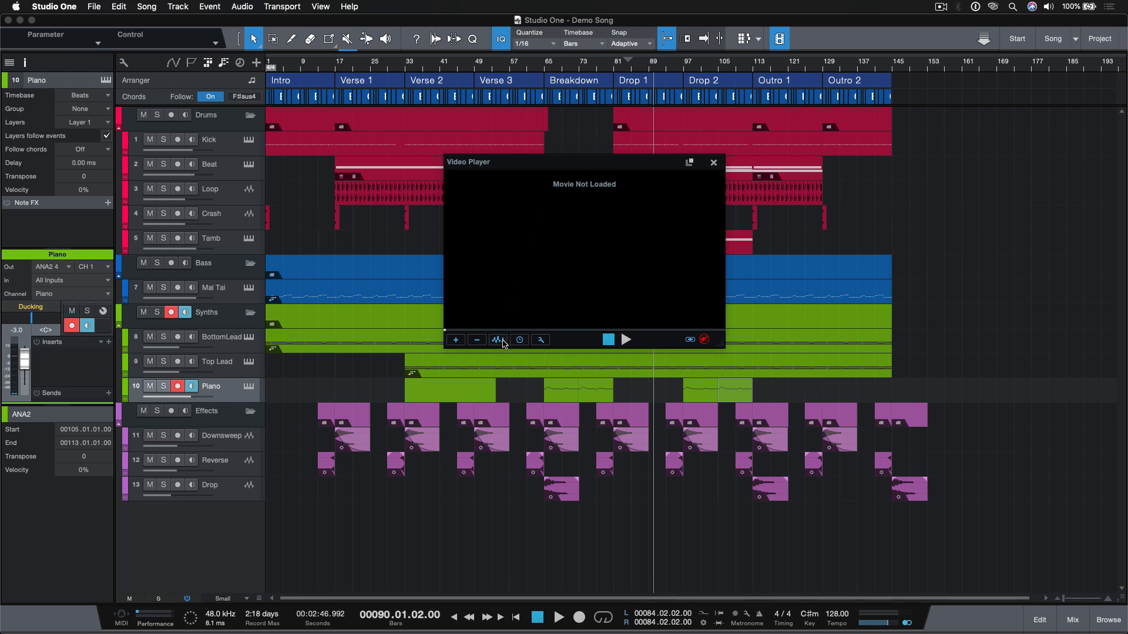
mouse_move(499, 339)
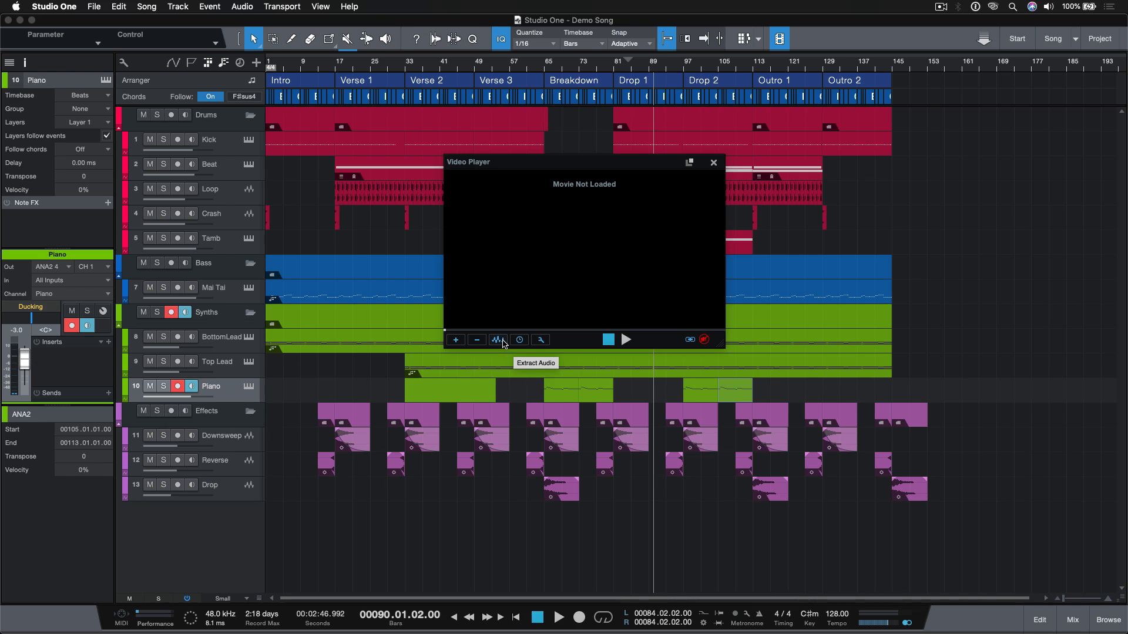
mouse_move(567, 260)
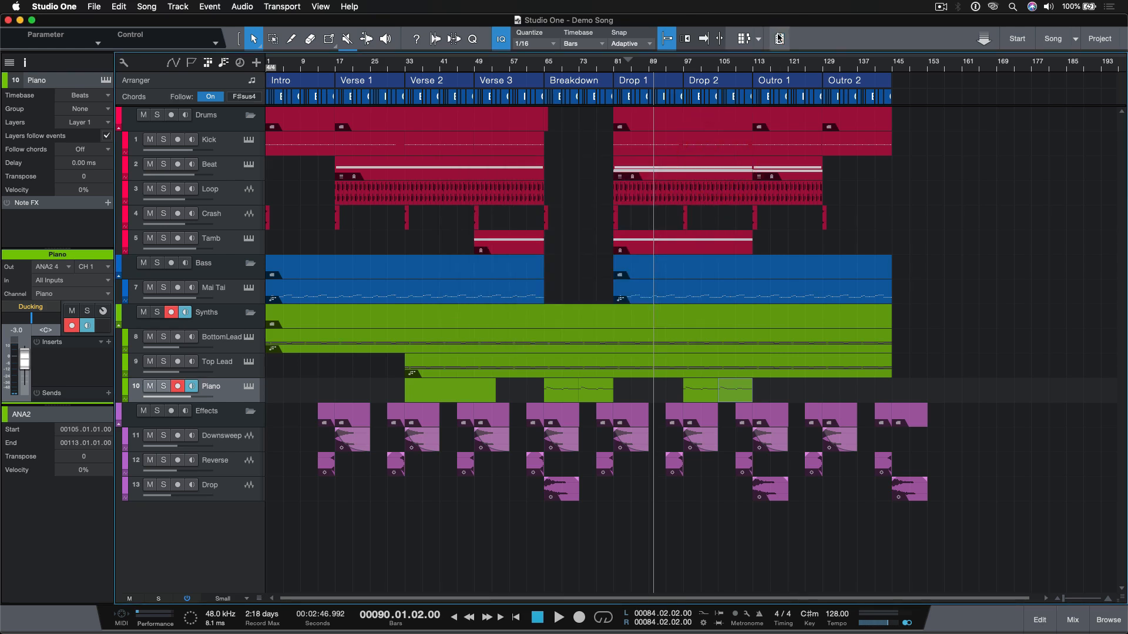
click(984, 38)
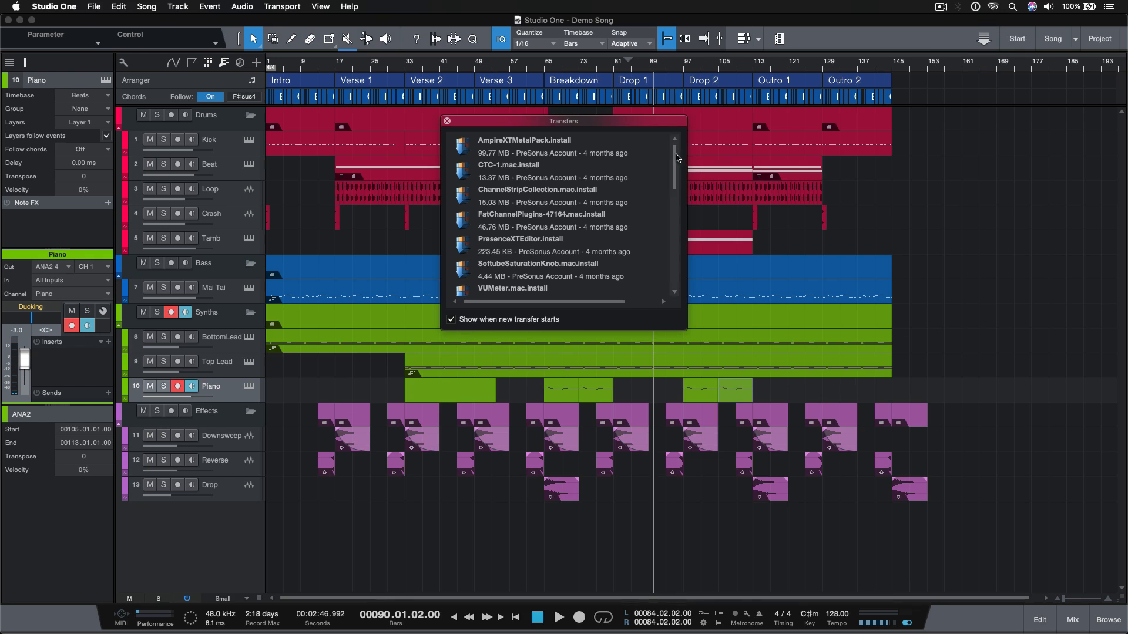
scroll(down, 3)
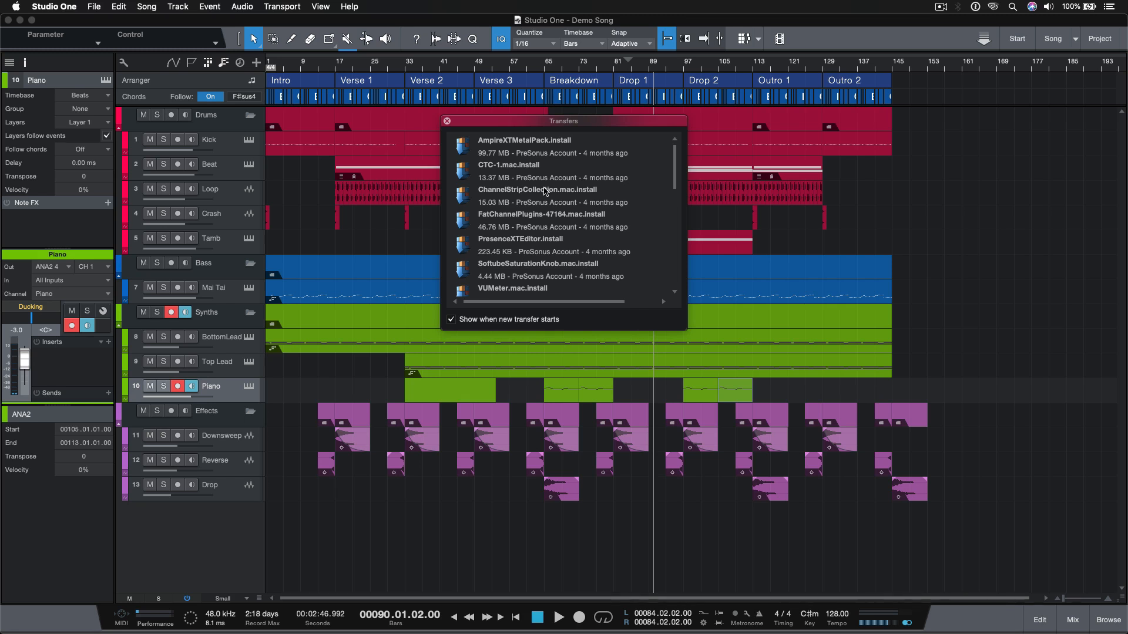
mouse_move(529, 177)
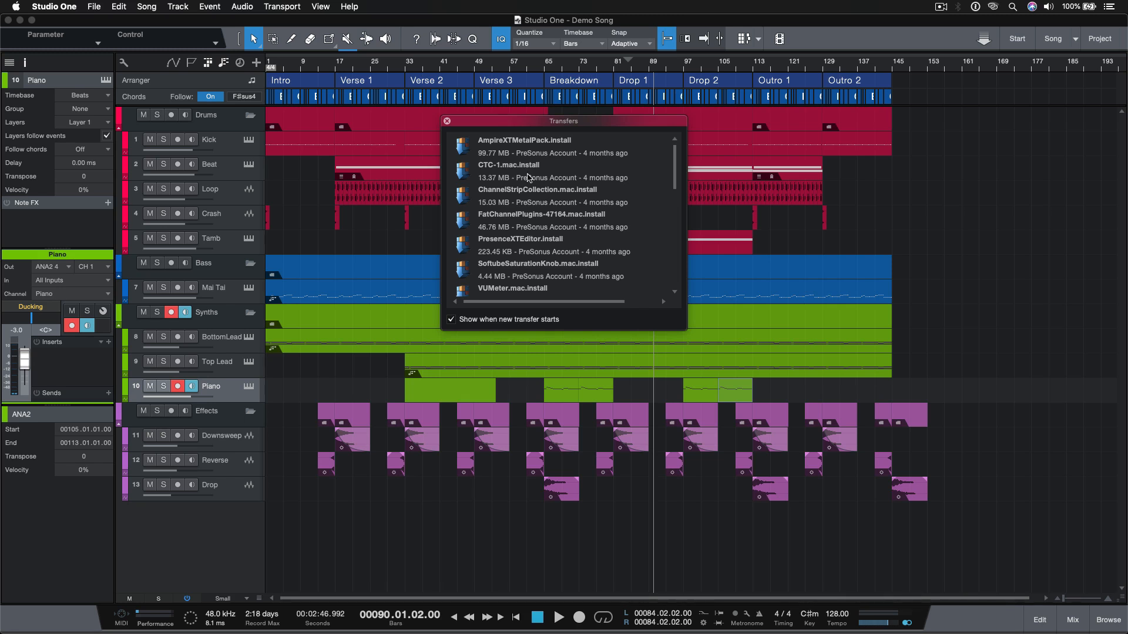
click(447, 121)
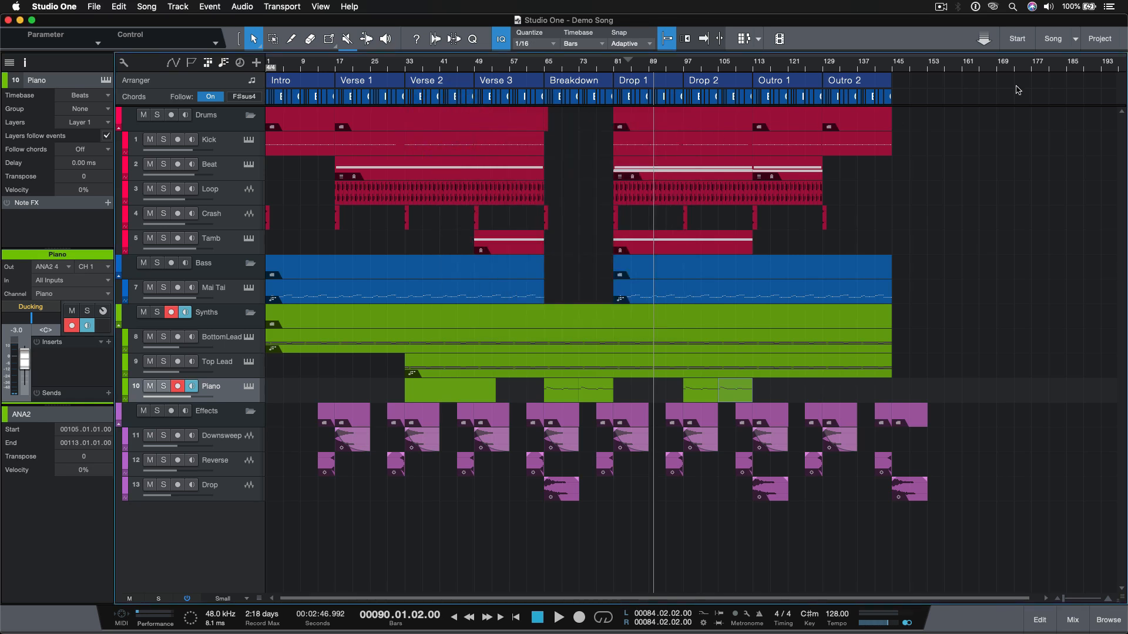
click(1016, 39)
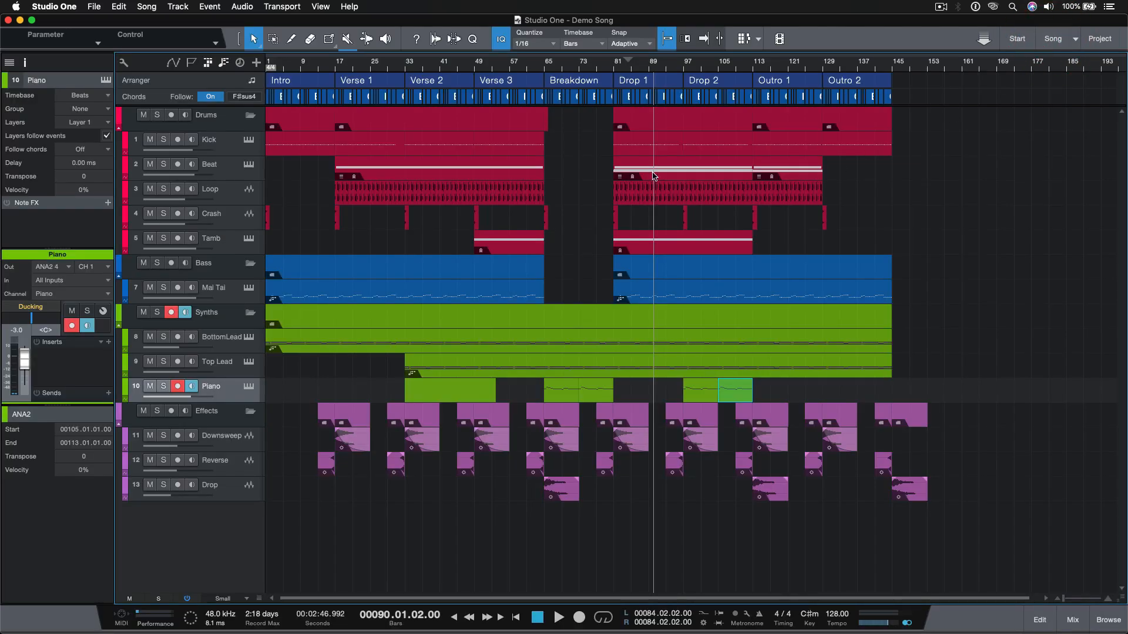
mouse_move(872, 211)
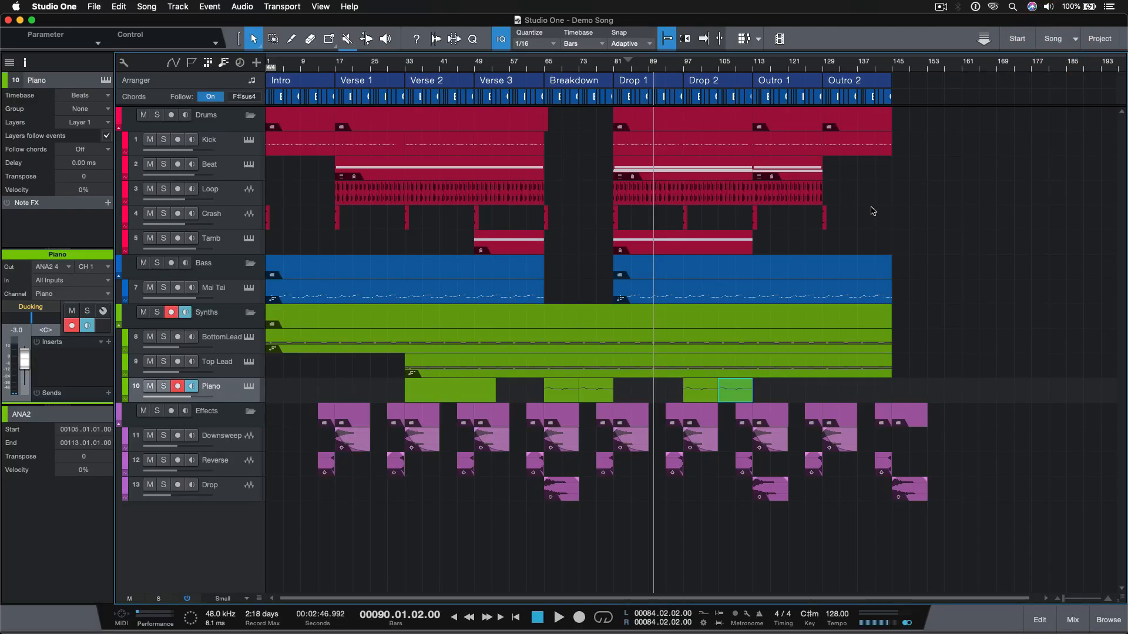
mouse_move(909, 198)
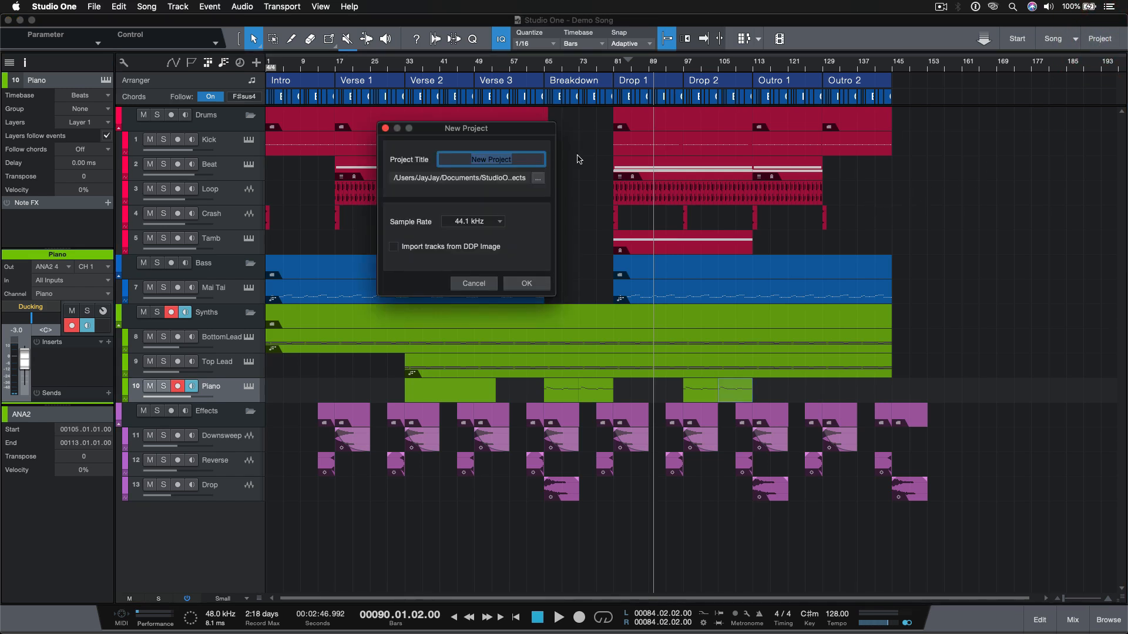
drag(466, 128, 581, 161)
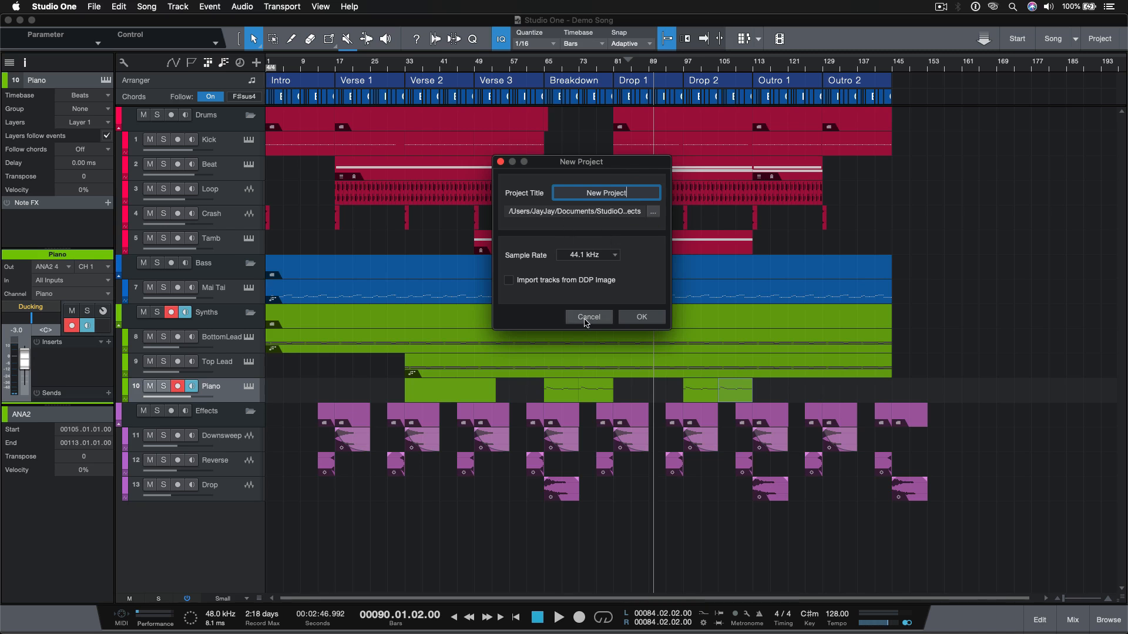
click(588, 317)
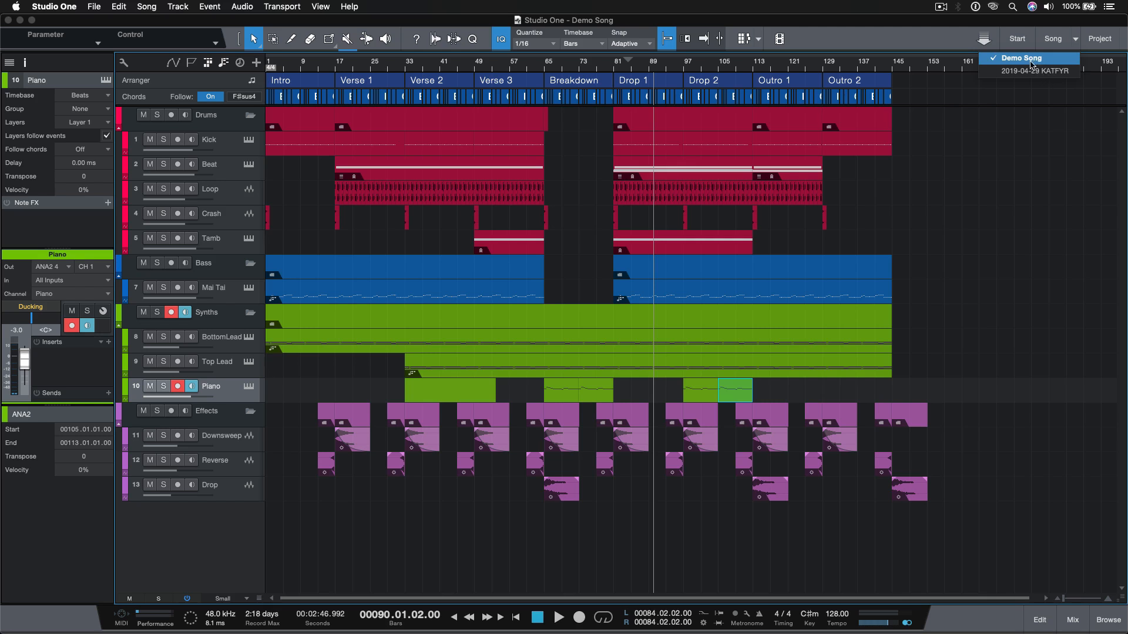
click(1022, 57)
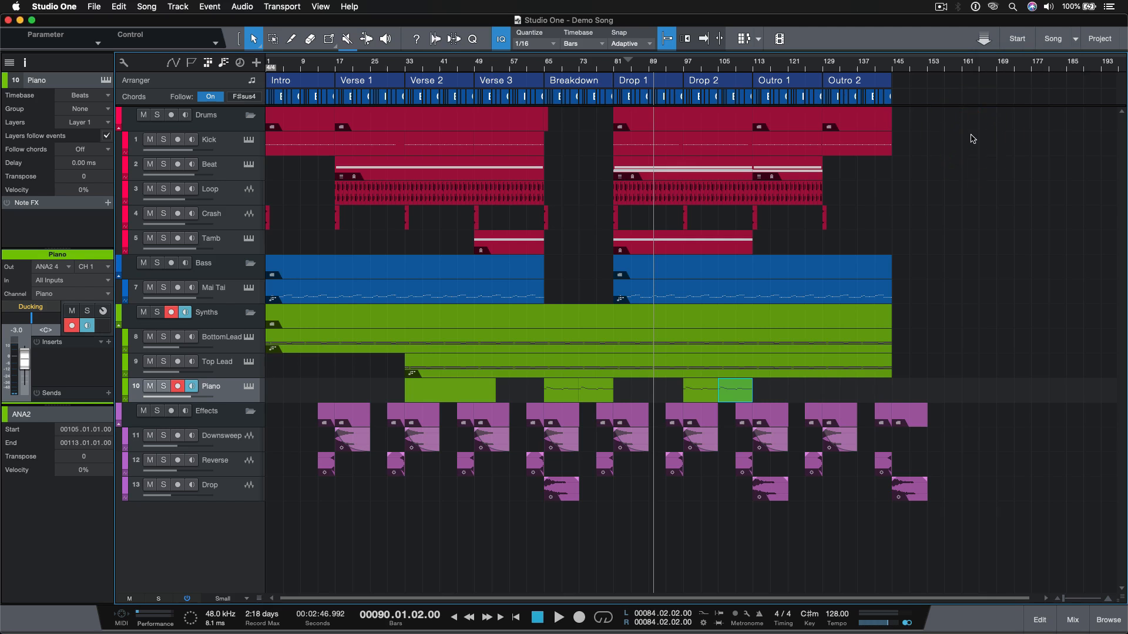